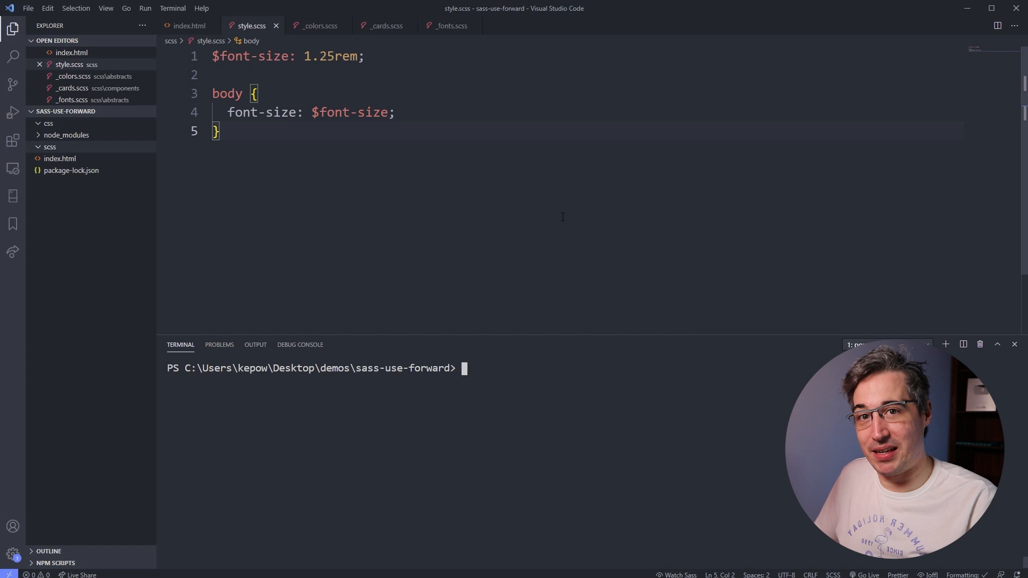
Install Sass as a dev dependency with npm install -D sass and start it watching scss into css.
type("npm insta")
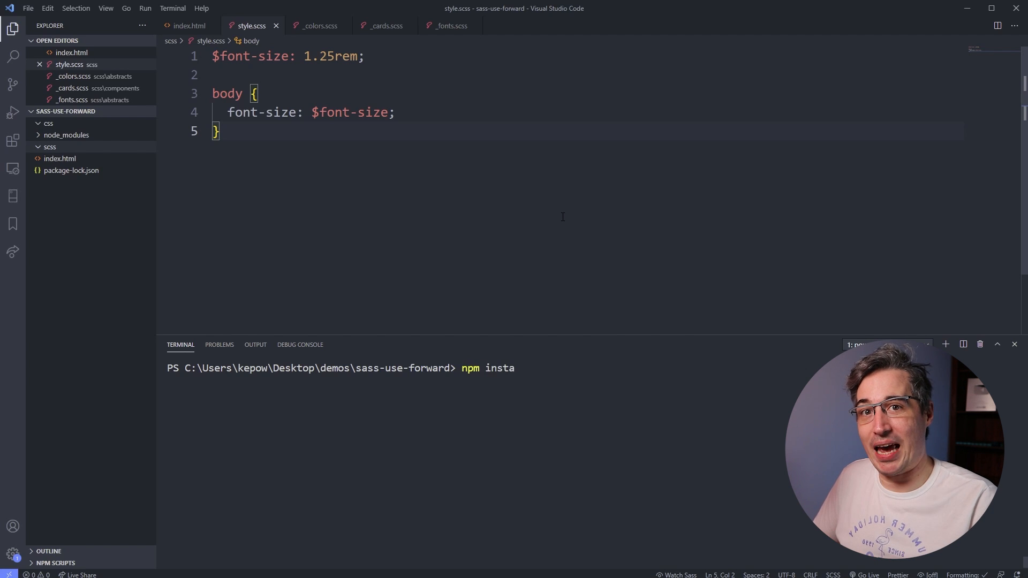
type("ll -D")
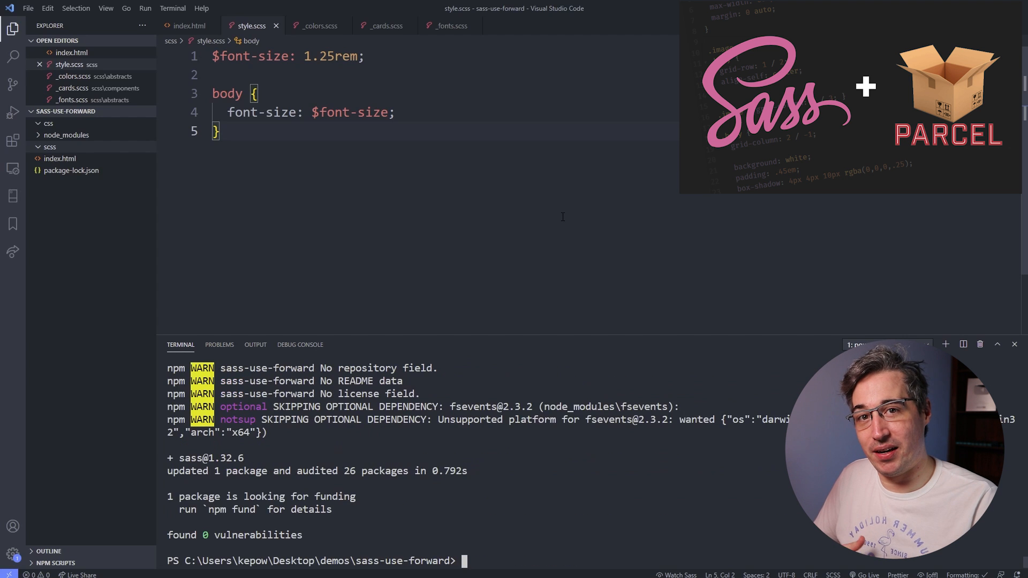
type("sass --watch scss:css")
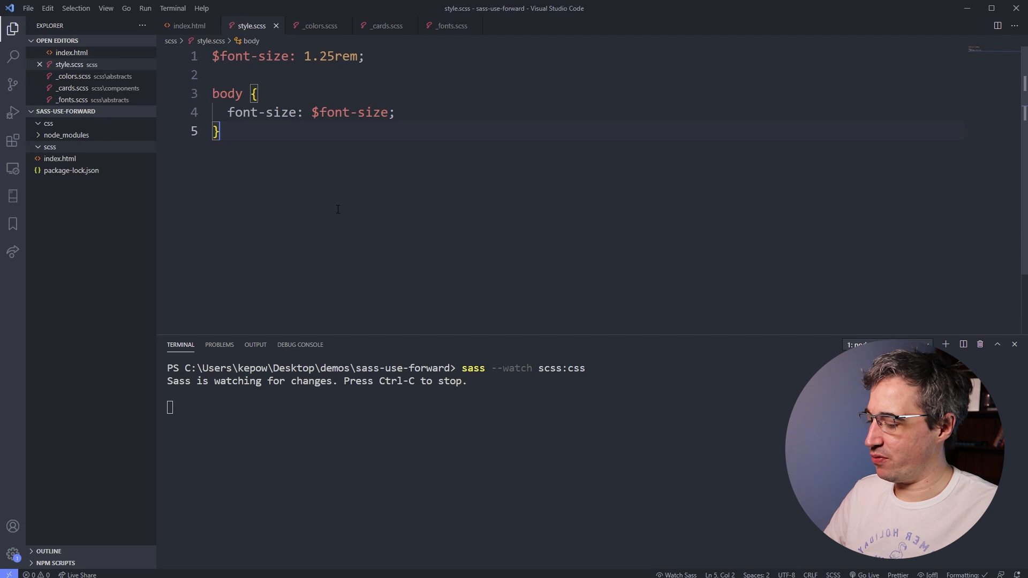
mouse_move(372, 136)
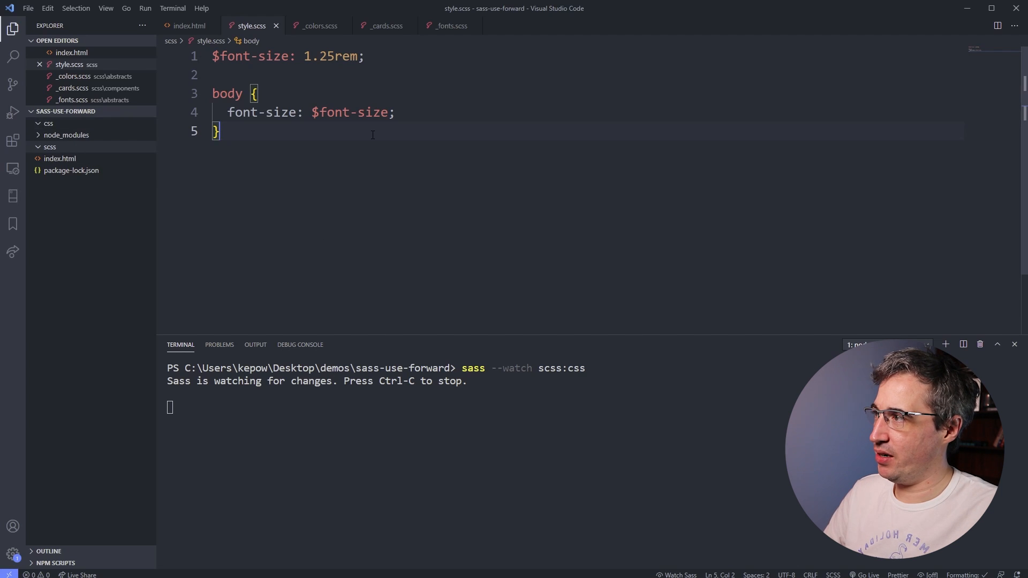
Save style.scss to compile it and show the generated style.css side by side with style.scss.
key("ctrl+s")
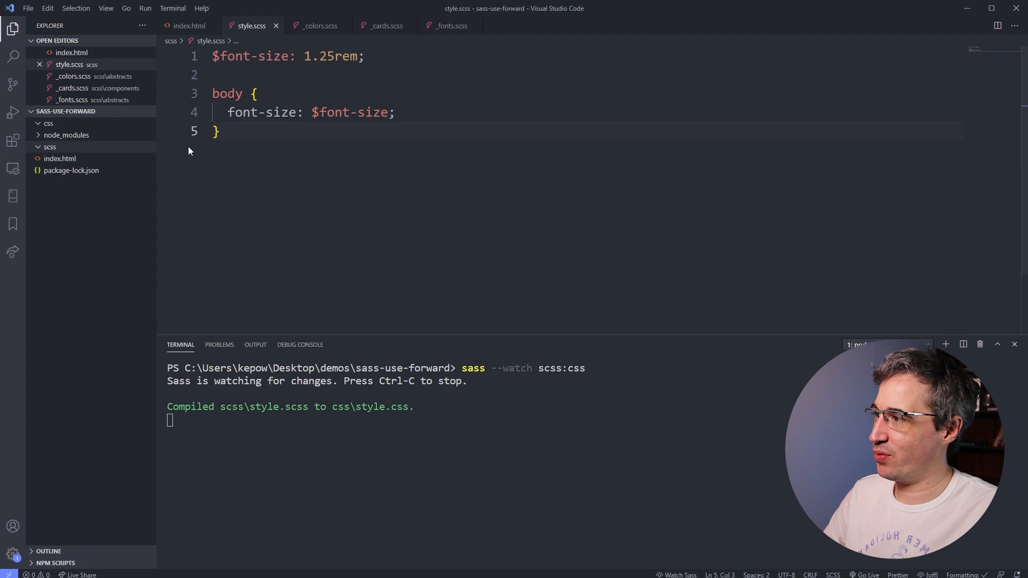
left_click(47, 123)
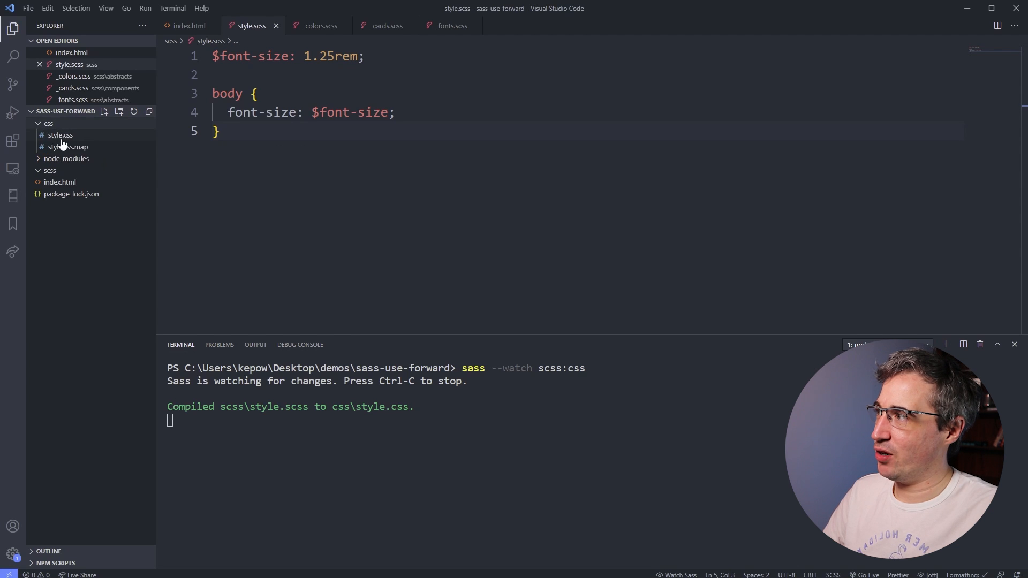
left_click(60, 135)
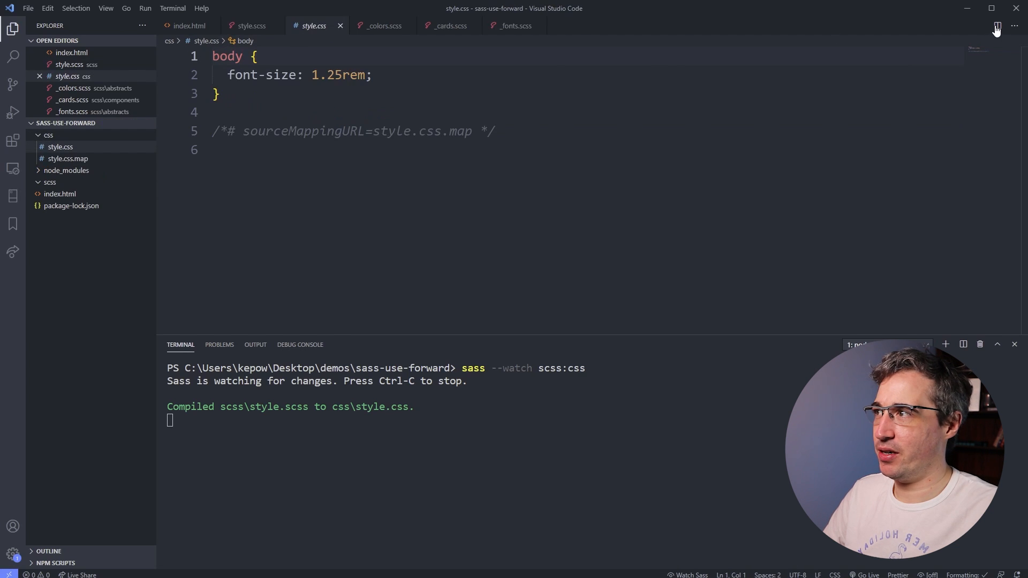
left_click(996, 26)
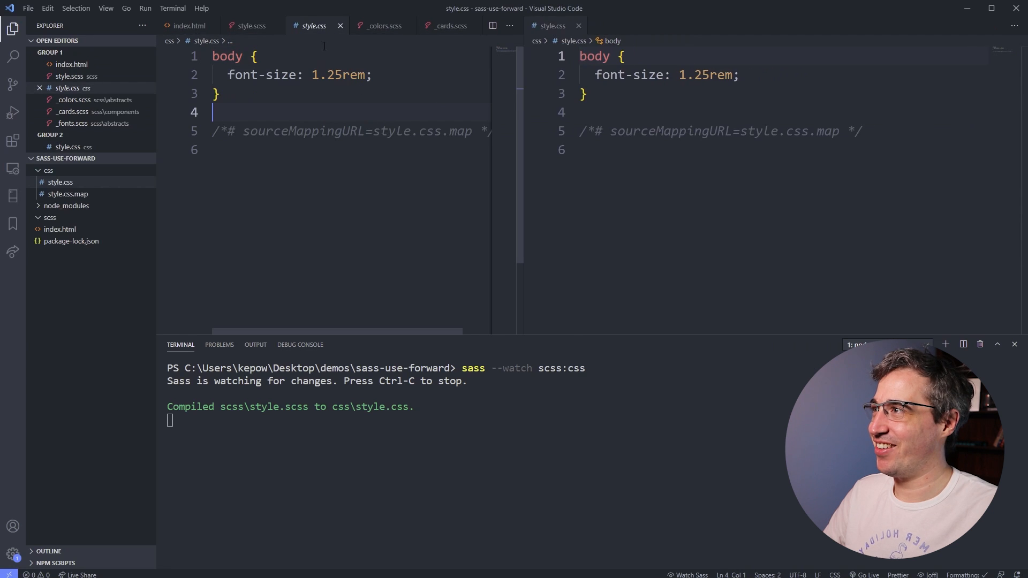
left_click(251, 26)
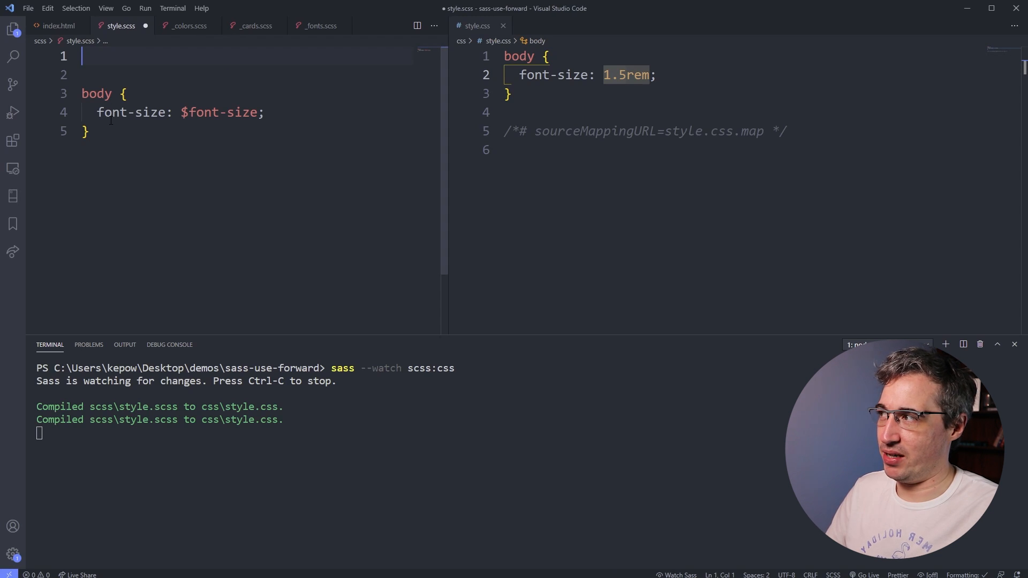
Declare $font-size: 1.5rem in the _fonts.scss partial and save it.
left_click(303, 113)
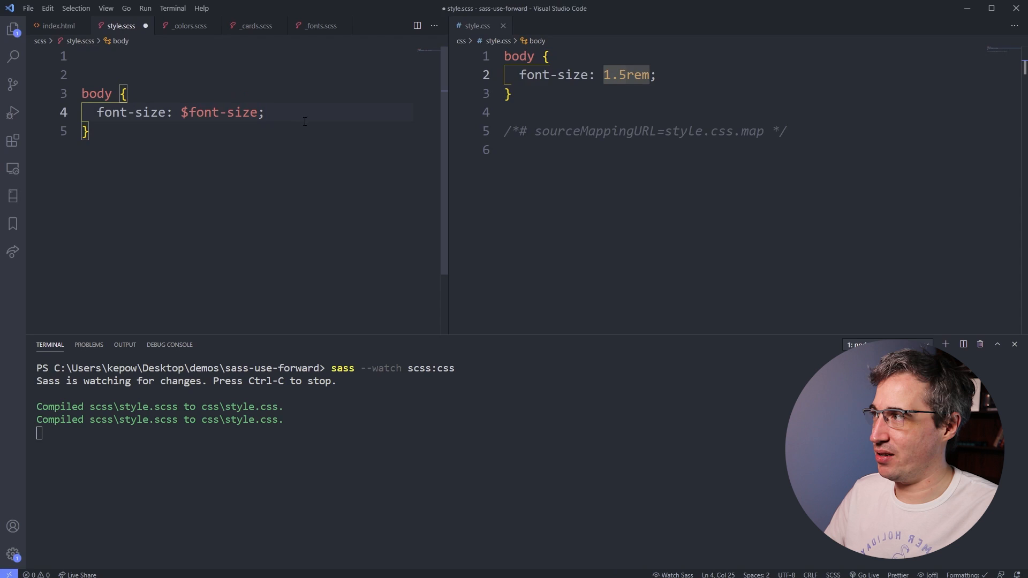
left_click(320, 26)
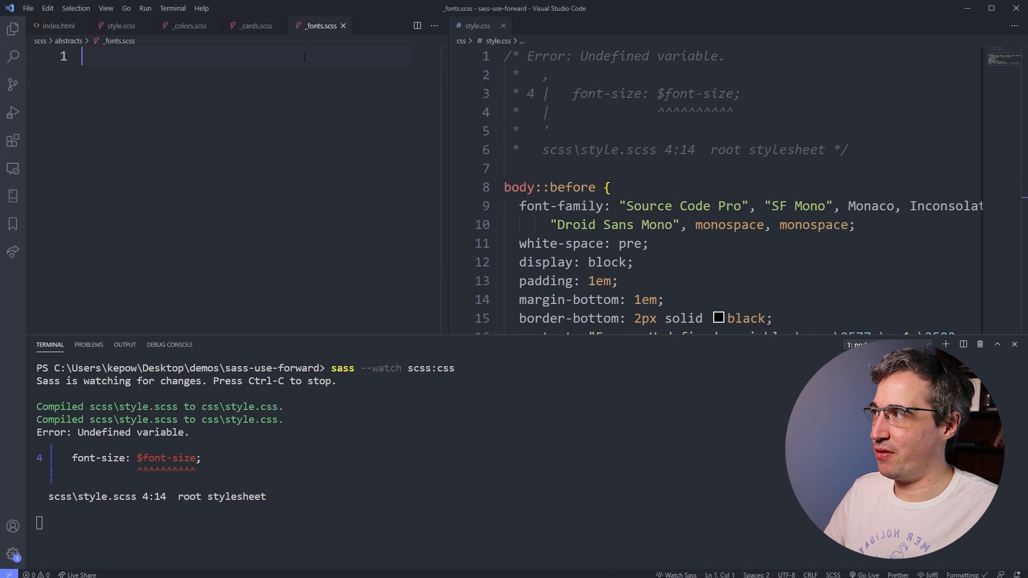
type("$font-size: 1.5rem;")
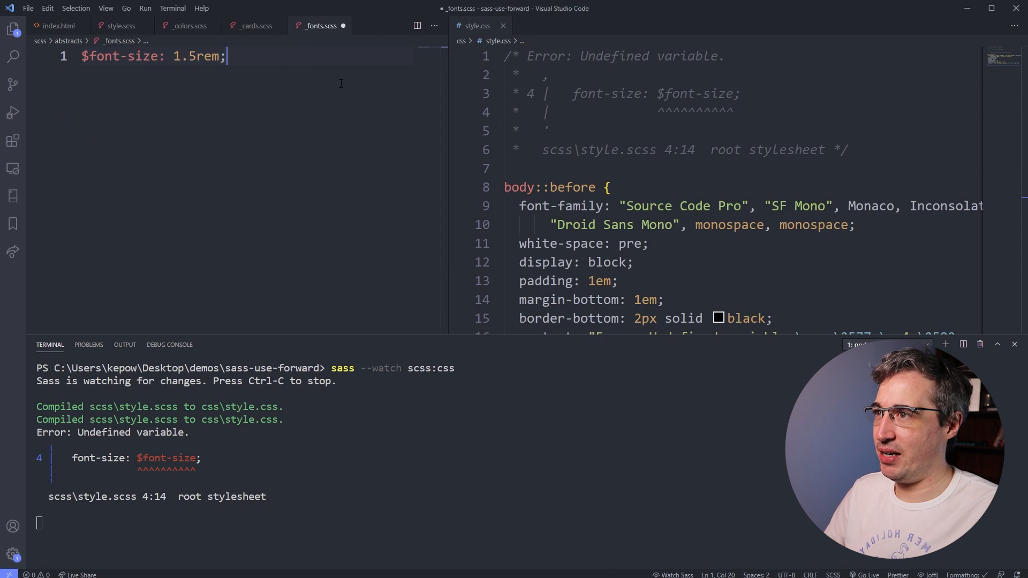
key("ctrl+s")
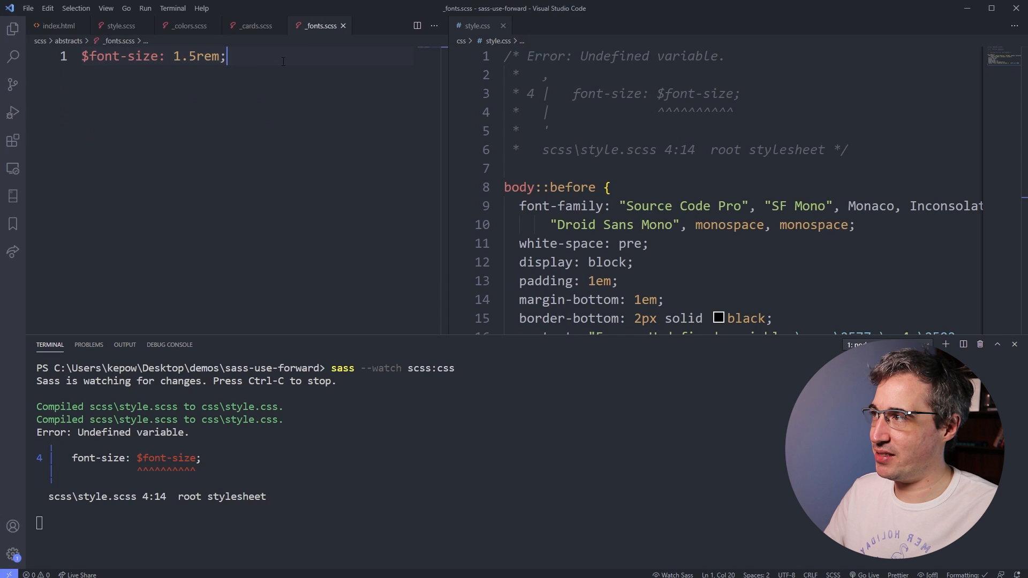
Return to style.scss and expand the abstracts folder in the Explorer to show its partials.
left_click(121, 25)
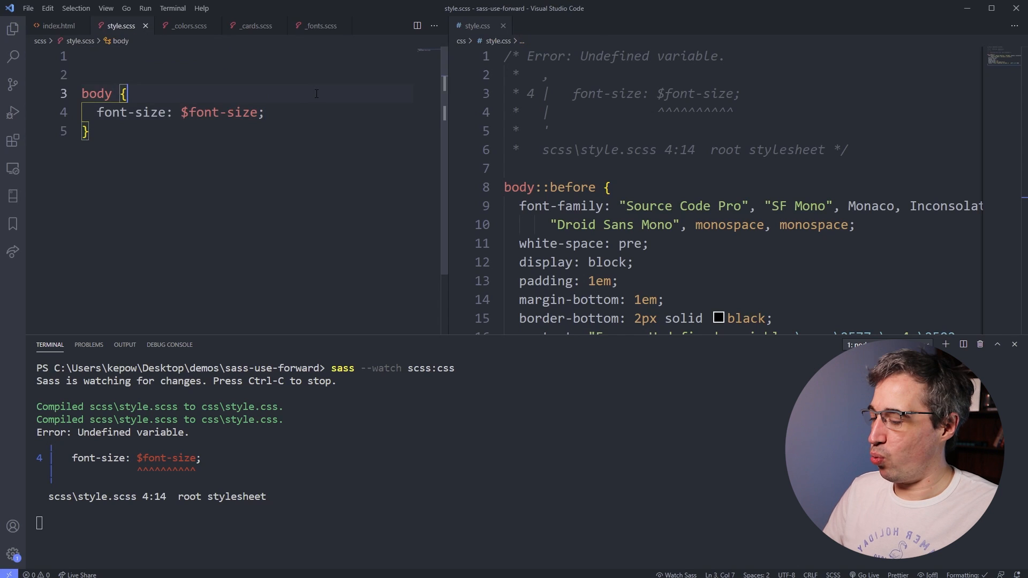
left_click(12, 29)
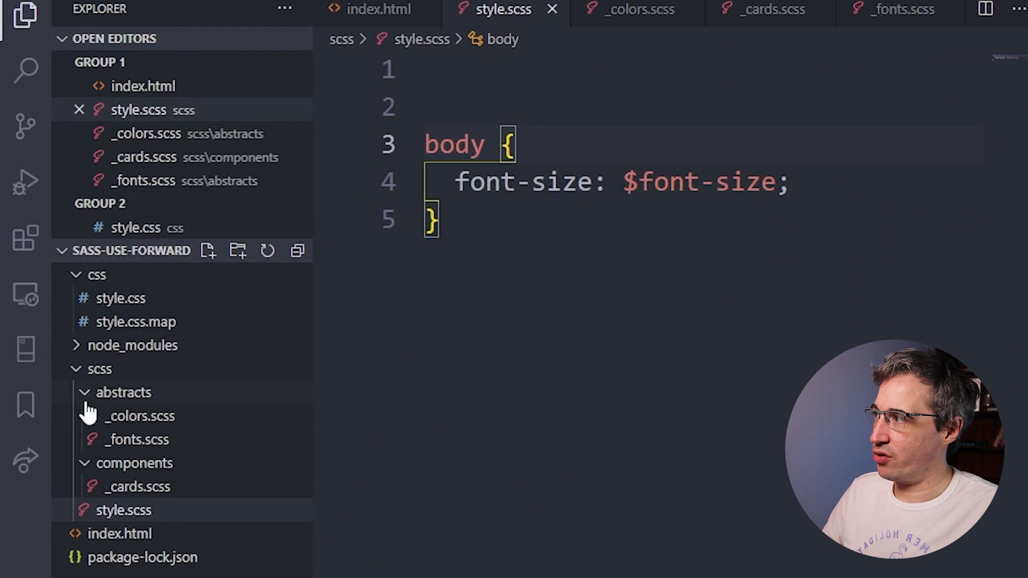
left_click(113, 39)
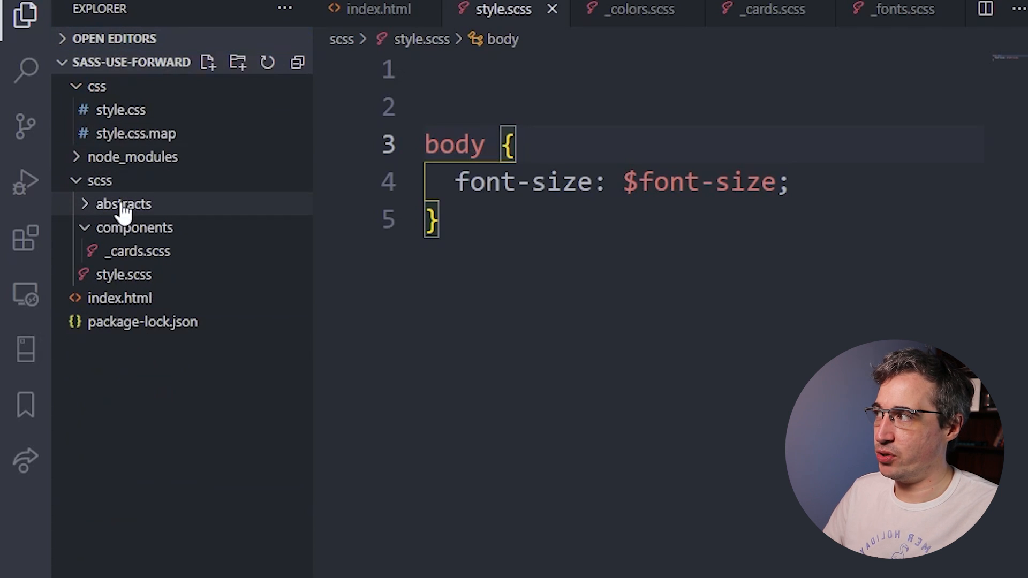
left_click(122, 203)
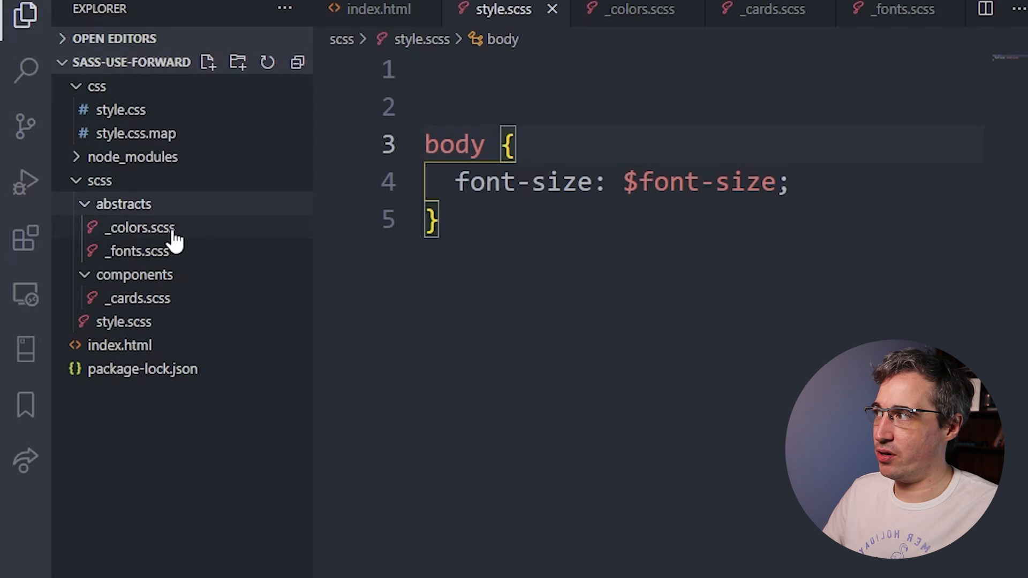
mouse_move(893, 22)
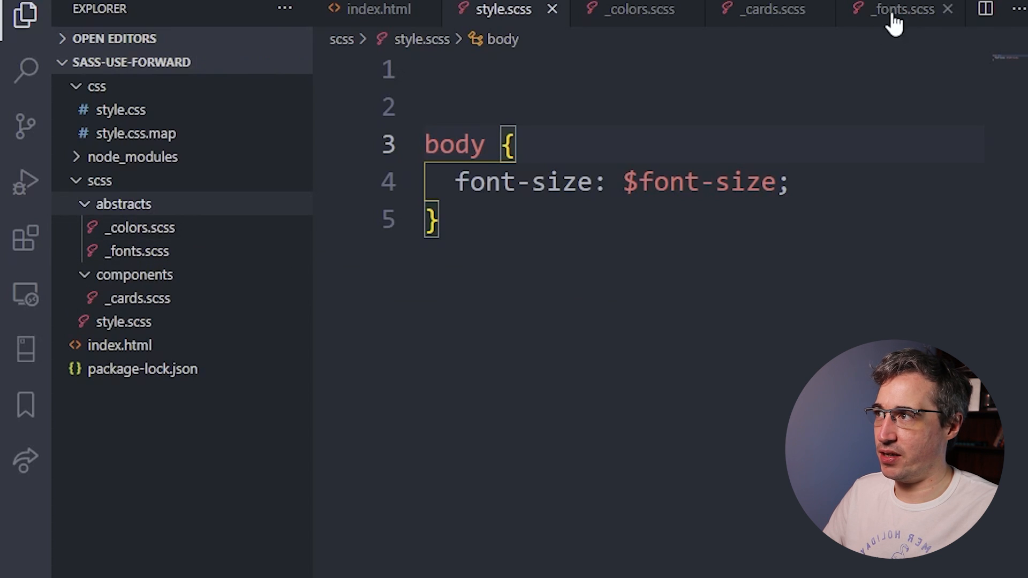
left_click(892, 10)
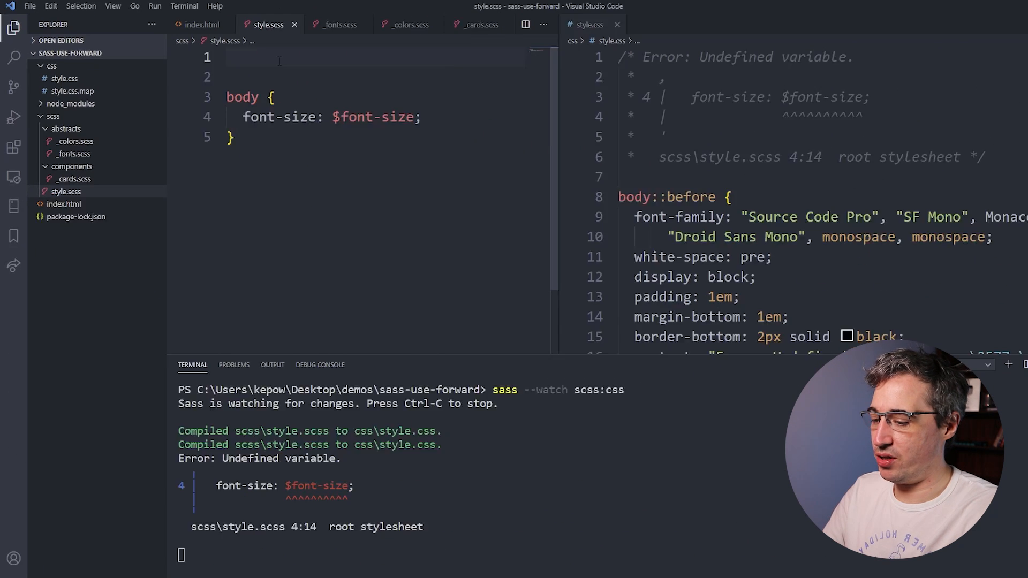
type("@import ''")
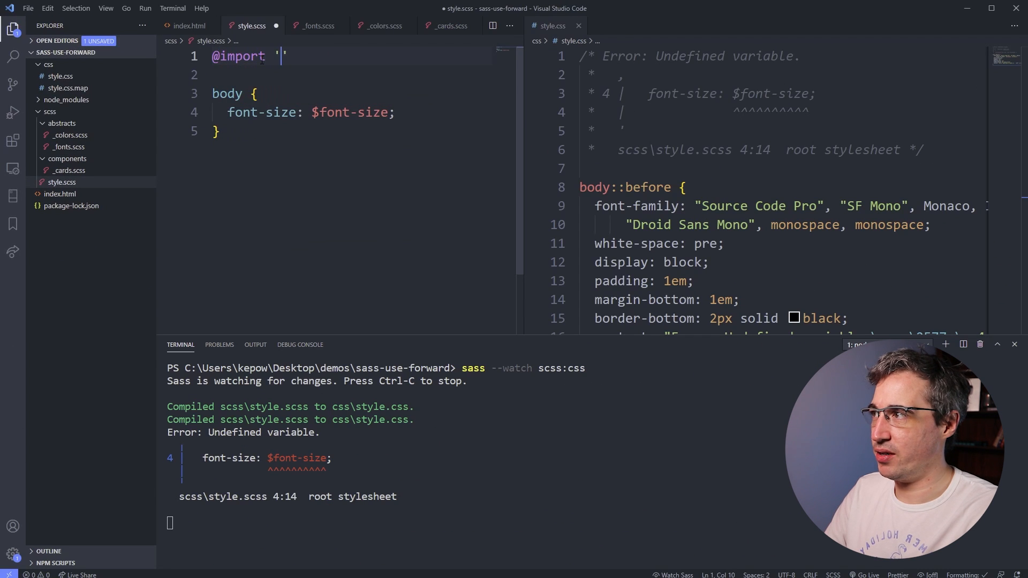
type("abstracts/fonts")
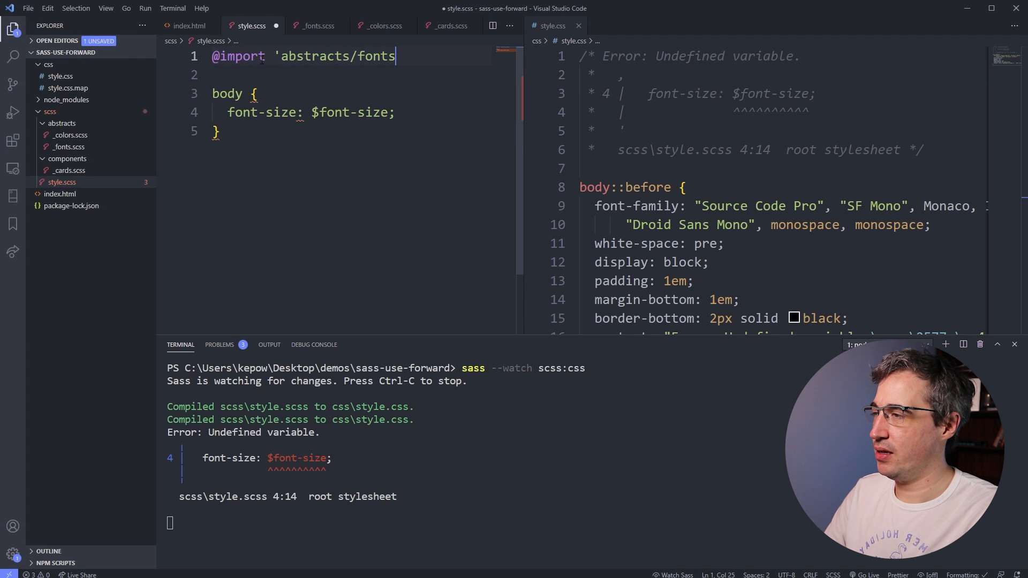
type("';")
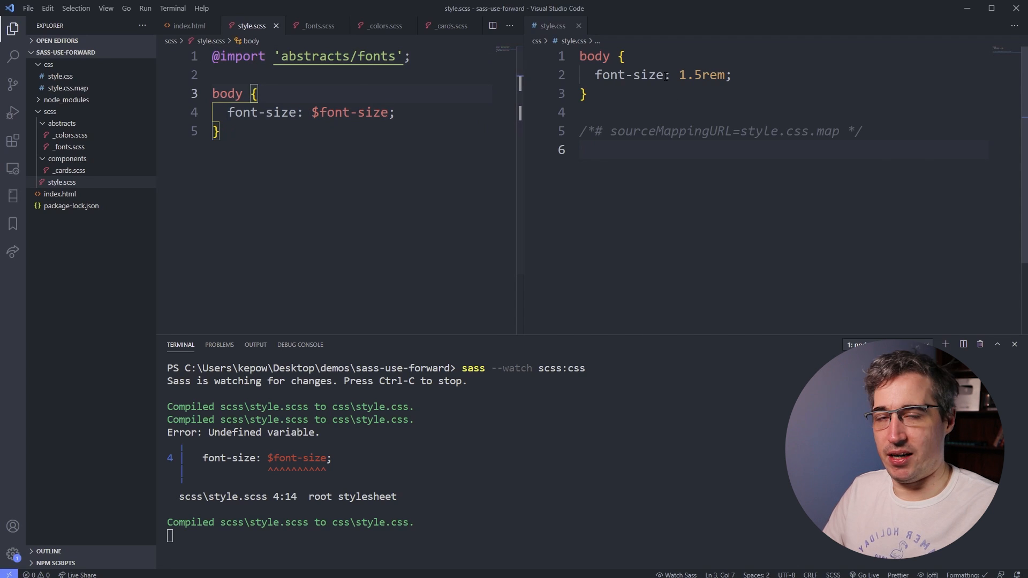
mouse_move(612, 74)
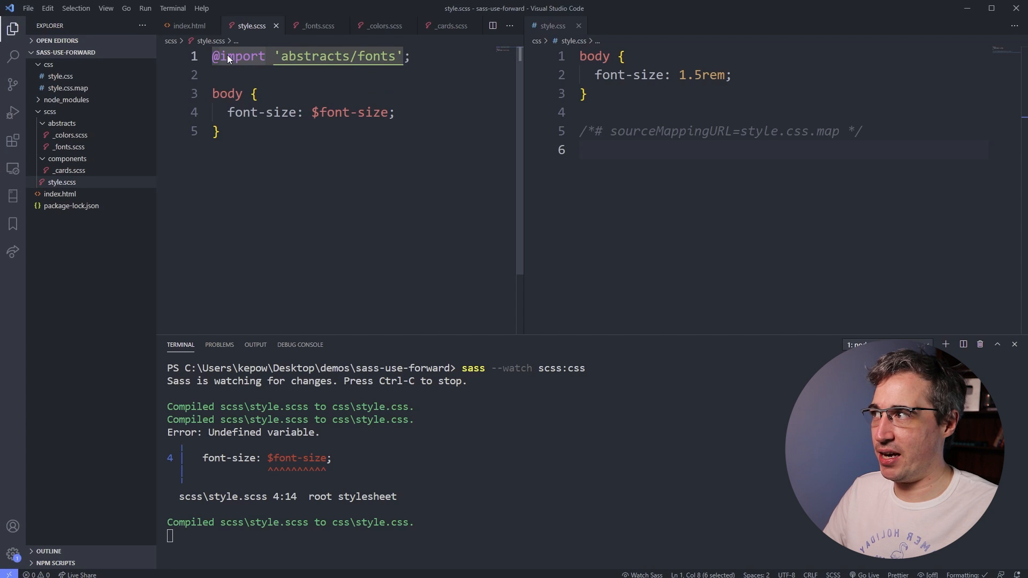
type("@use")
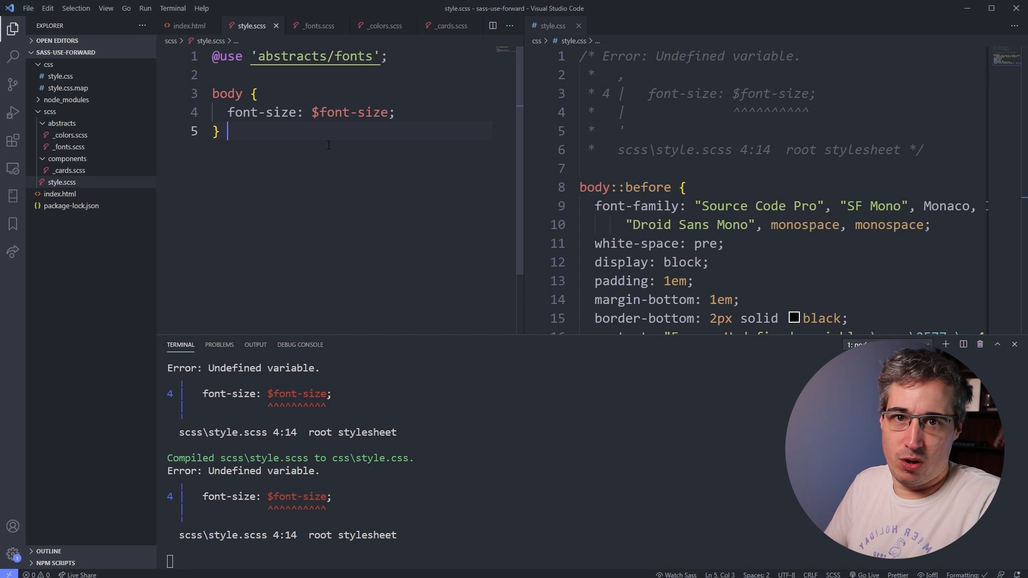
mouse_move(346, 159)
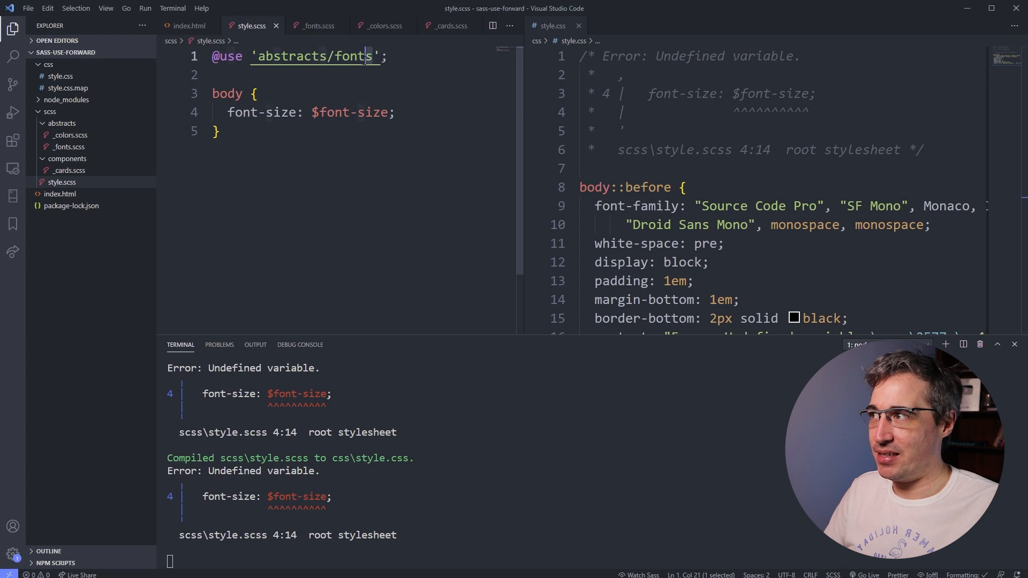
double_click(328, 56)
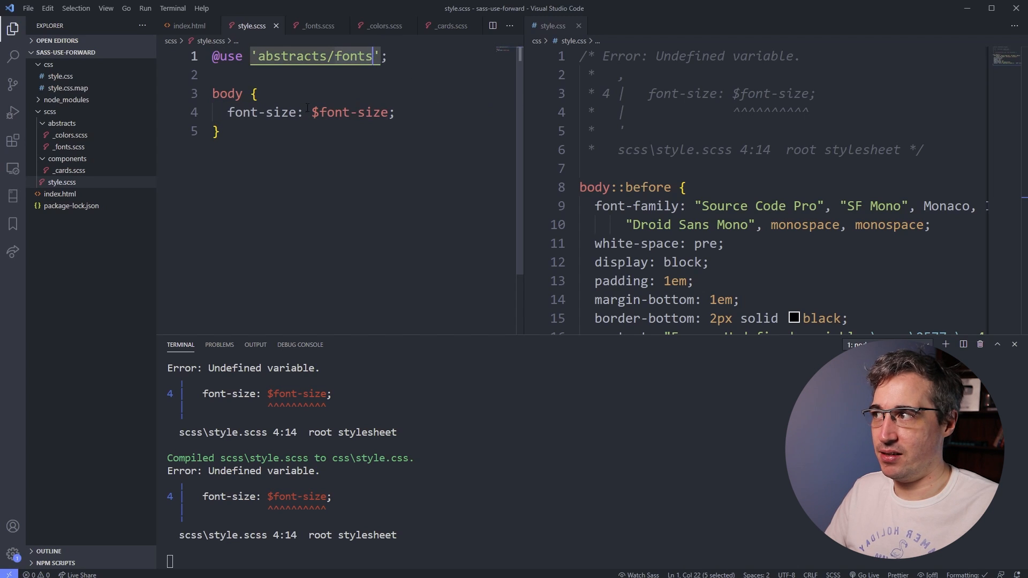
type("fonts.")
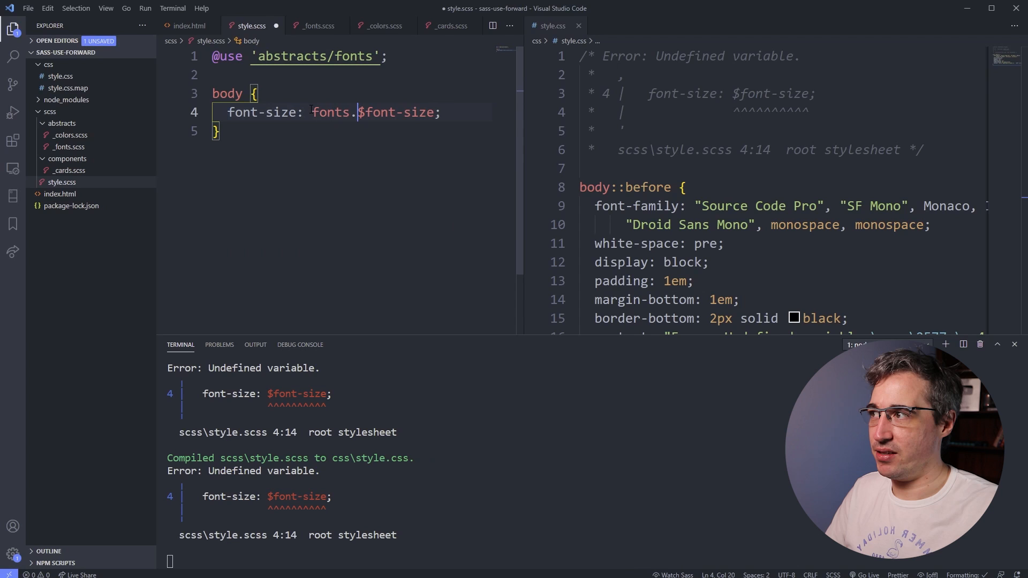
key("ctrl+s")
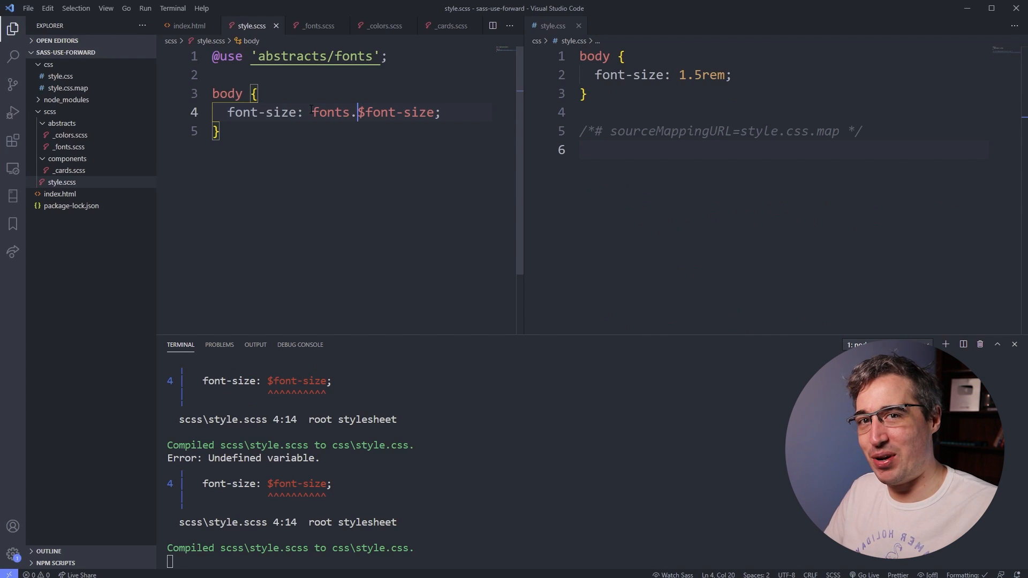
mouse_move(264, 112)
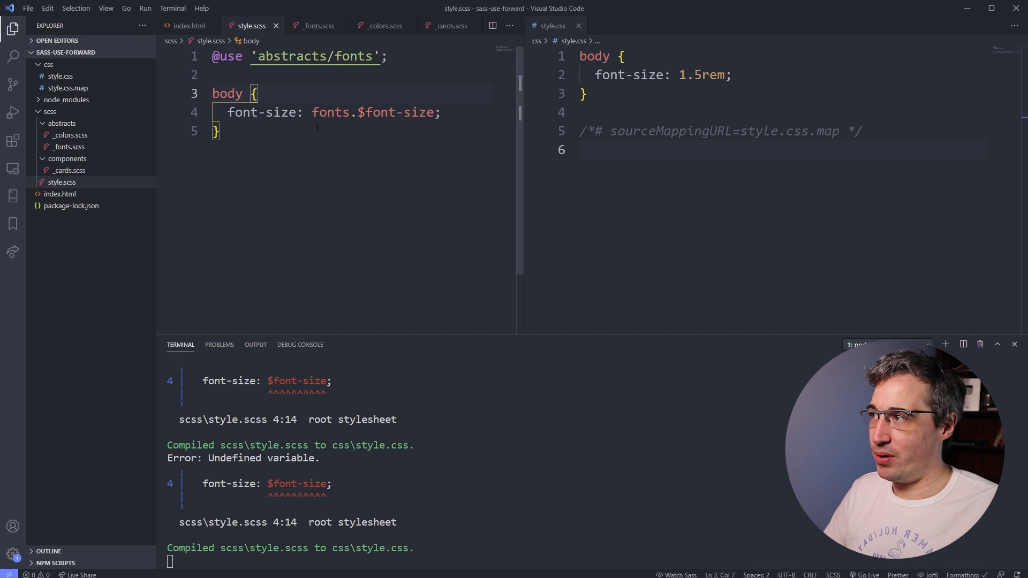
left_click(390, 56)
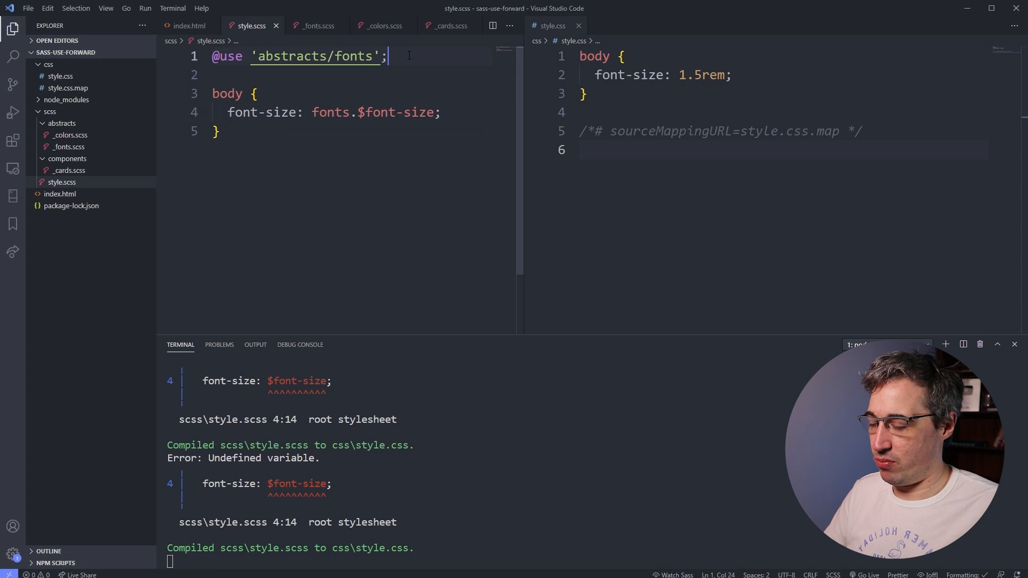
type("@use 'abstracts/colors")
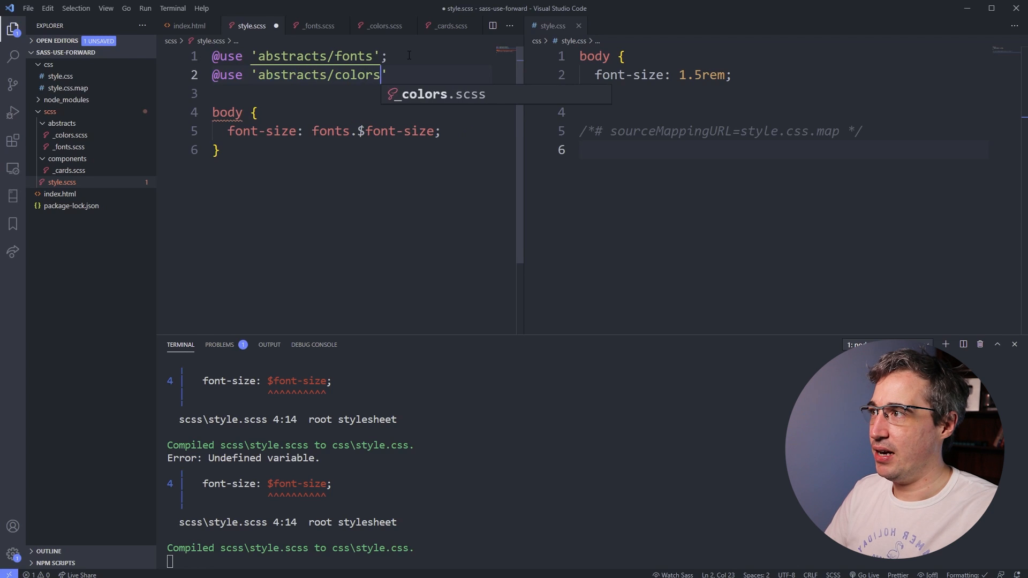
type(";")
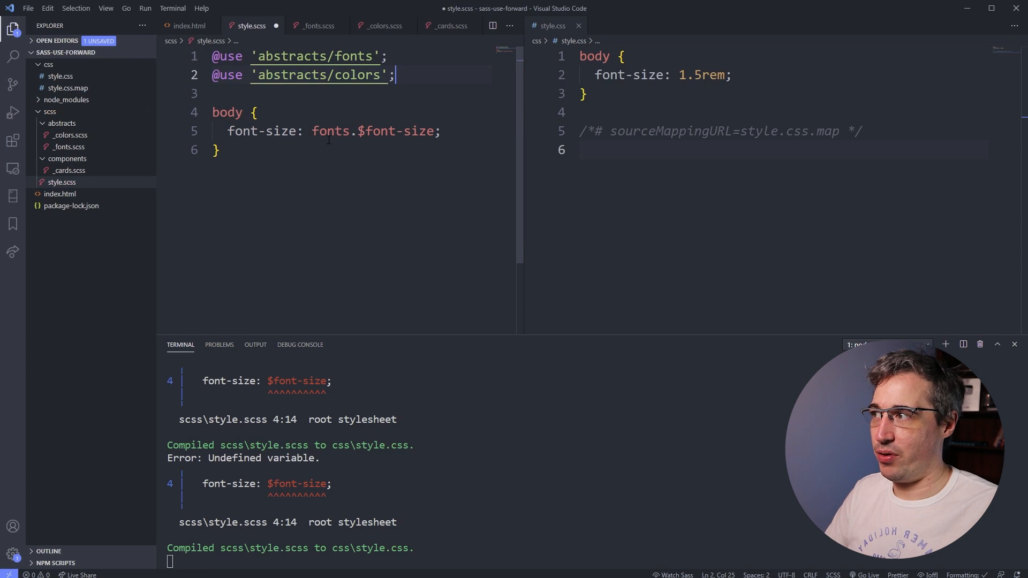
left_click(444, 131)
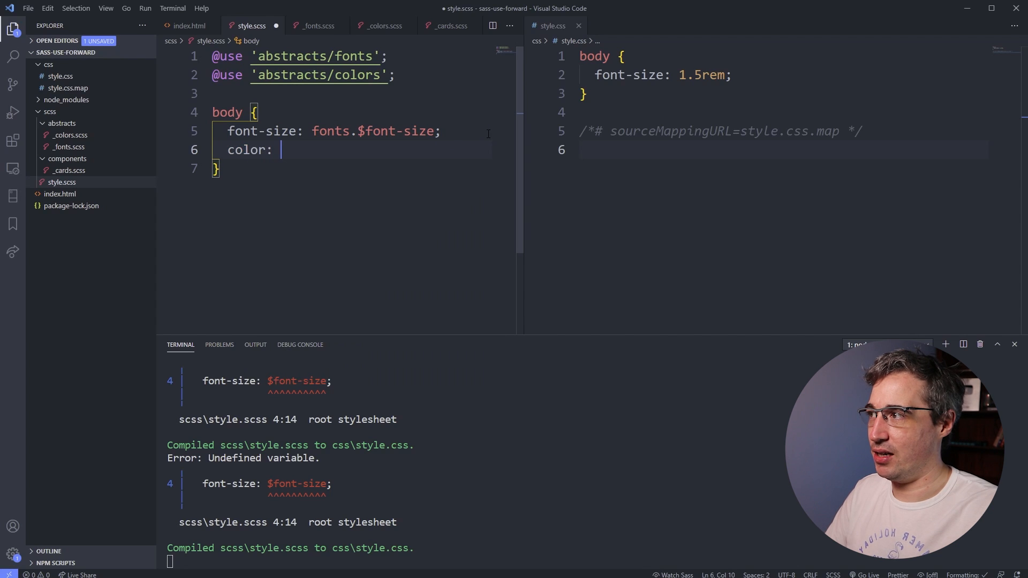
type("colors.")
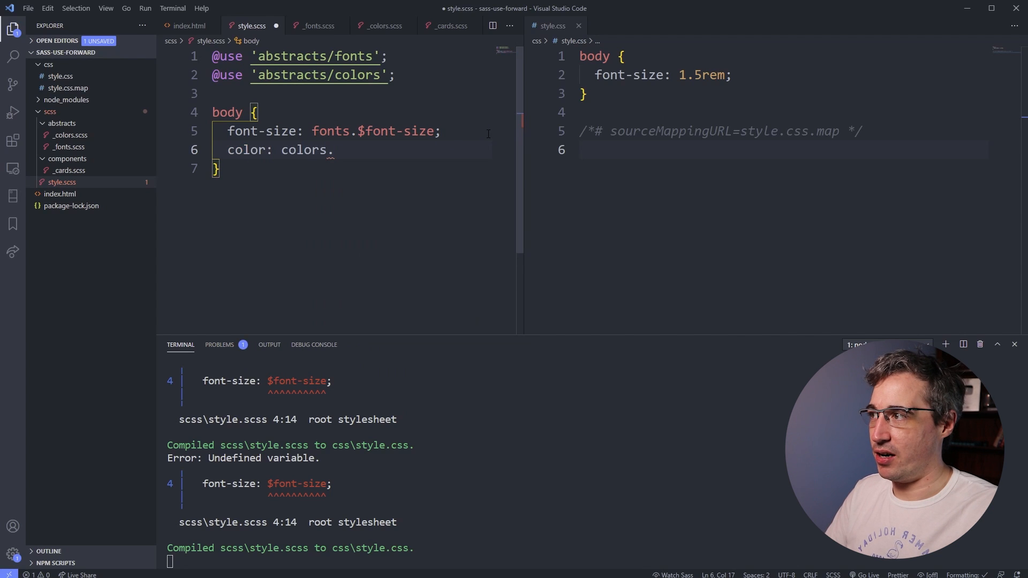
type("$red;")
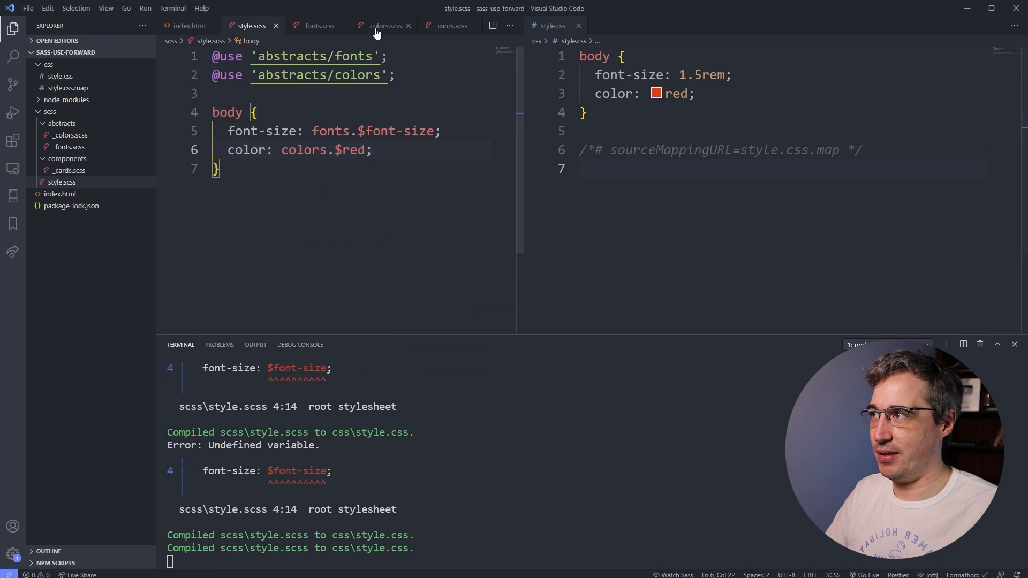
Check the variables in the _colors.scss partial and return to style.scss.
left_click(382, 26)
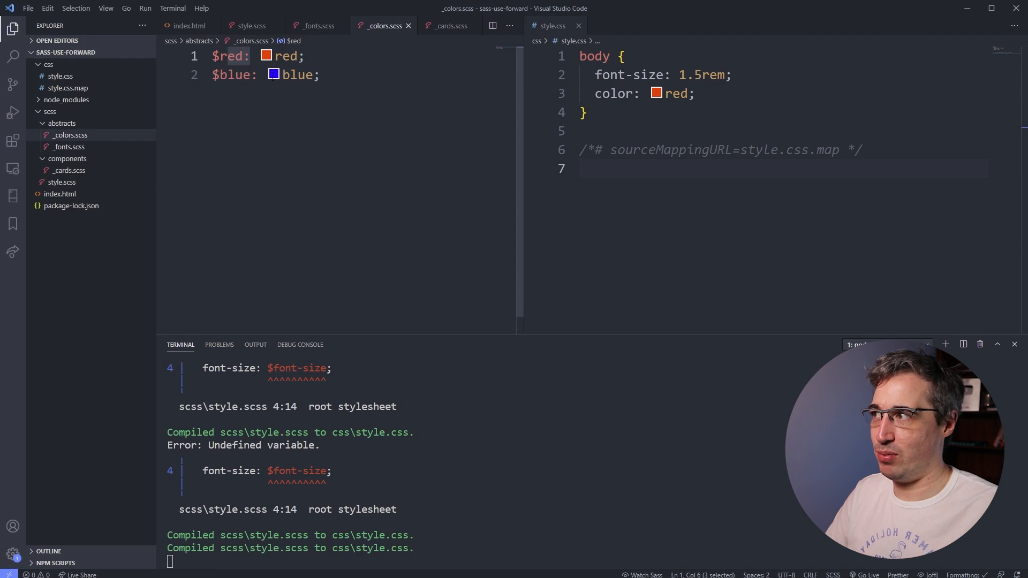
left_click(250, 26)
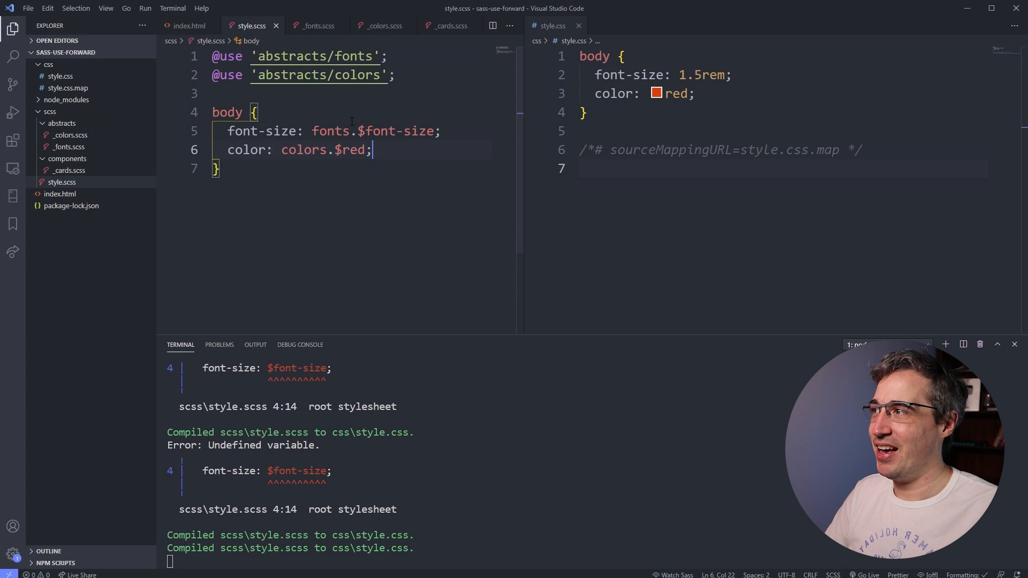
scroll("down", 3)
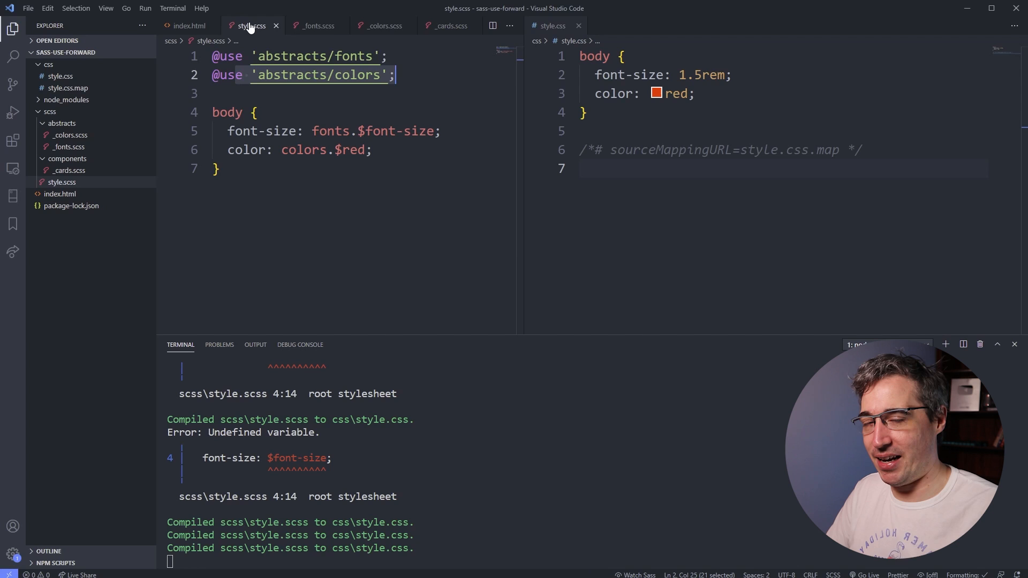
mouse_move(250, 26)
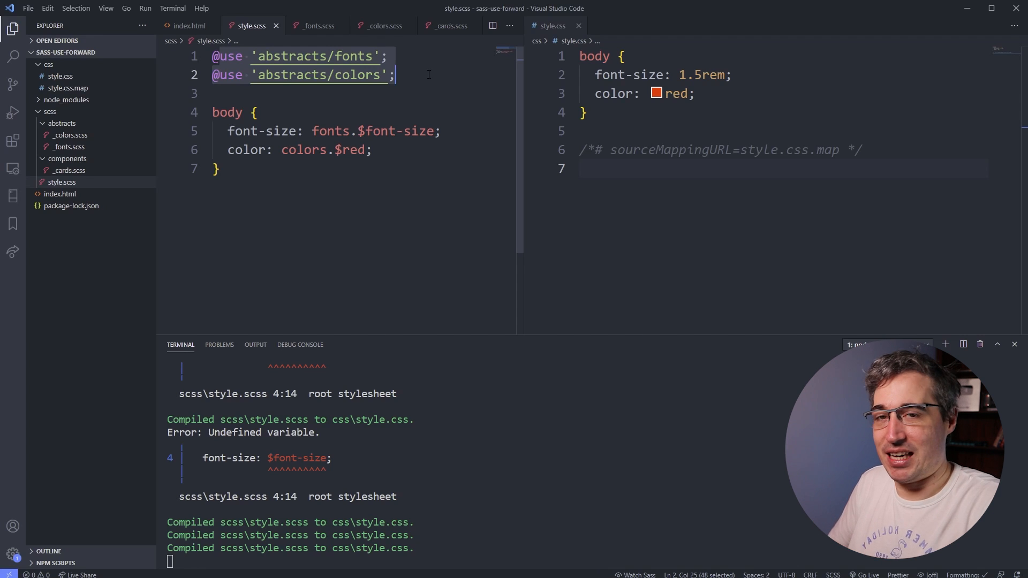
key("Enter")
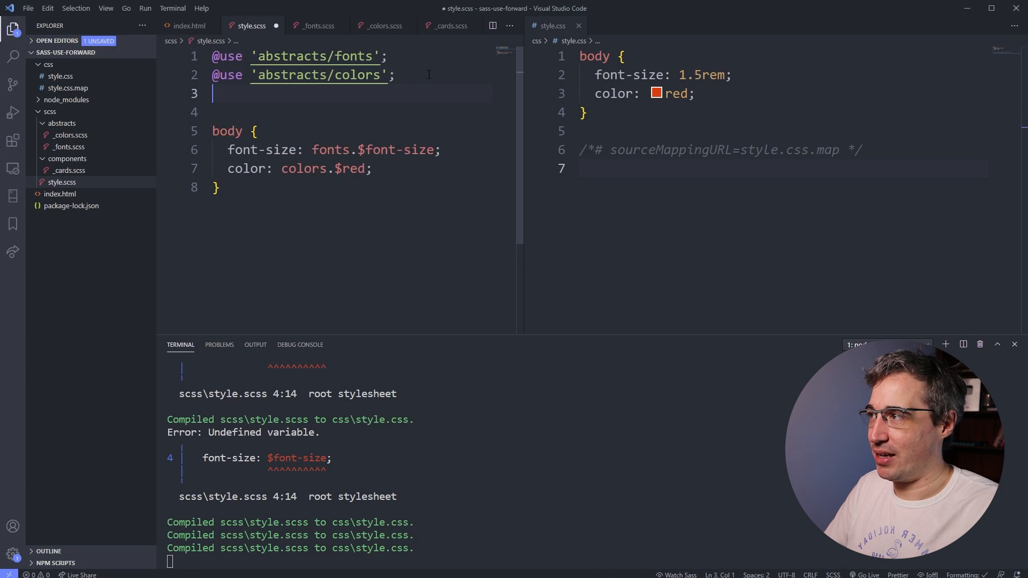
Write a .card rule in _cards.scss using font-size: $font-size and color: $blue, then return to style.scss.
key("Enter")
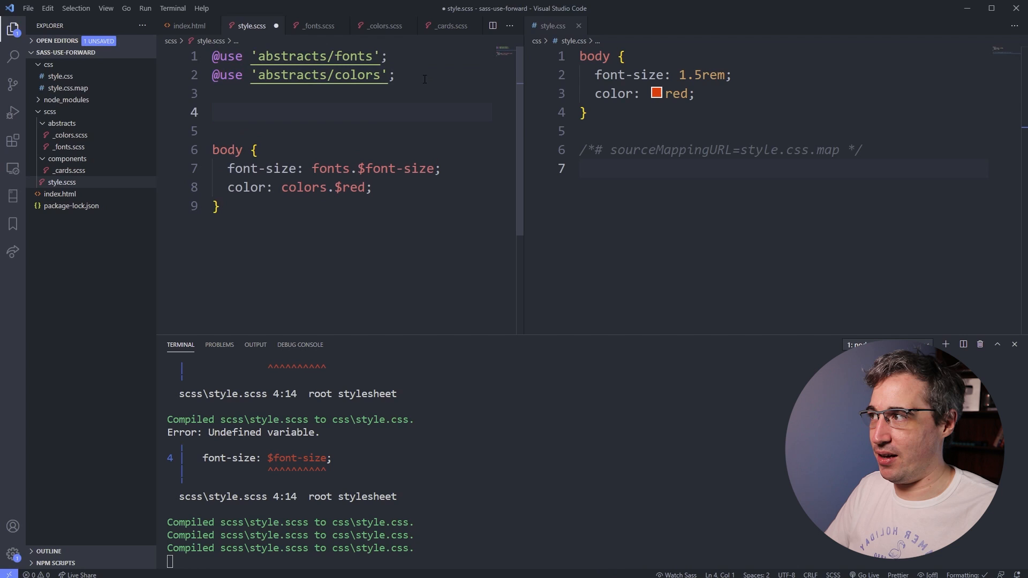
left_click(448, 26)
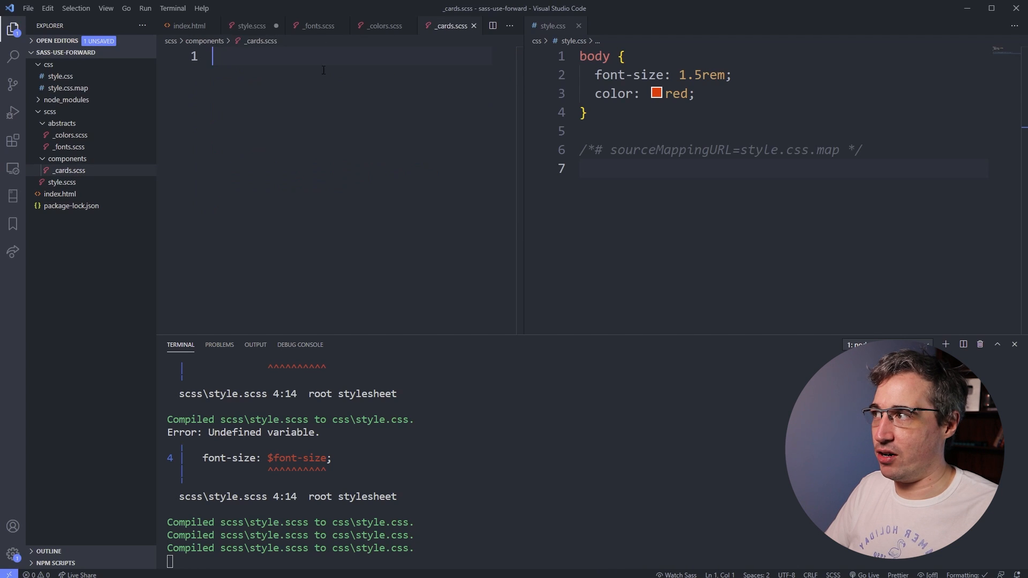
left_click(252, 26)
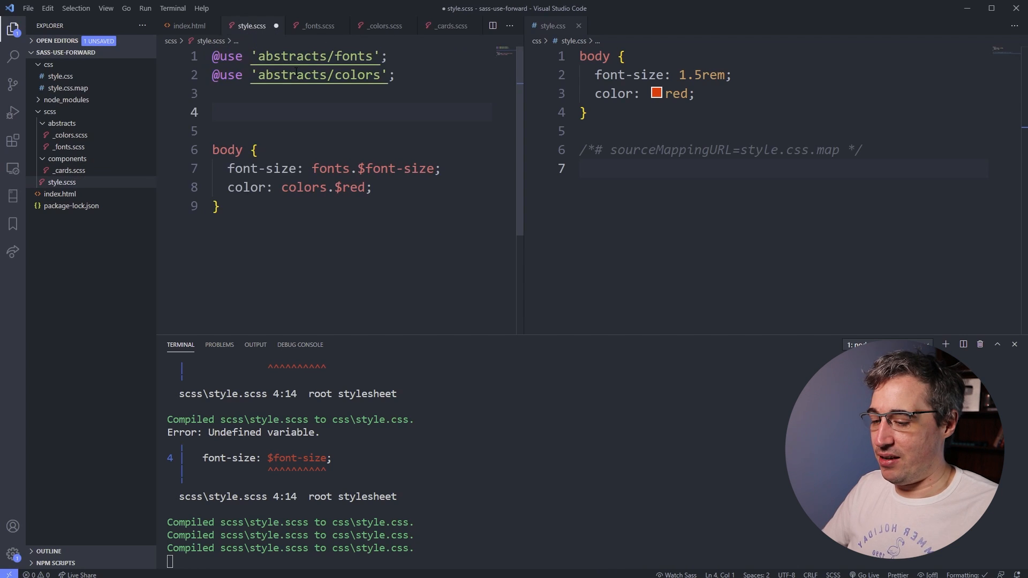
mouse_move(318, 55)
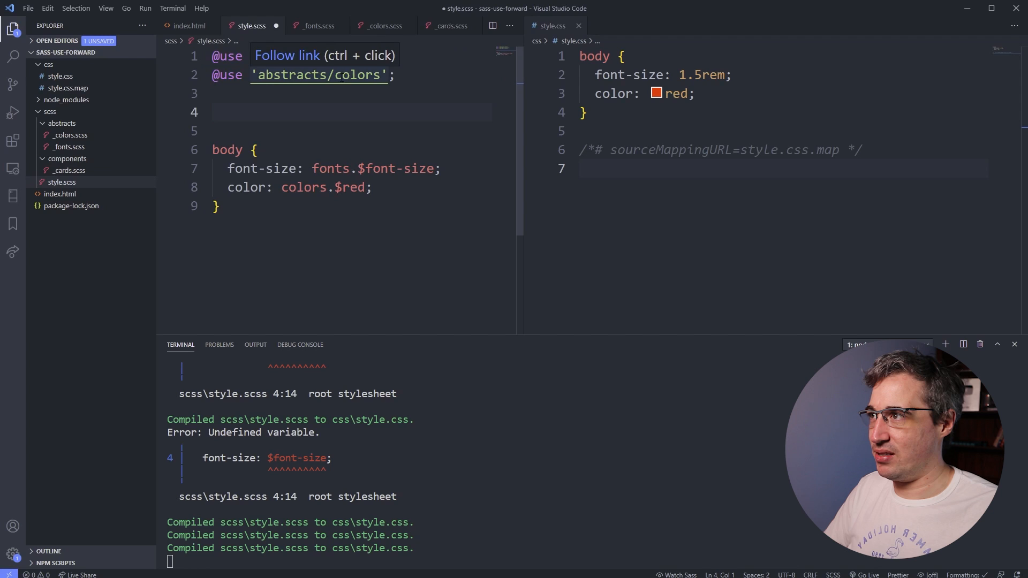
left_click(451, 25)
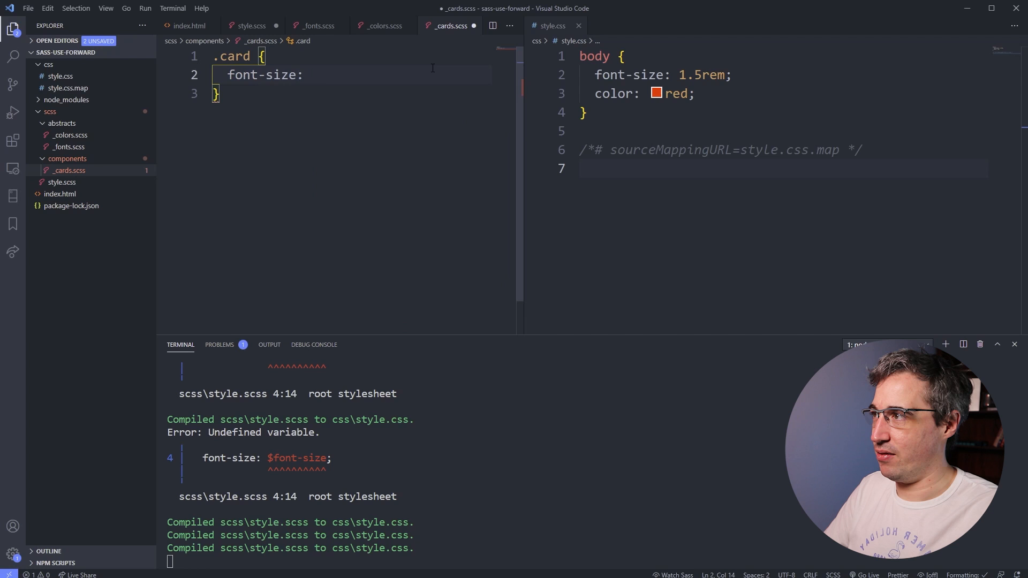
type("$font-size;")
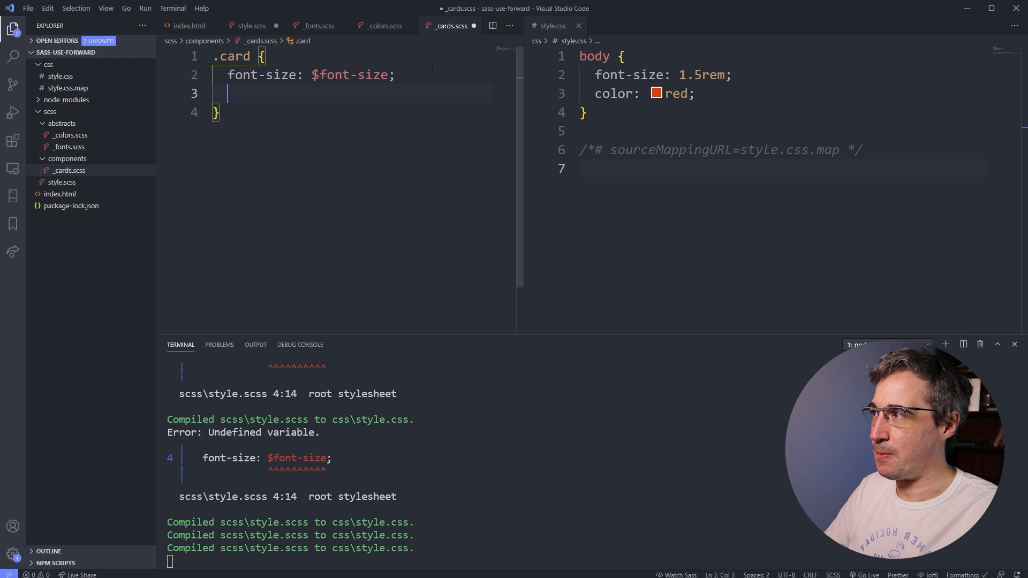
type("color: $")
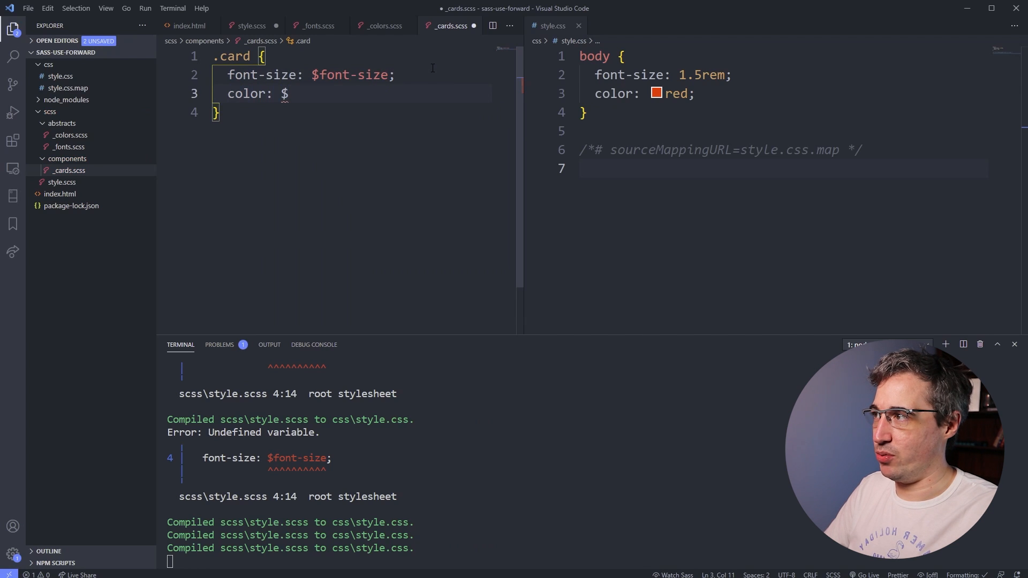
type("blue;")
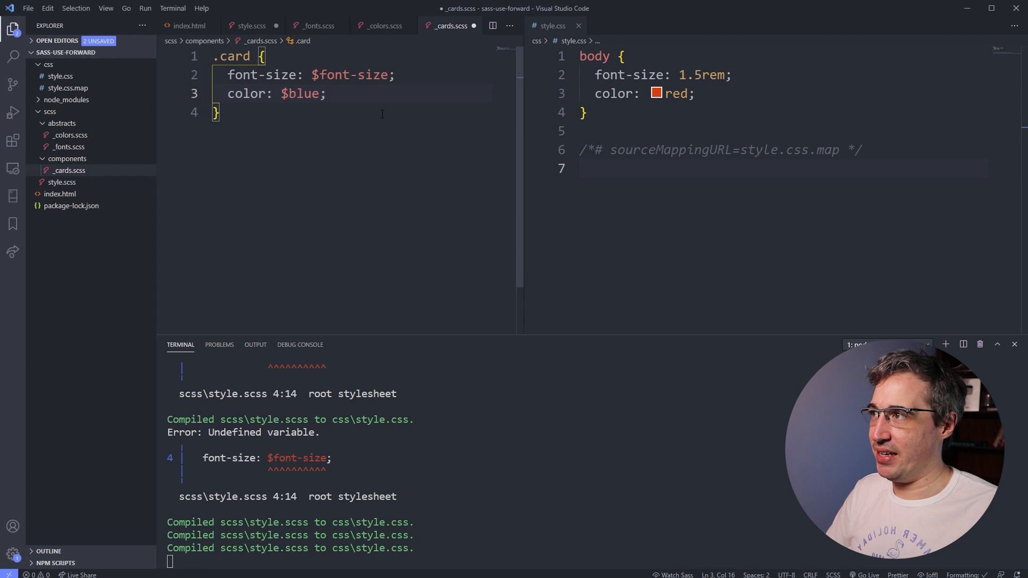
left_click(251, 26)
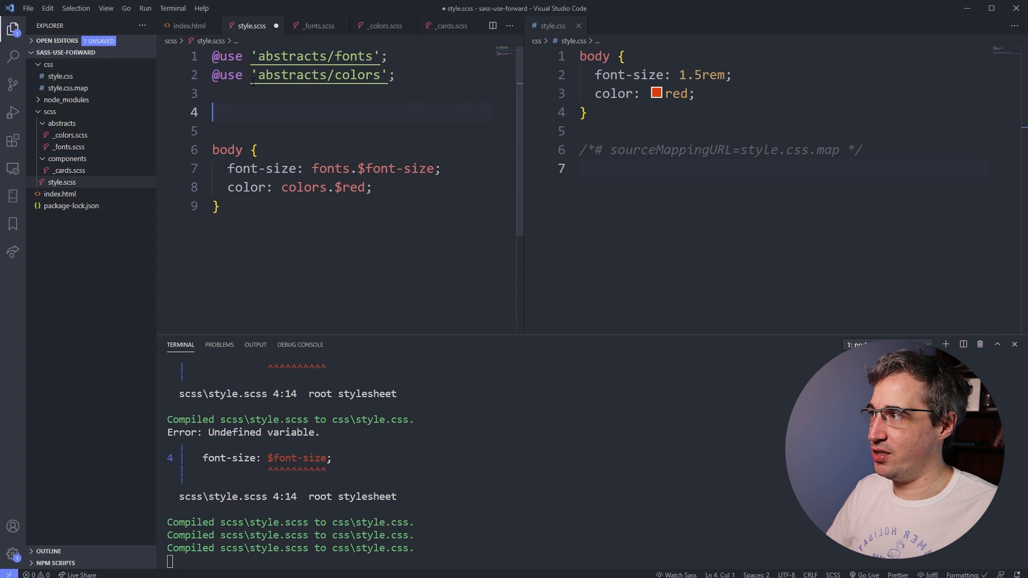
type("@use ''")
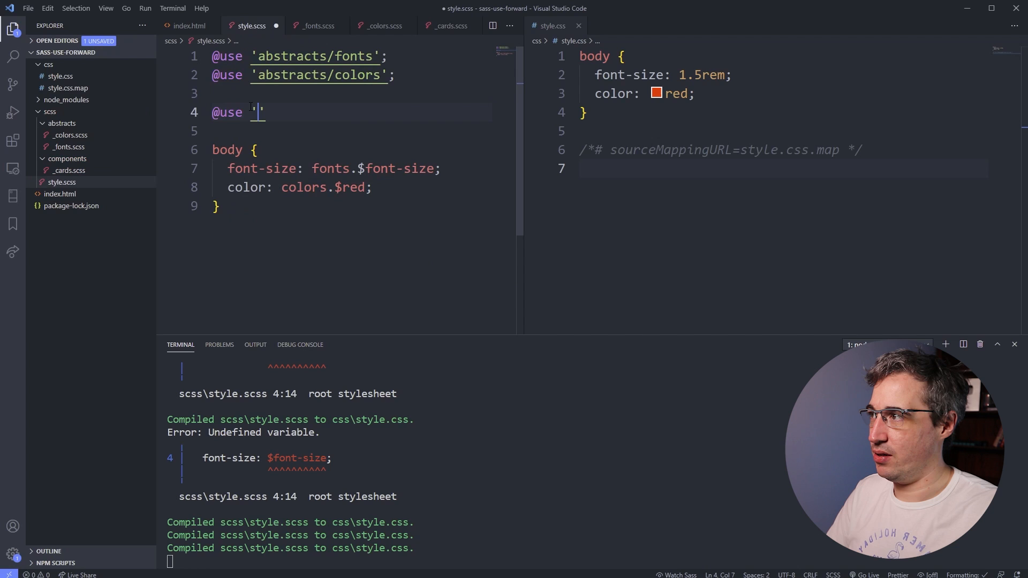
type("compon")
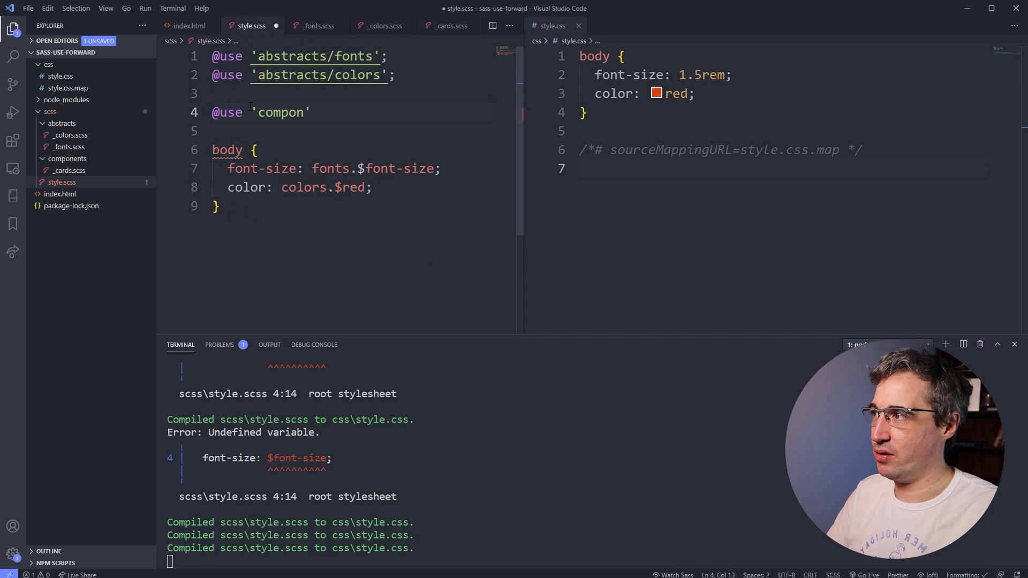
type("ente")
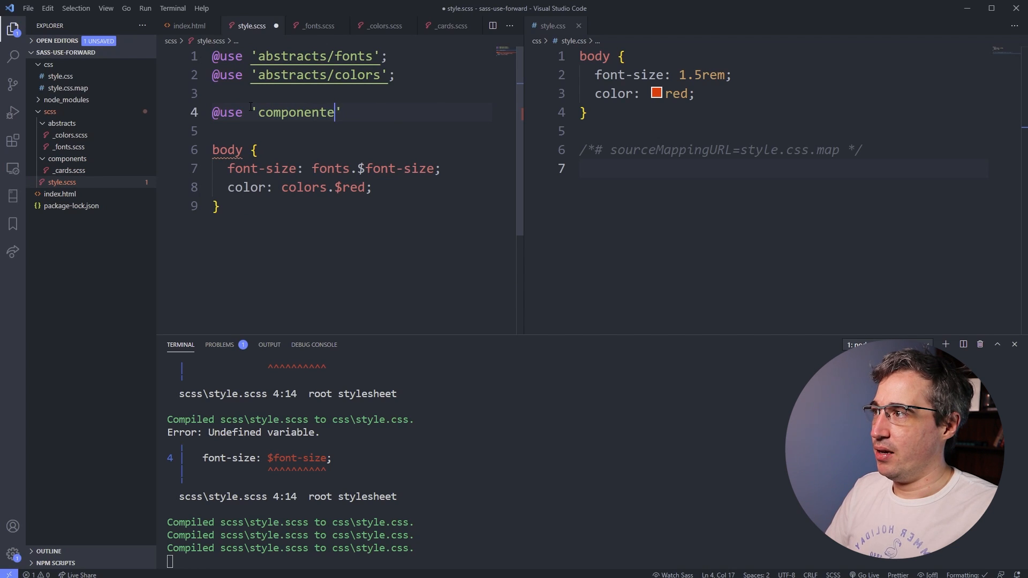
type("/")
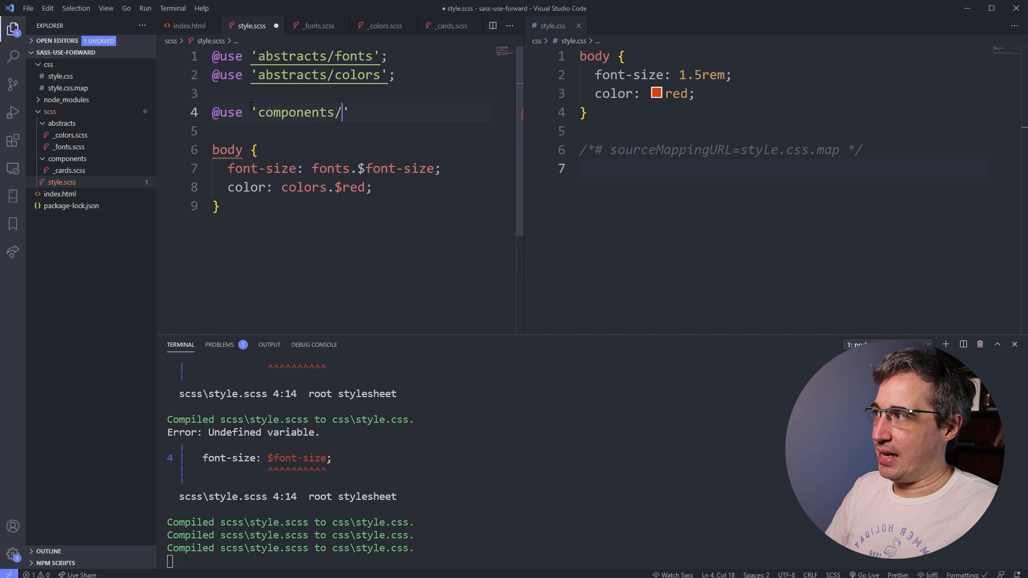
type("cards';")
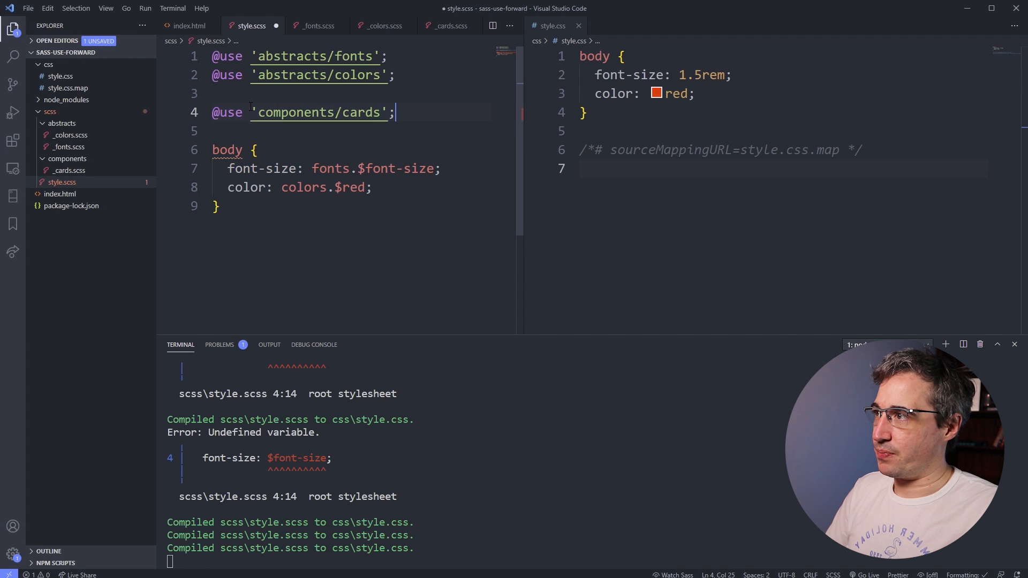
key("ctrl+s")
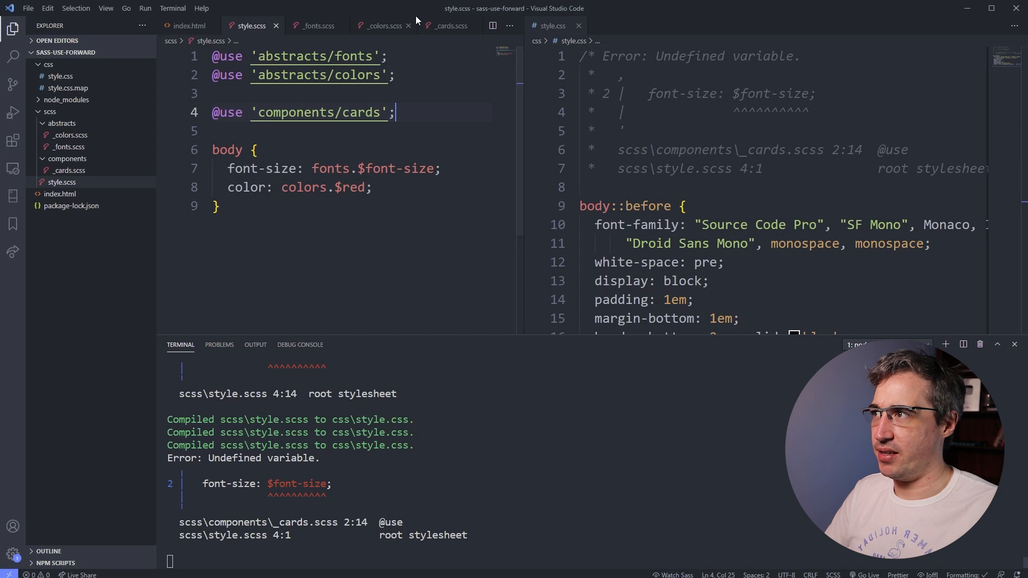
double_click(331, 168)
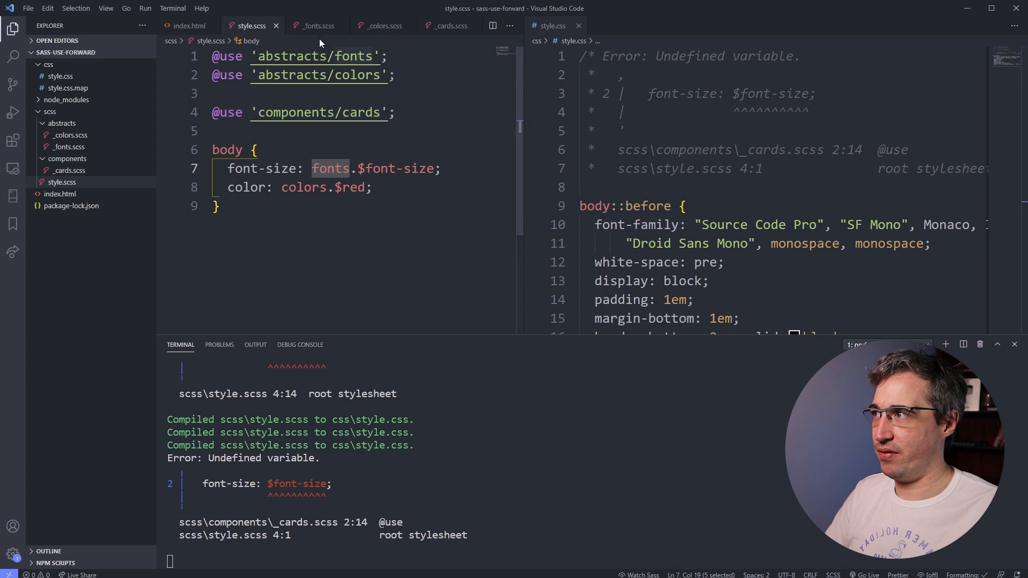
Prefix the card rule's variables as fonts.$font-size and colors.$blue in _cards.scss, then view style.scss.
left_click(450, 26)
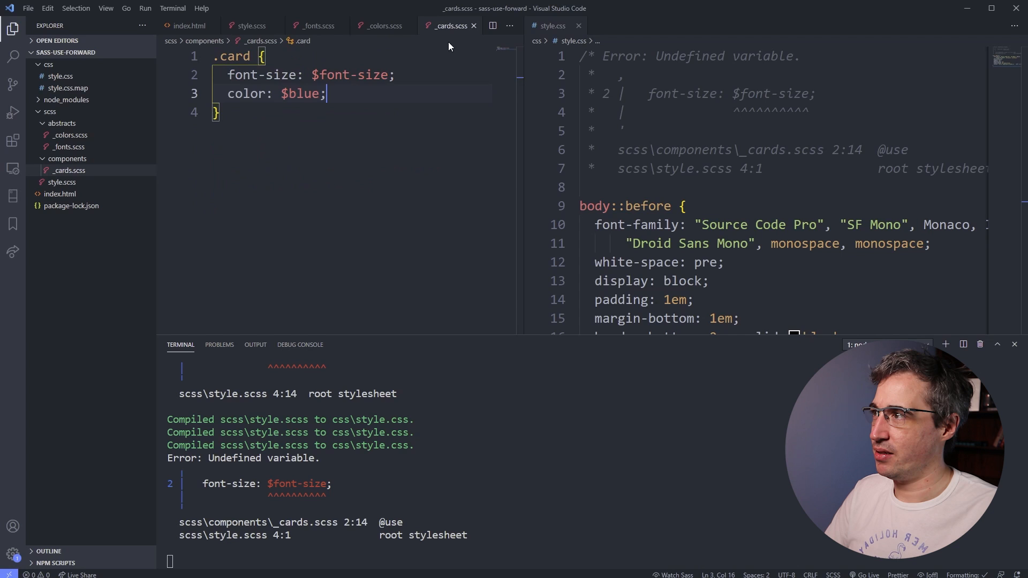
type("fonts.")
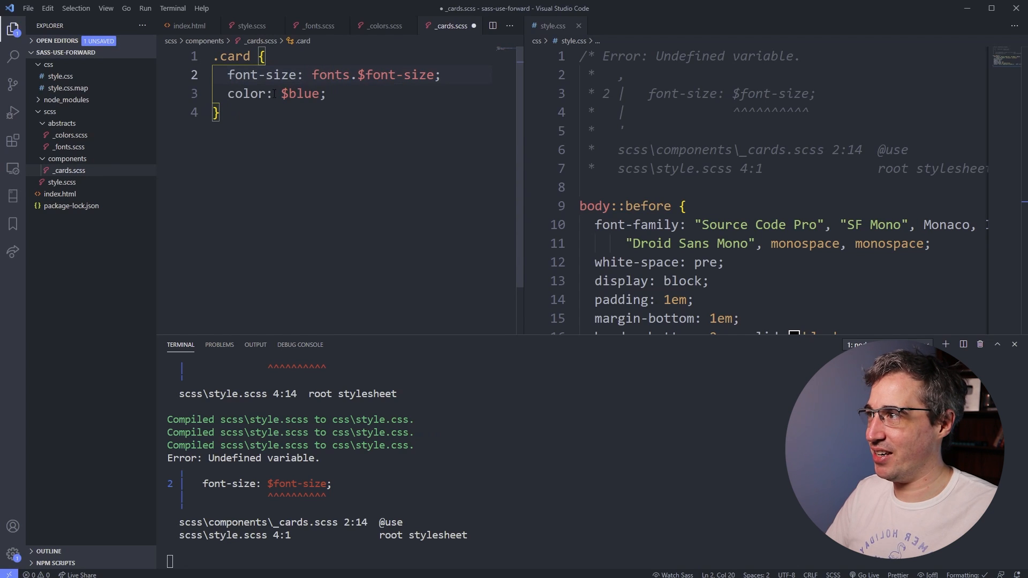
type("colots.")
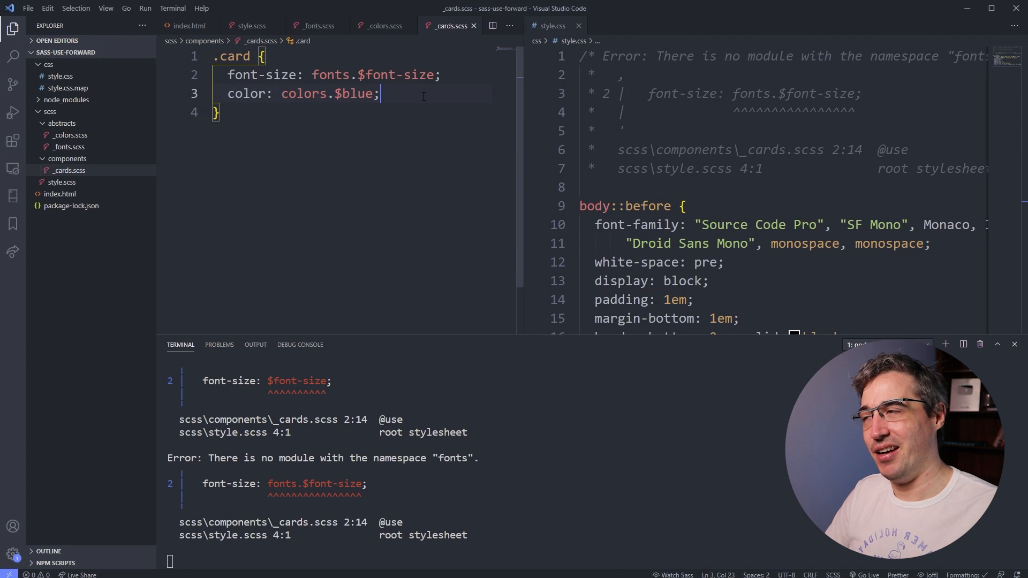
mouse_move(331, 28)
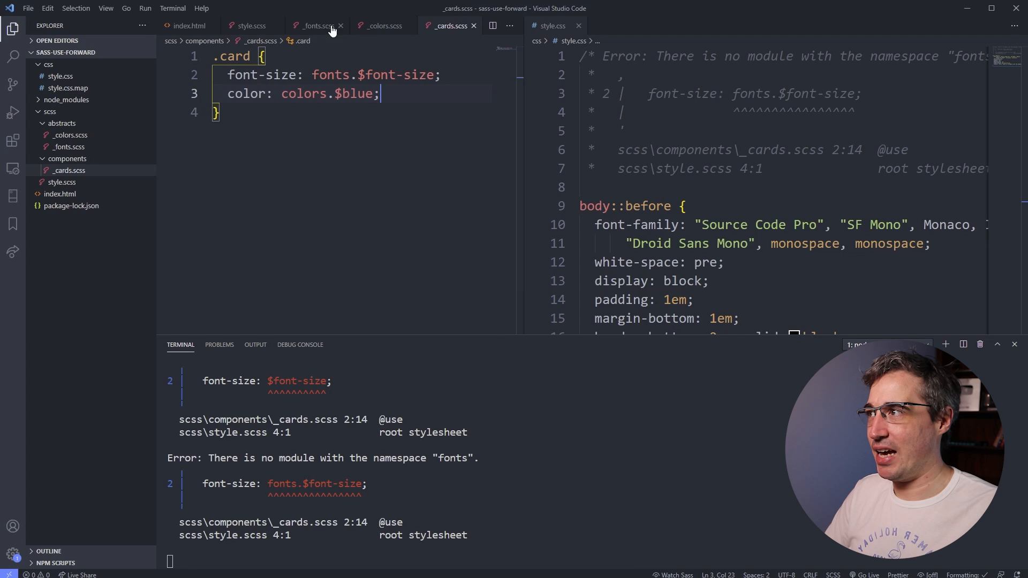
left_click(250, 26)
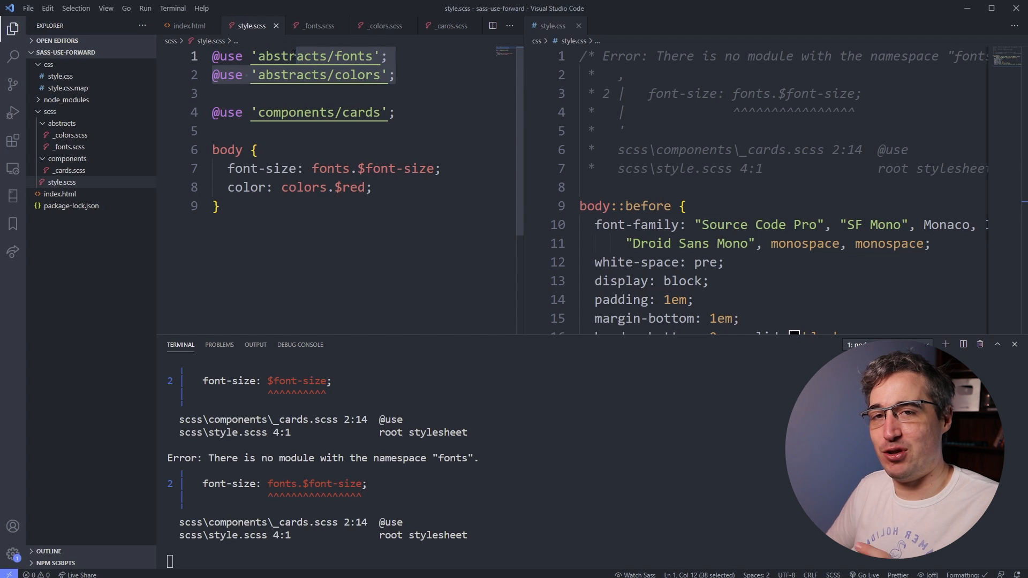
mouse_move(293, 56)
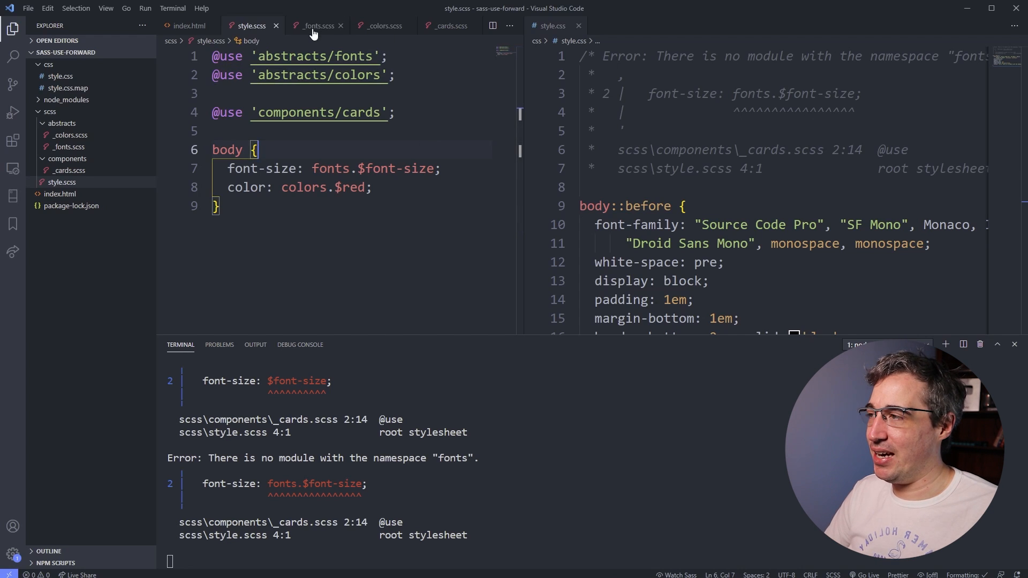
left_click(317, 26)
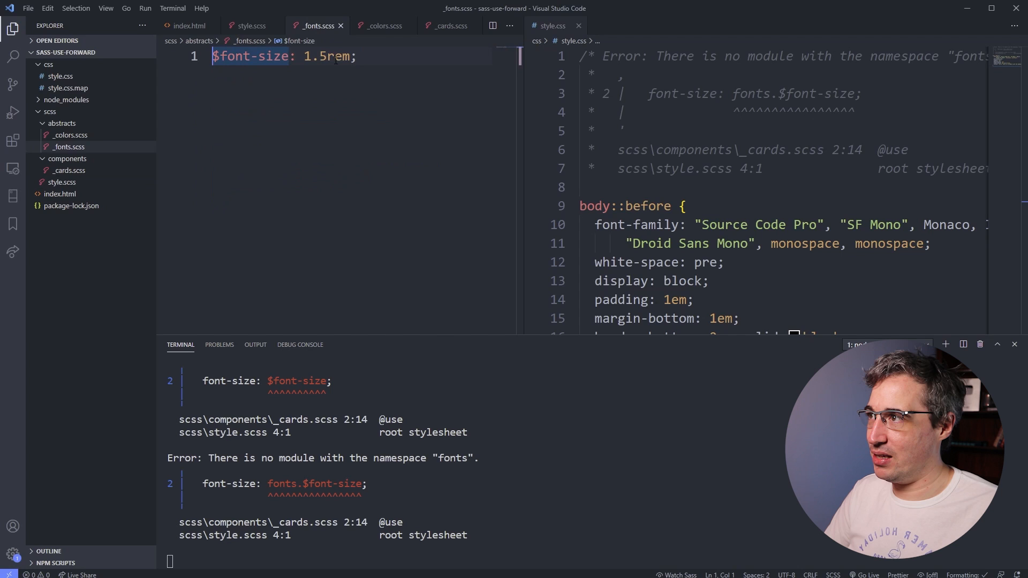
left_click(449, 26)
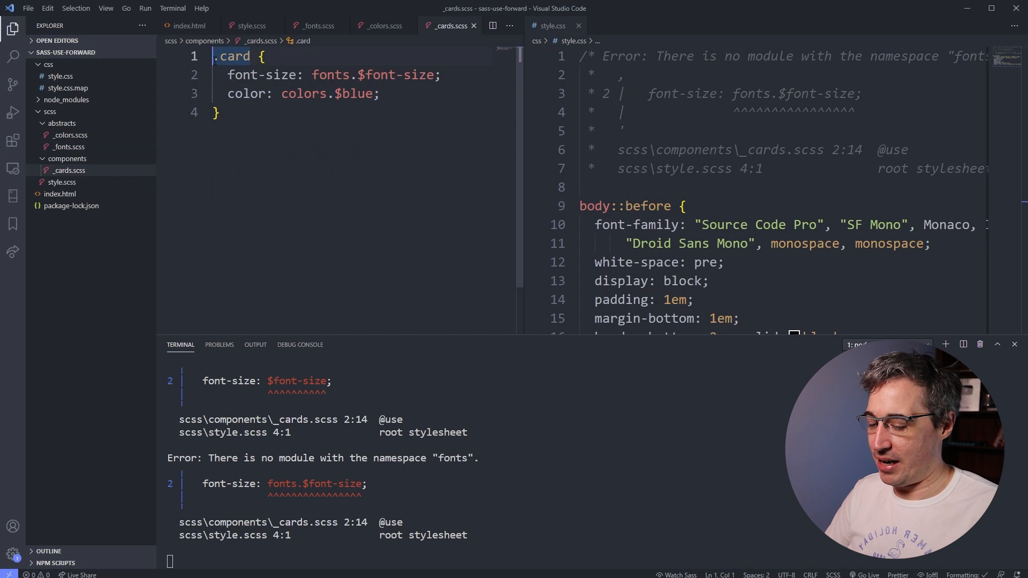
type("@use '")
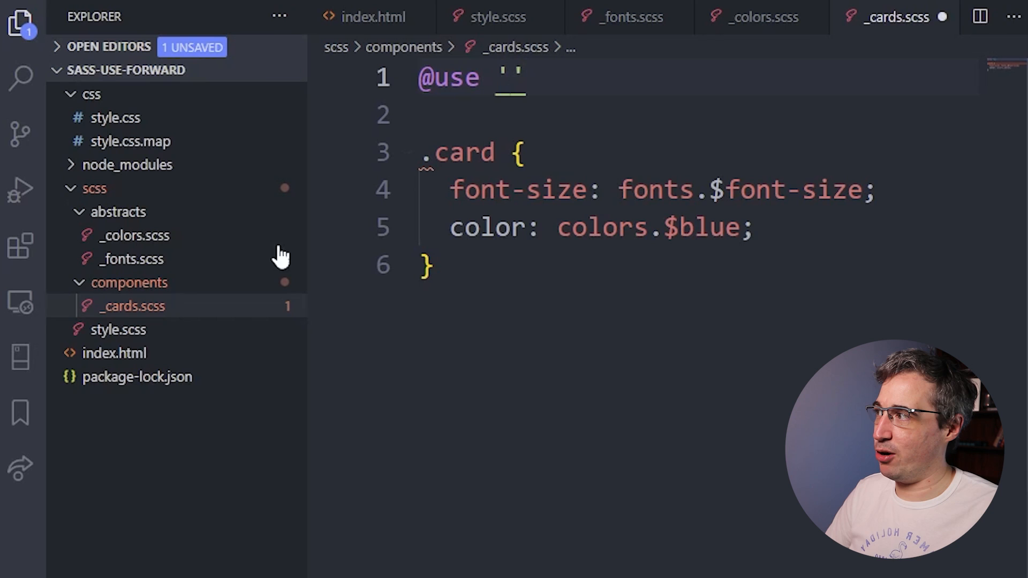
mouse_move(129, 282)
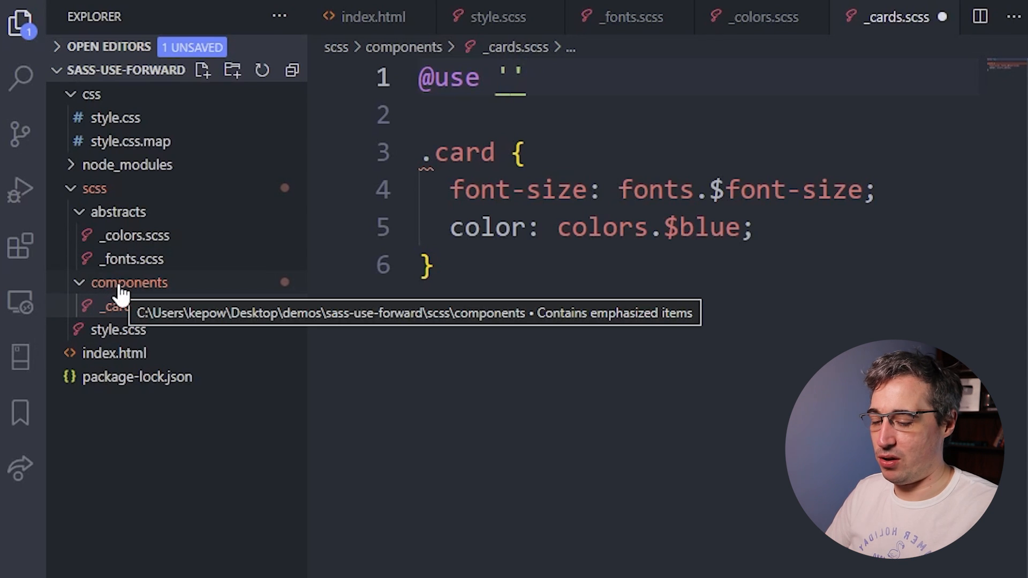
type("../")
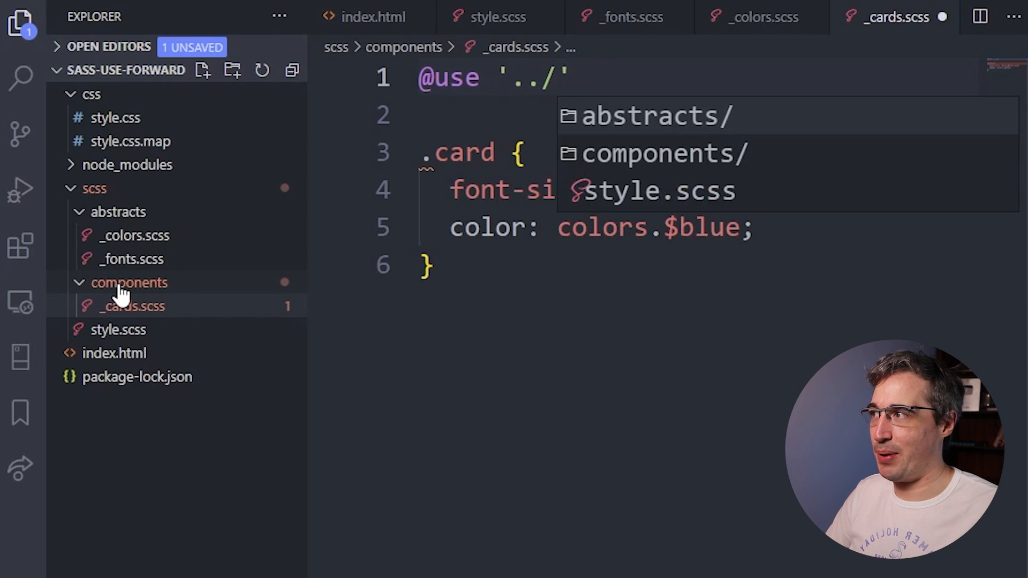
mouse_move(728, 121)
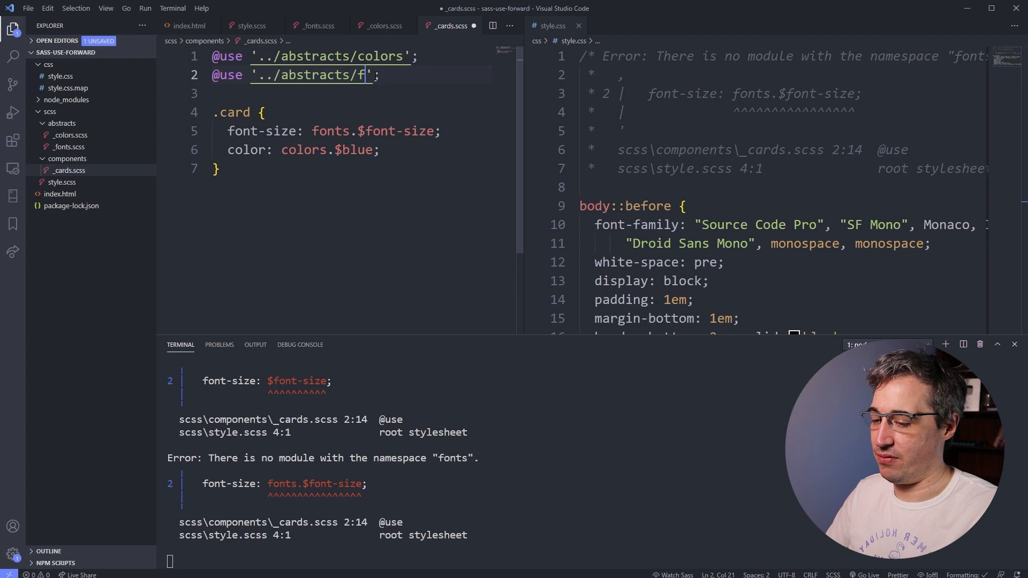
type("on]ts")
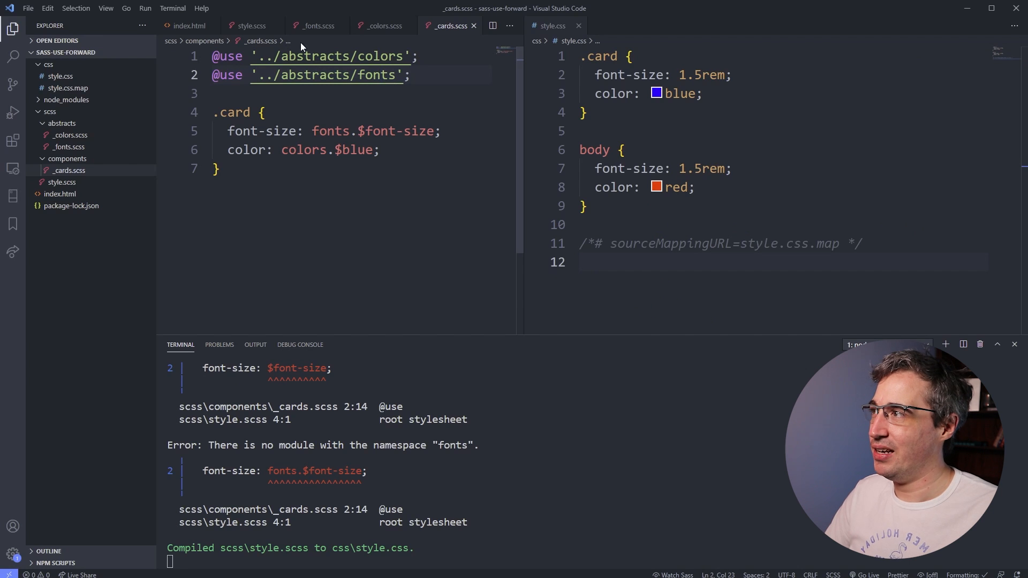
left_click(250, 25)
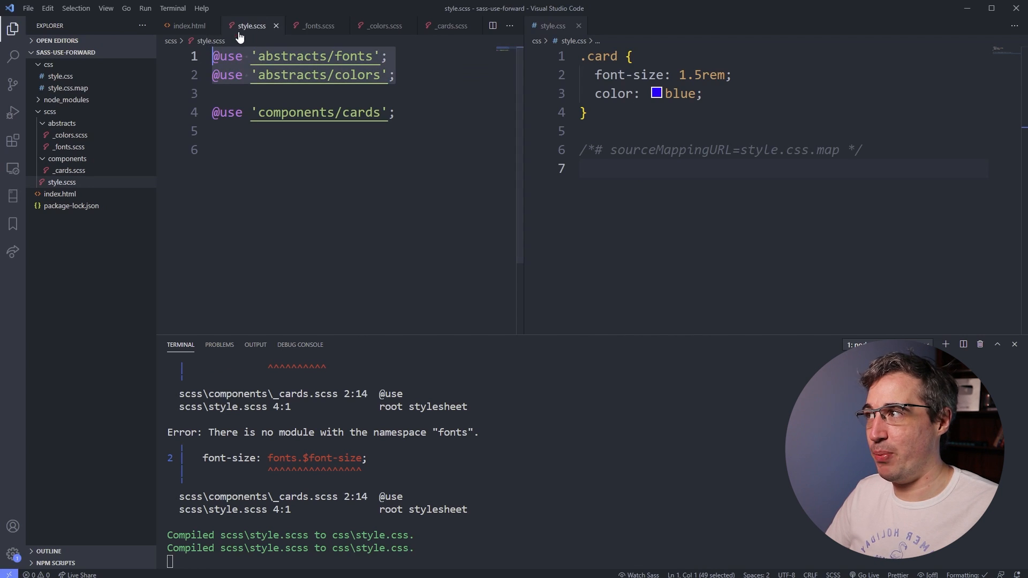
mouse_move(250, 26)
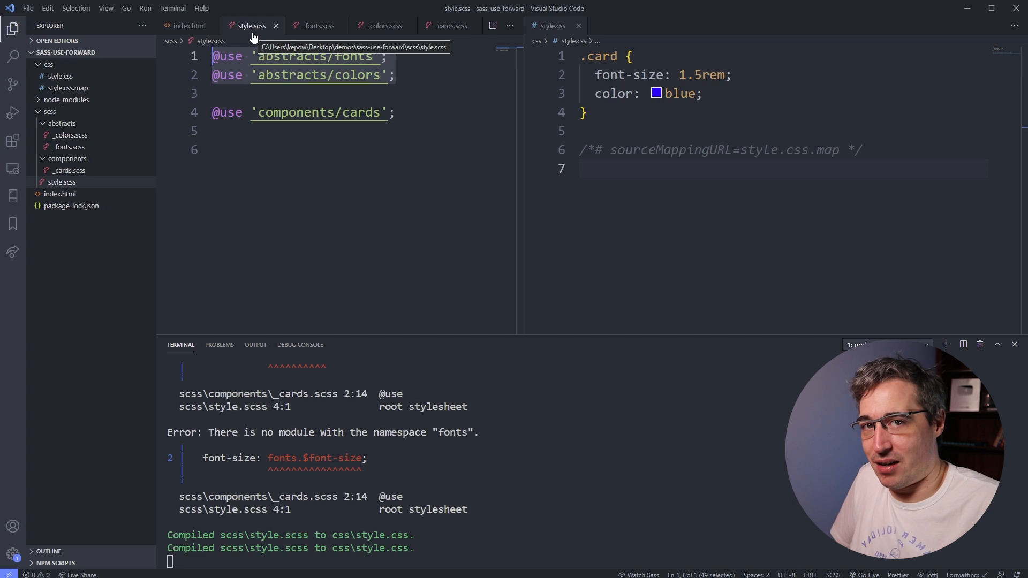
mouse_move(323, 151)
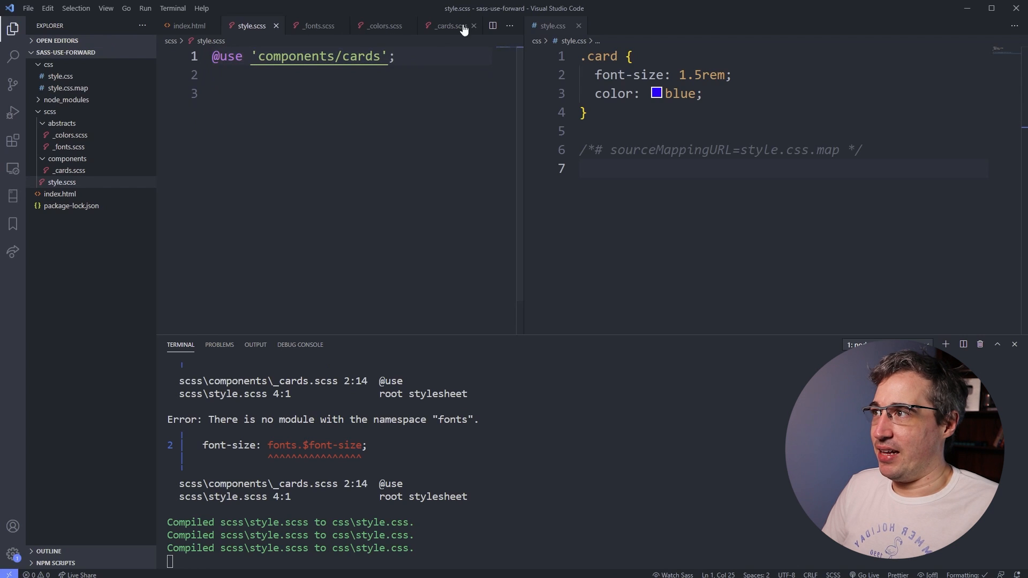
left_click(448, 26)
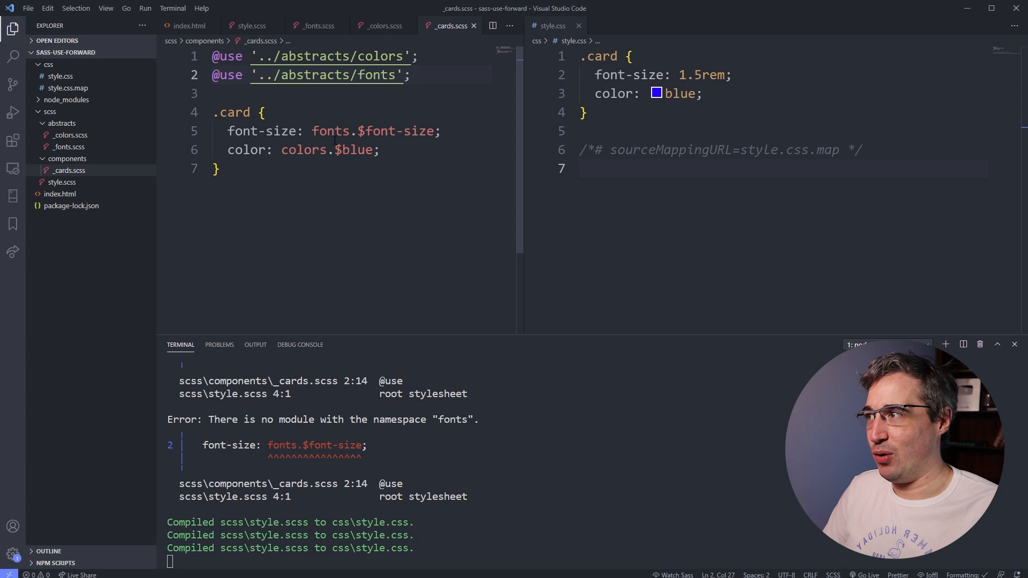
Alias the colors import as c and the fonts import as *, then save to recompile.
double_click(303, 149)
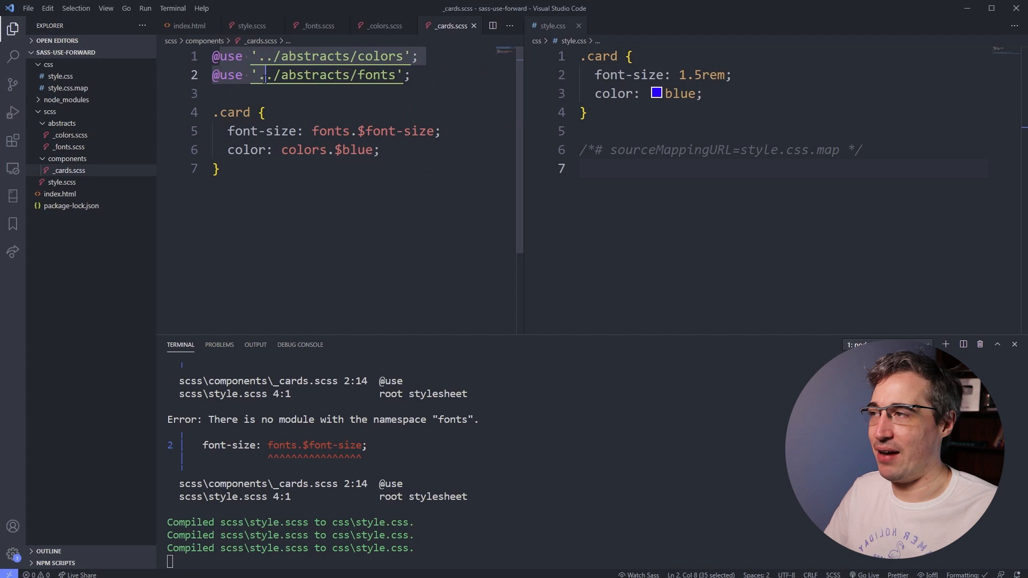
mouse_move(328, 56)
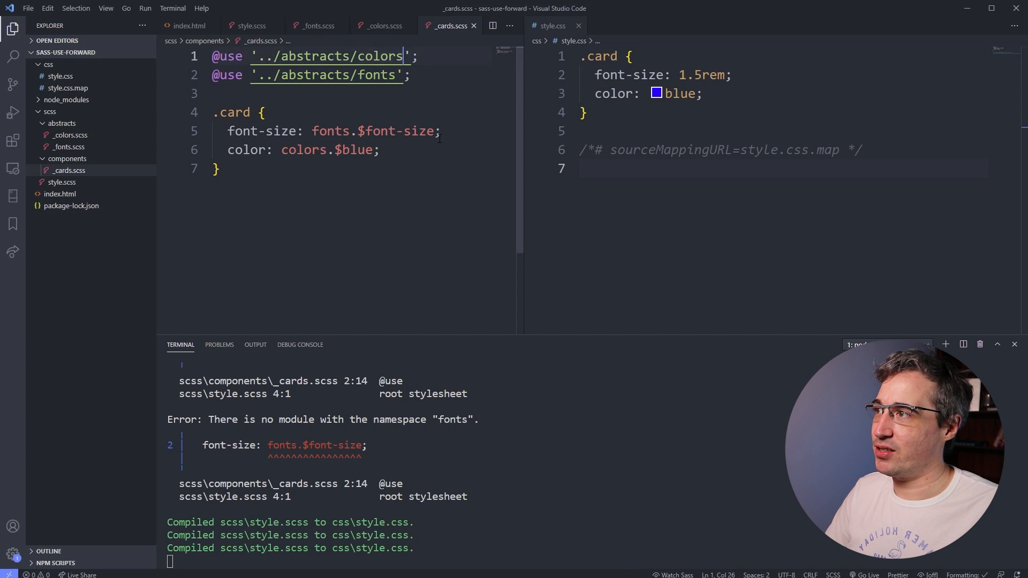
type("as c")
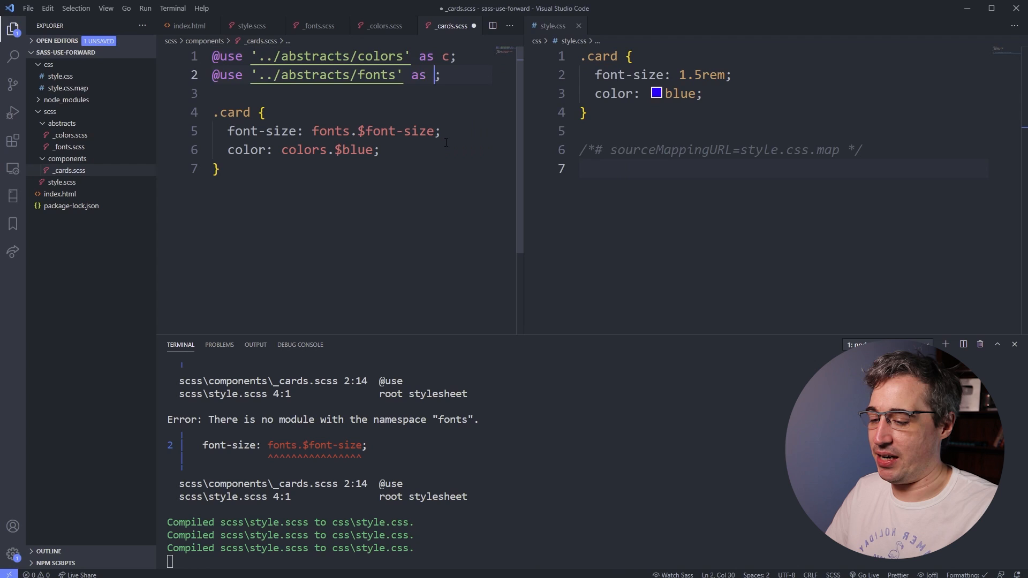
type("*")
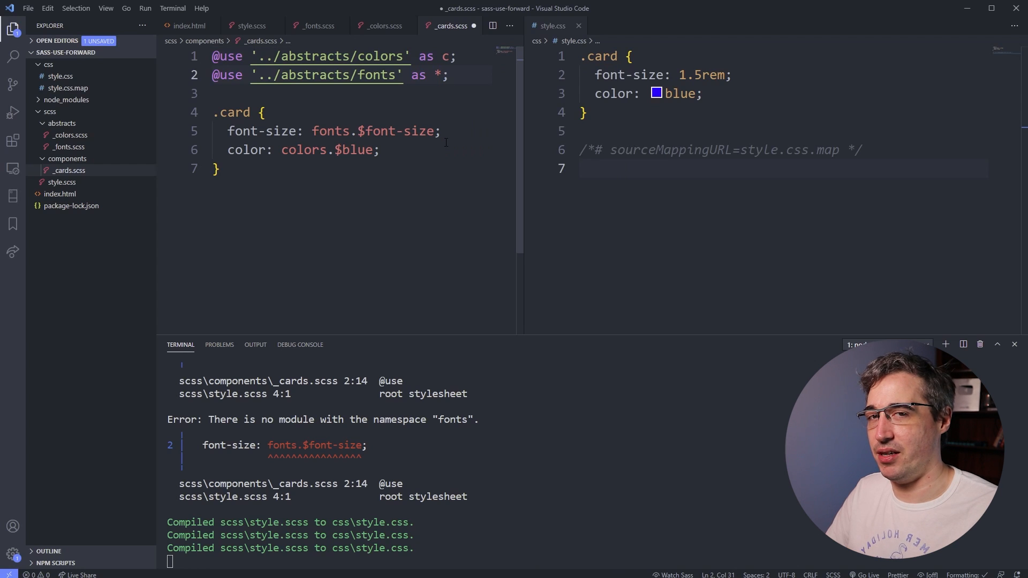
double_click(425, 55)
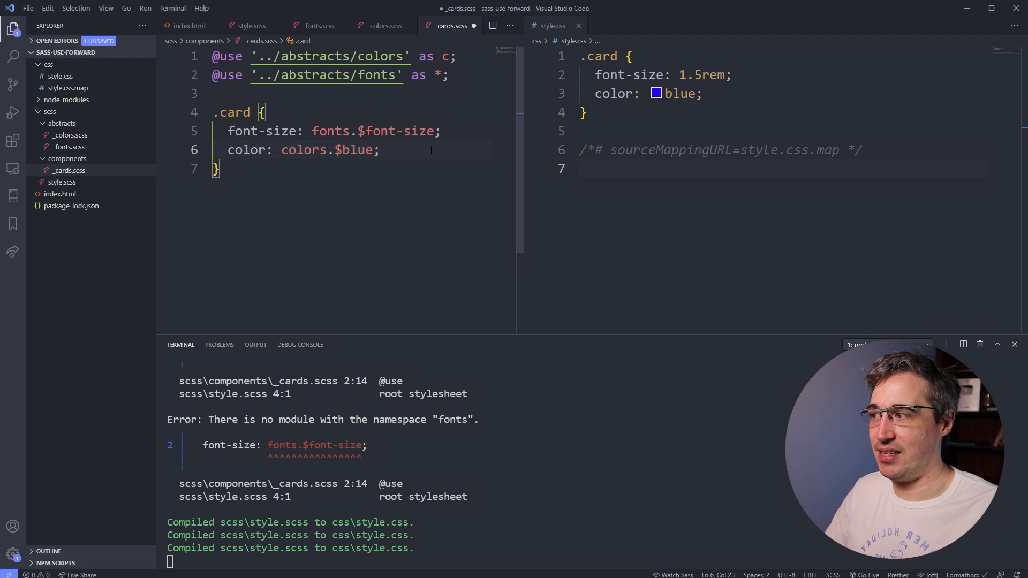
key("ctrl+s")
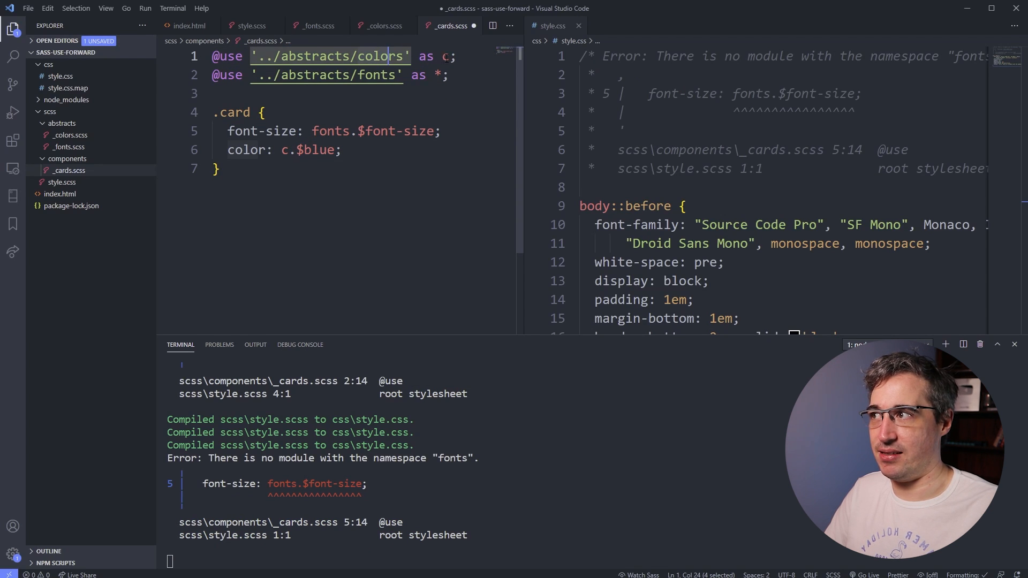
Use c.$blue and unprefixed $font-size in the .card rule, compiling to 1.5rem blue.
left_click(282, 150)
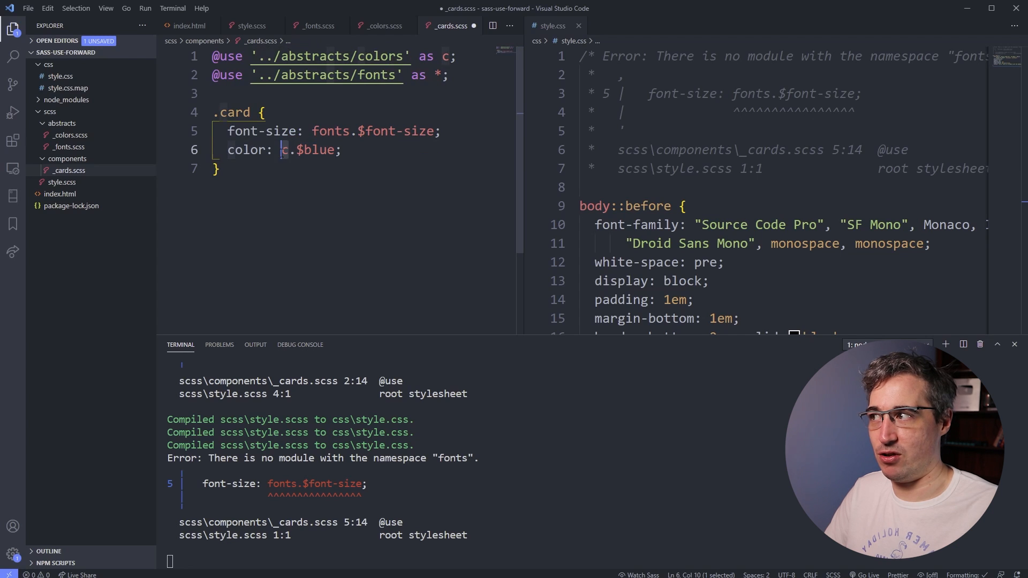
left_click(444, 75)
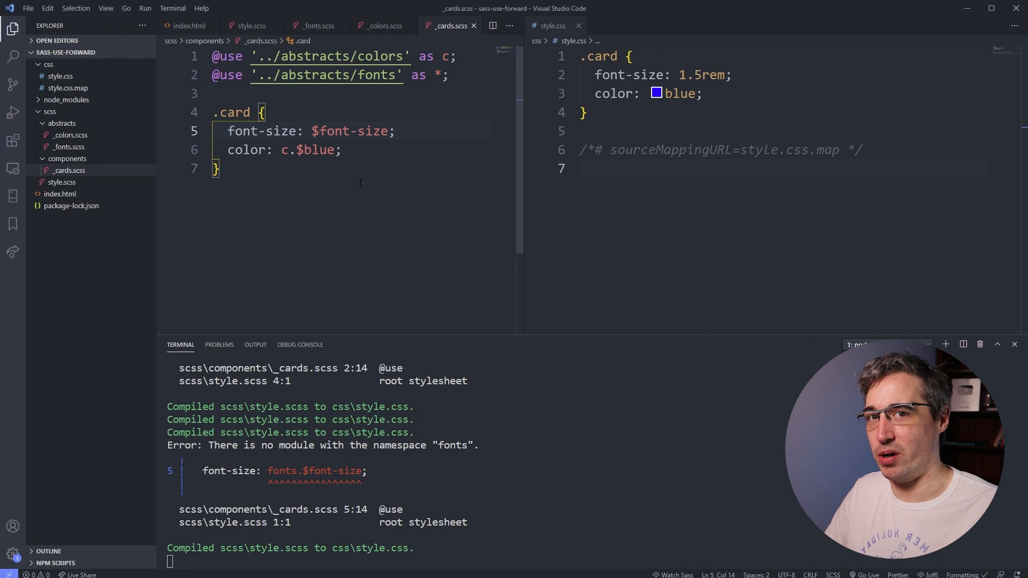
left_click(447, 56)
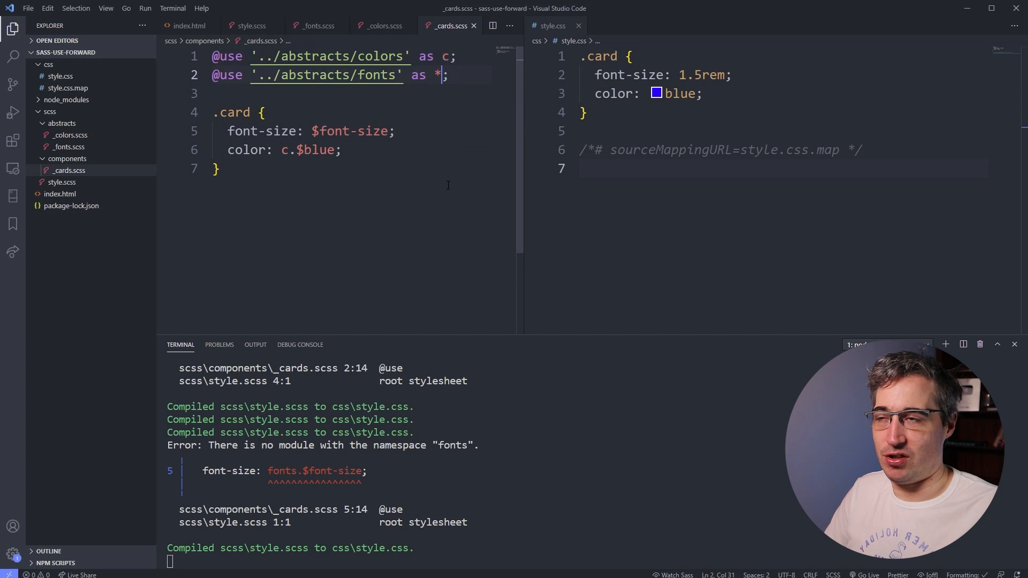
left_click(446, 75)
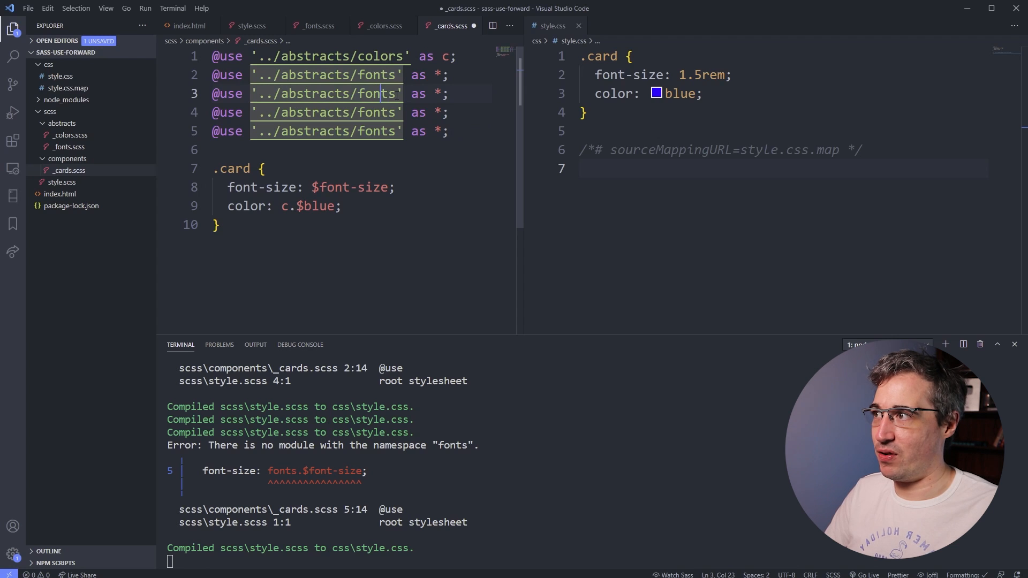
type("mixin")
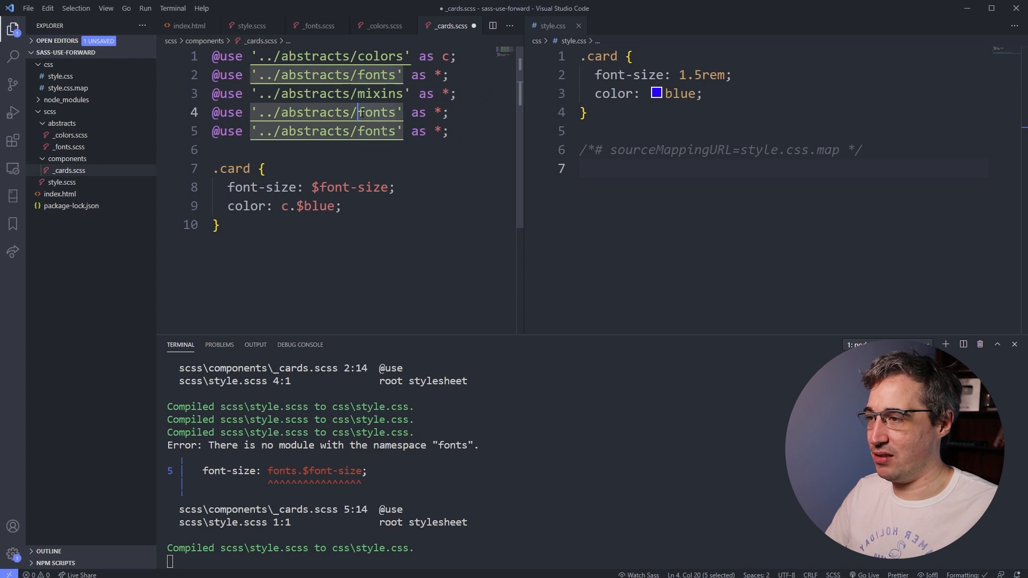
type("functions")
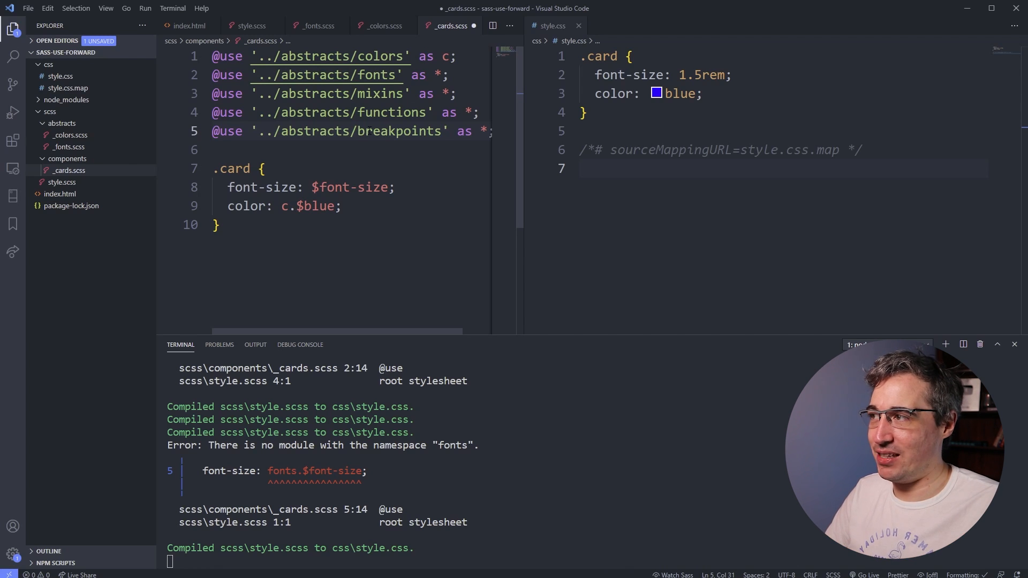
double_click(347, 131)
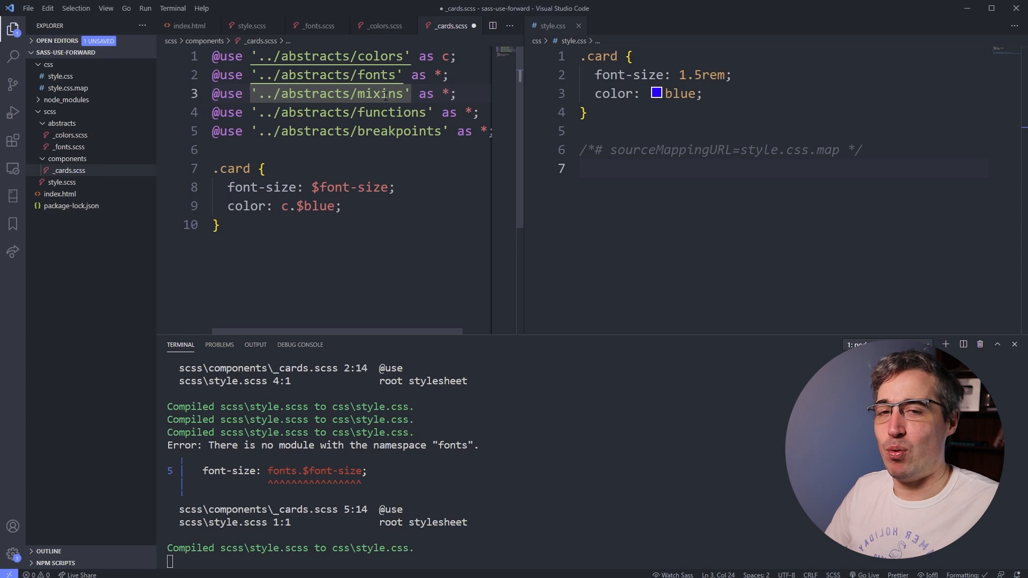
left_click(403, 112)
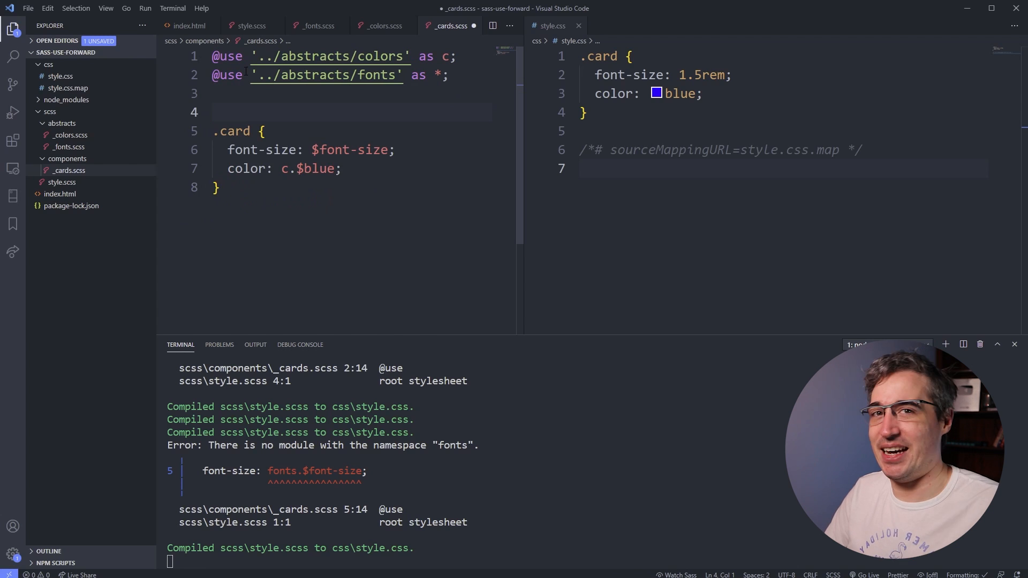
left_click(61, 123)
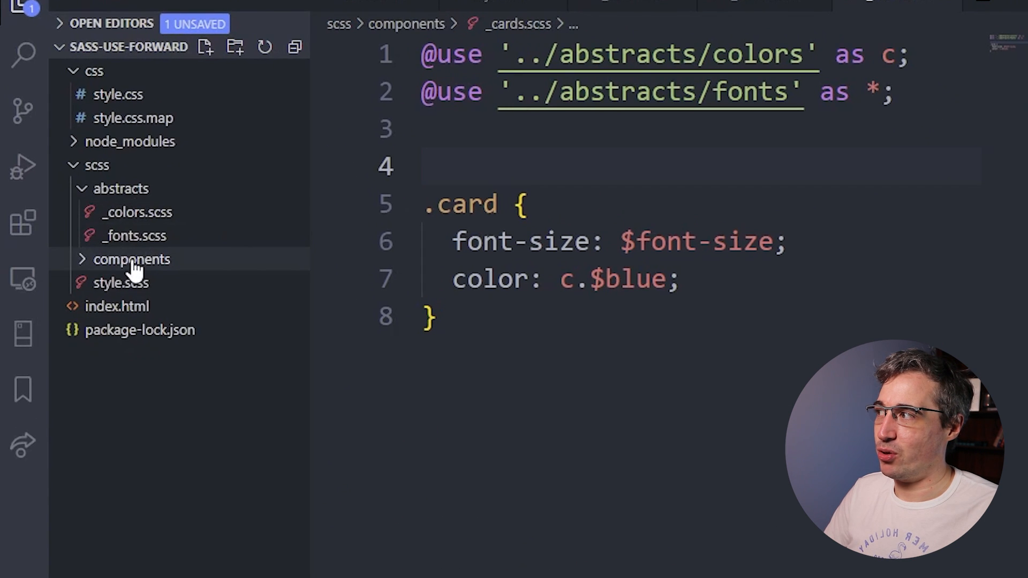
Create a new empty _index.scss partial inside the abstracts folder and open it.
right_click(121, 189)
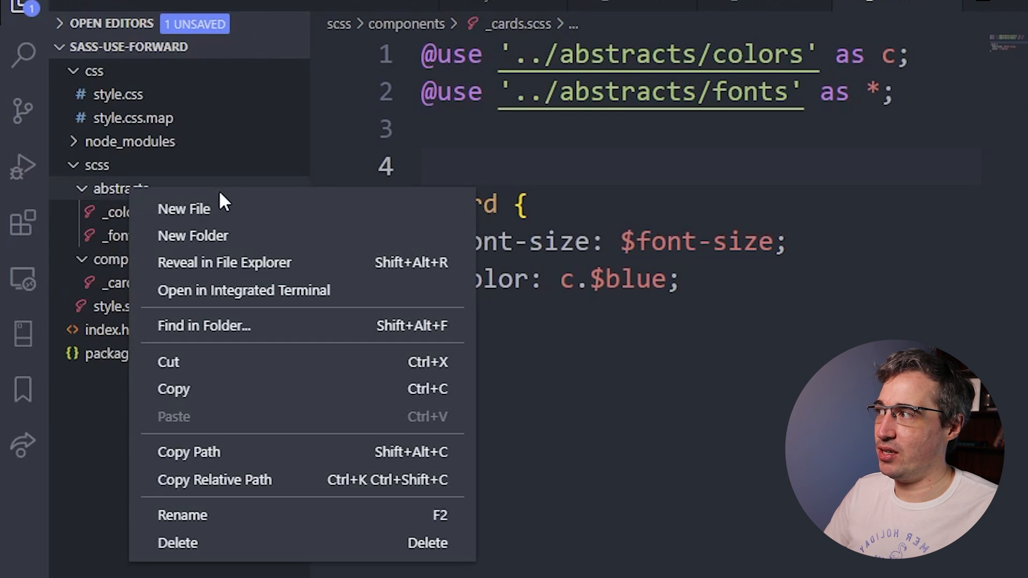
left_click(183, 209)
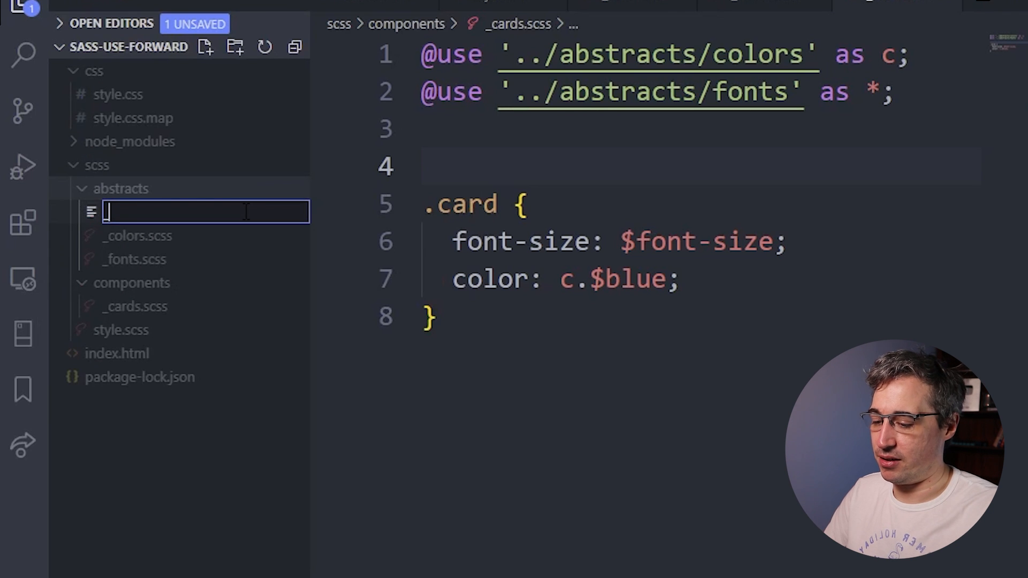
type("_index.scss")
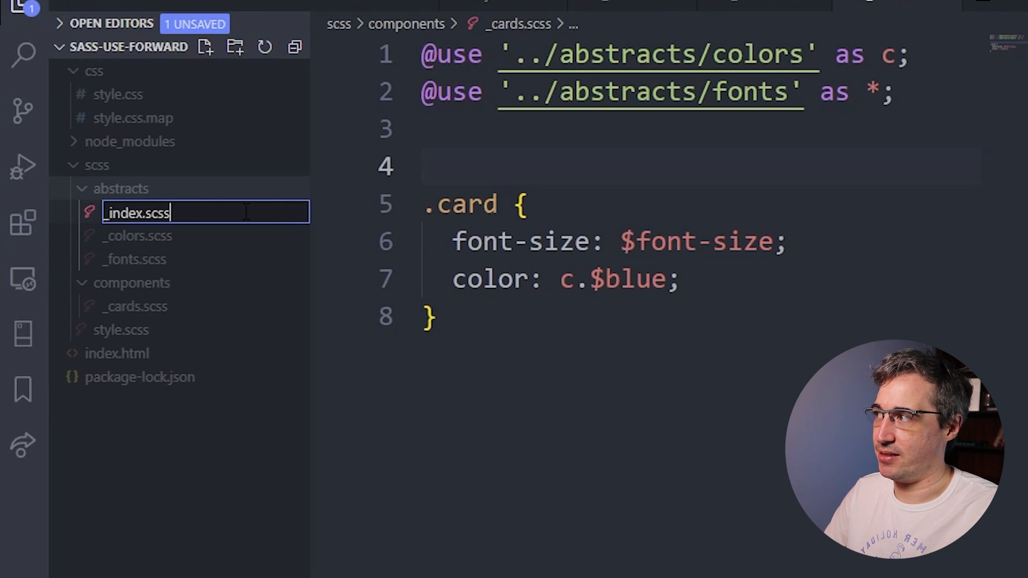
key("Return")
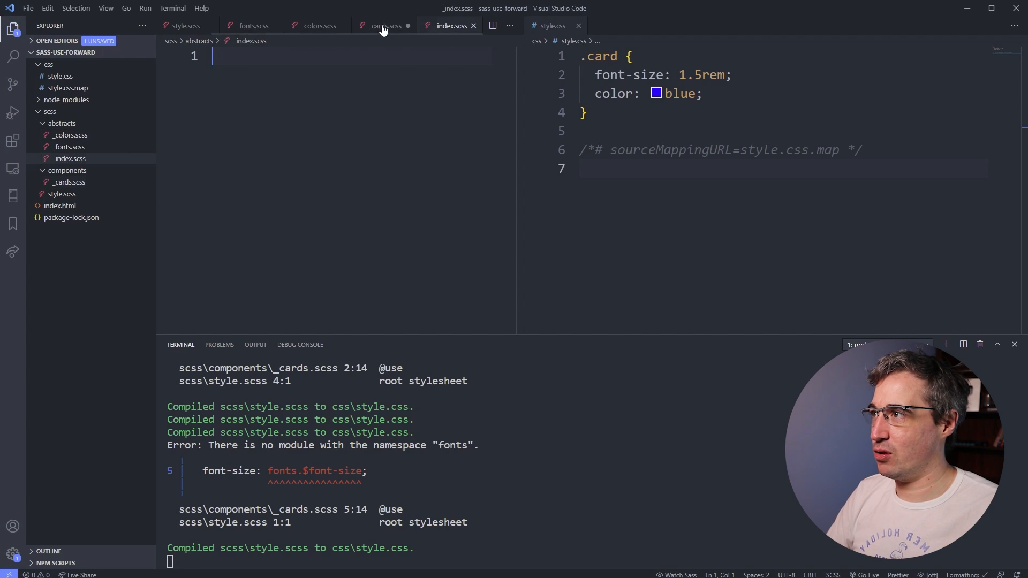
left_click(384, 26)
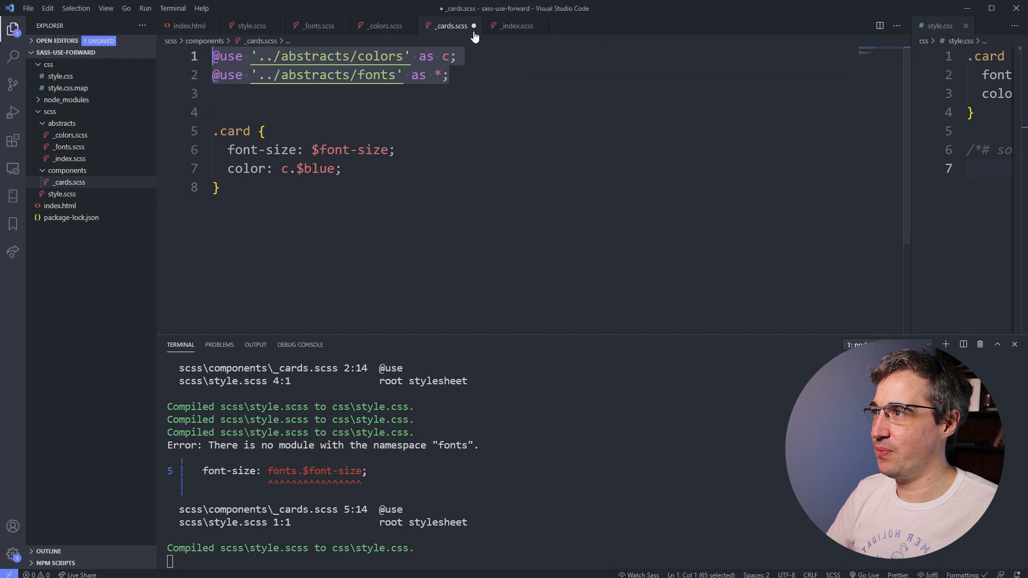
mouse_move(383, 26)
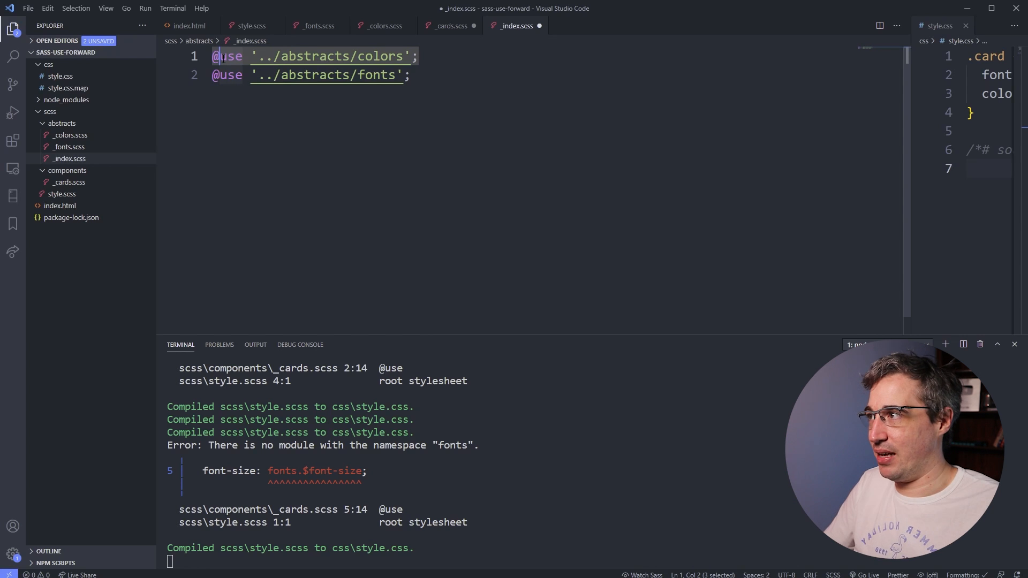
type("foward")
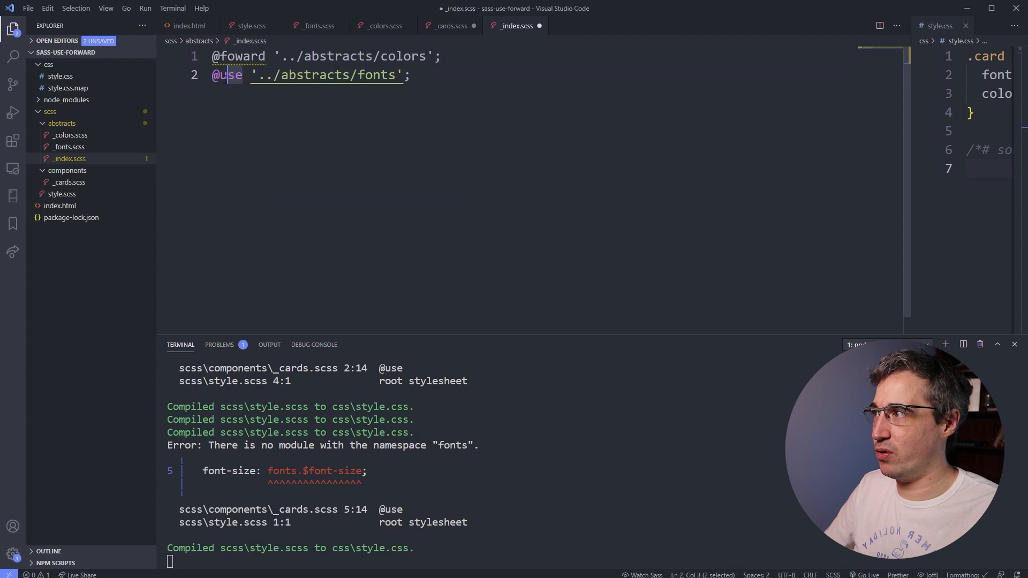
type("forward")
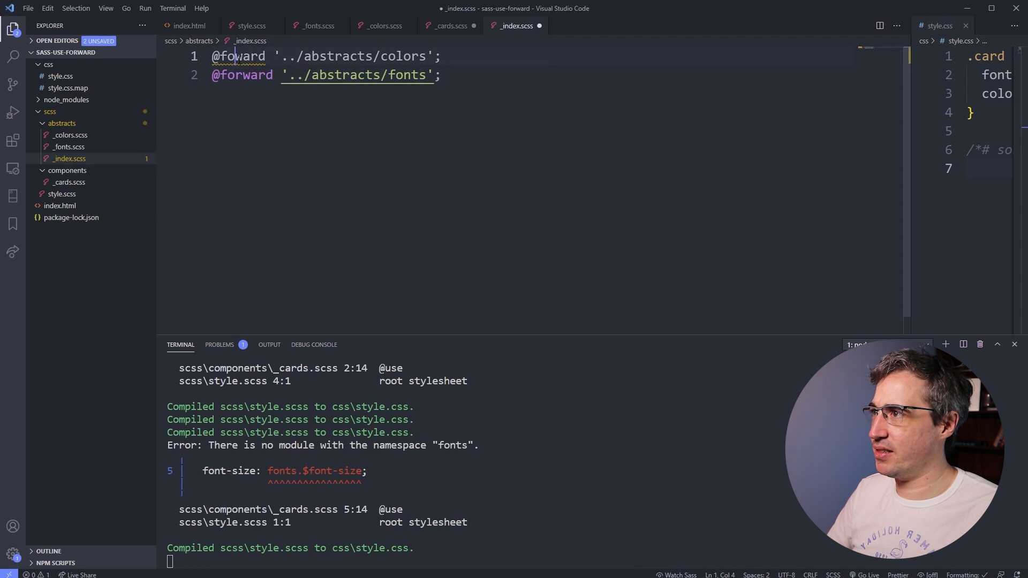
left_click(443, 56)
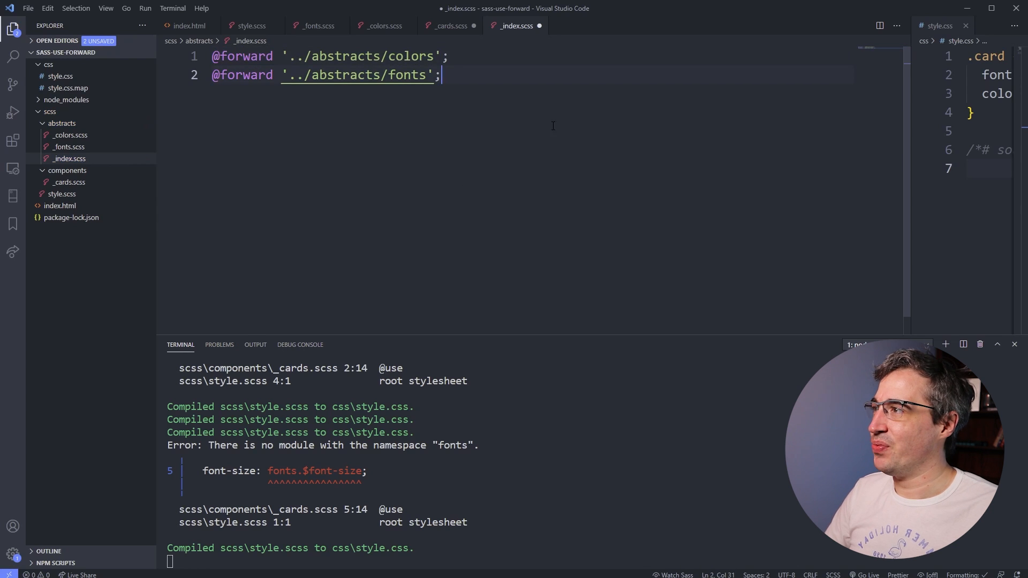
mouse_move(496, 94)
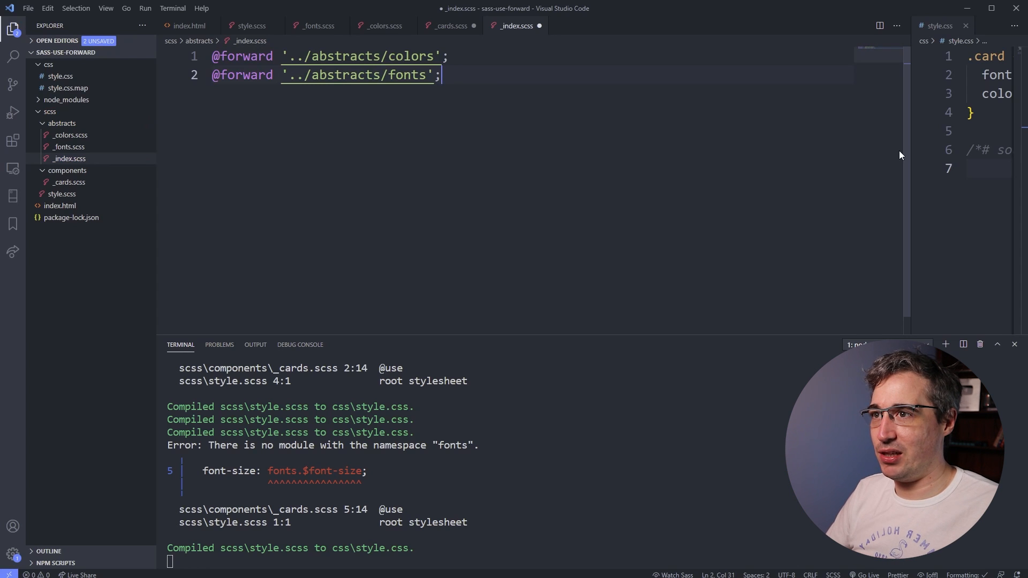
left_click(878, 26)
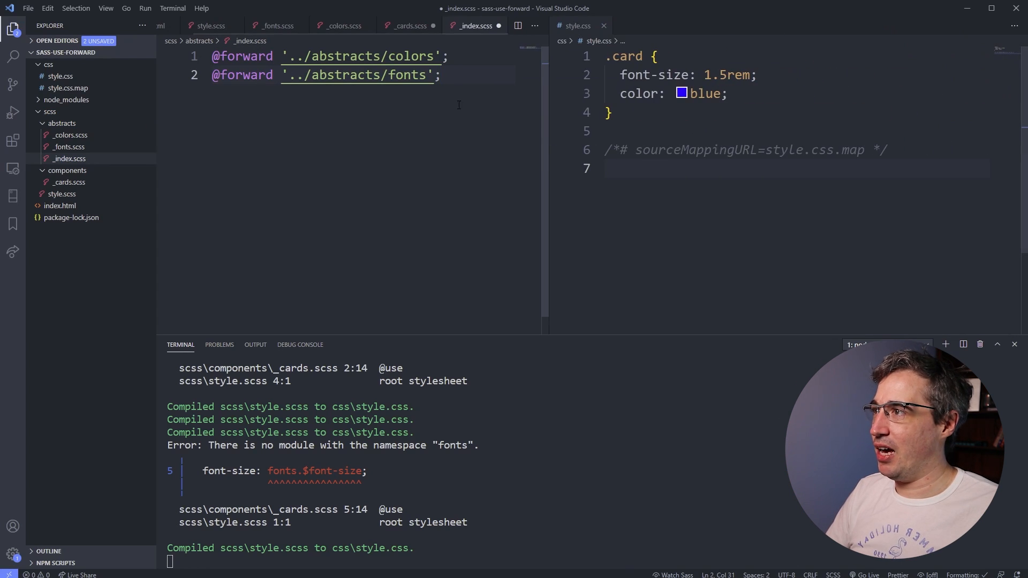
mouse_move(268, 96)
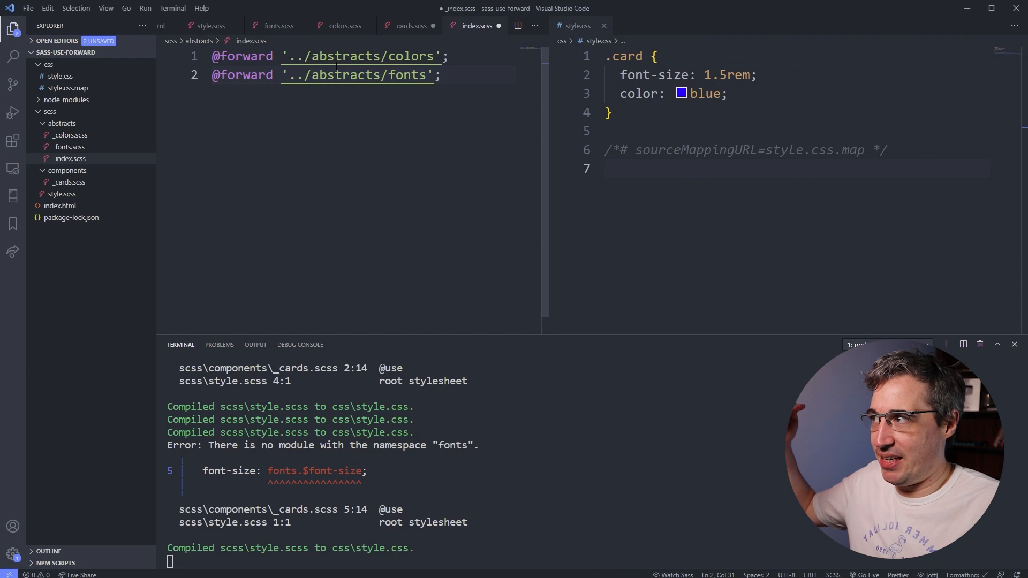
left_click(449, 57)
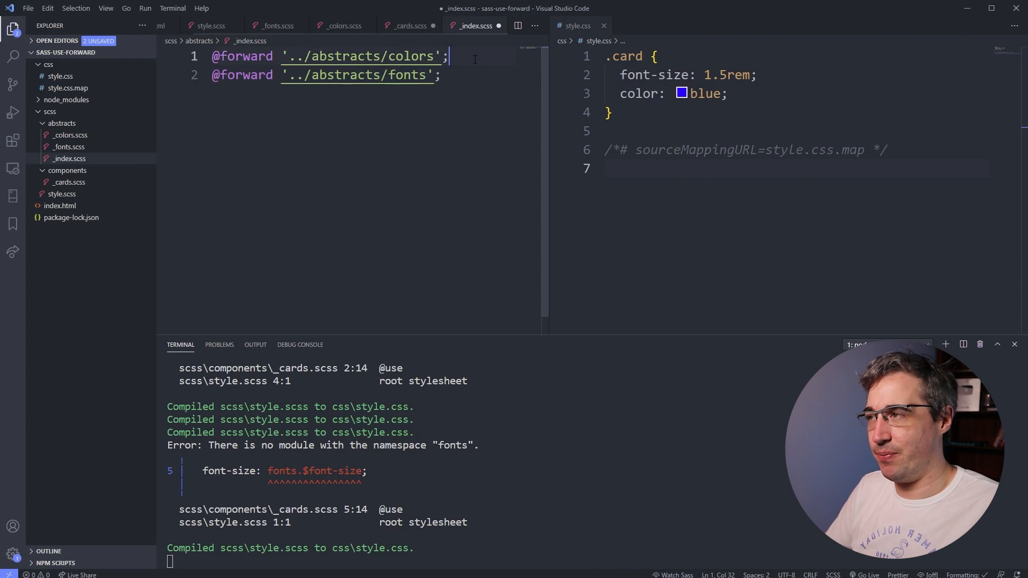
left_click(408, 26)
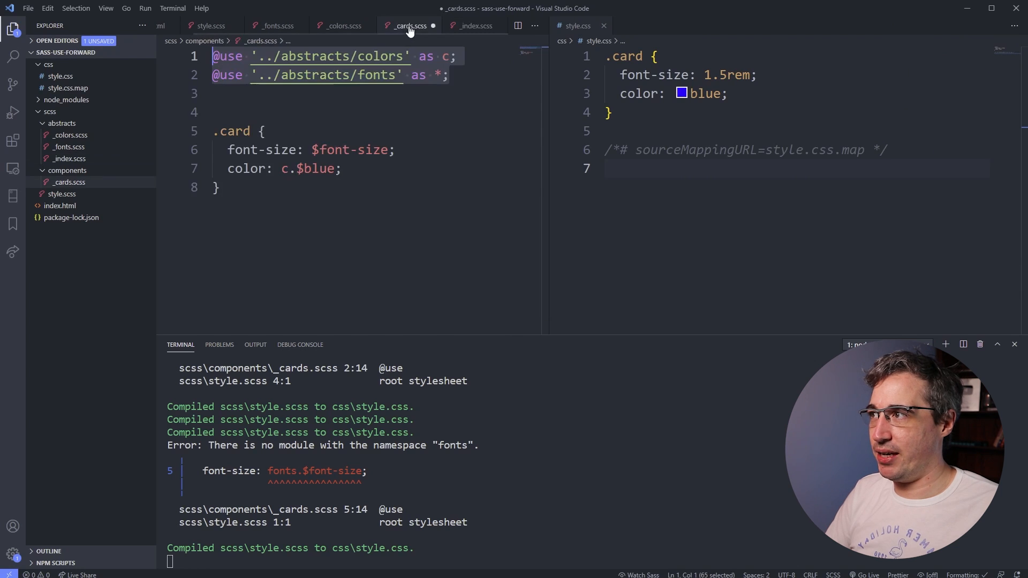
left_click(452, 75)
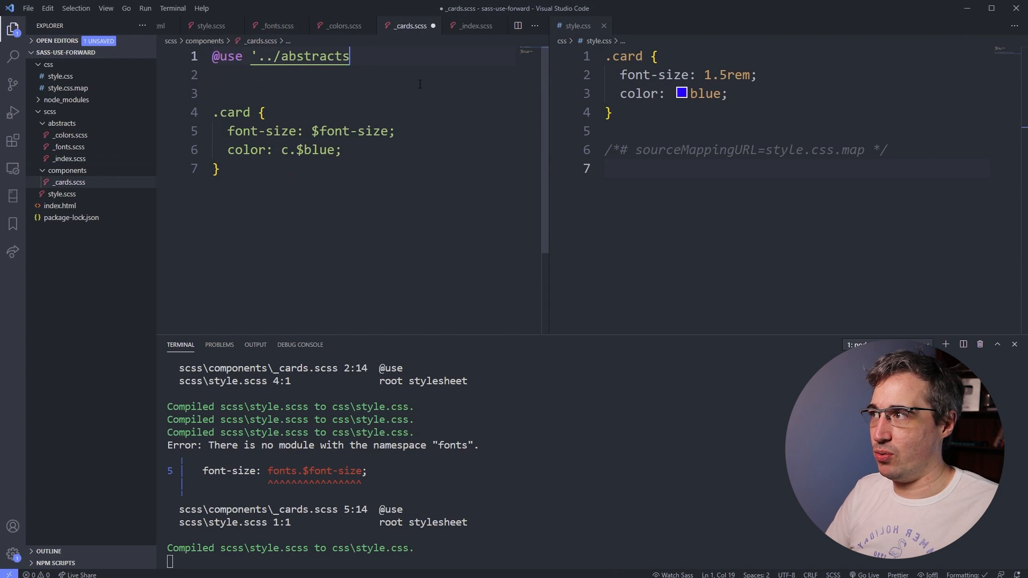
type("';")
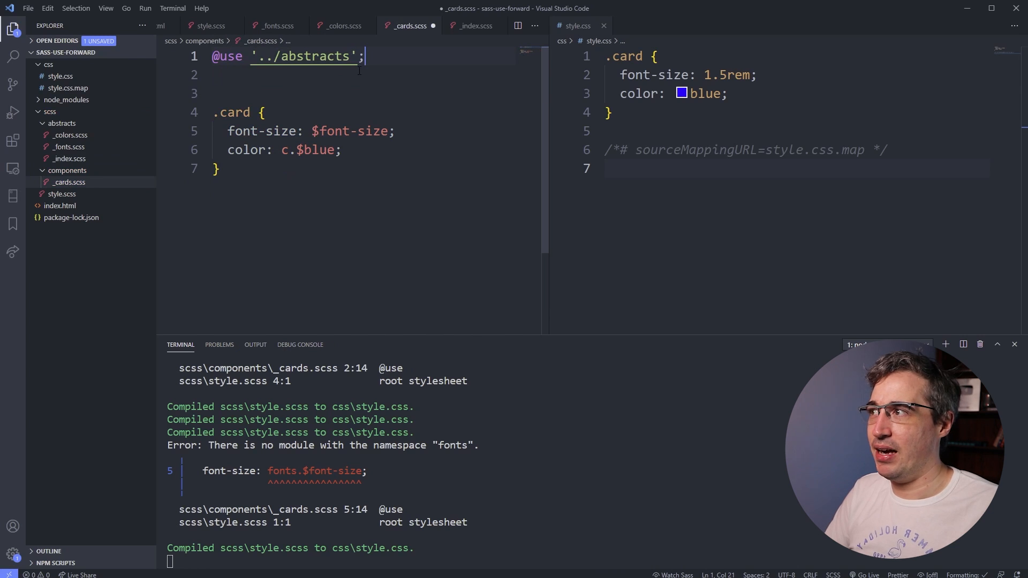
mouse_move(305, 55)
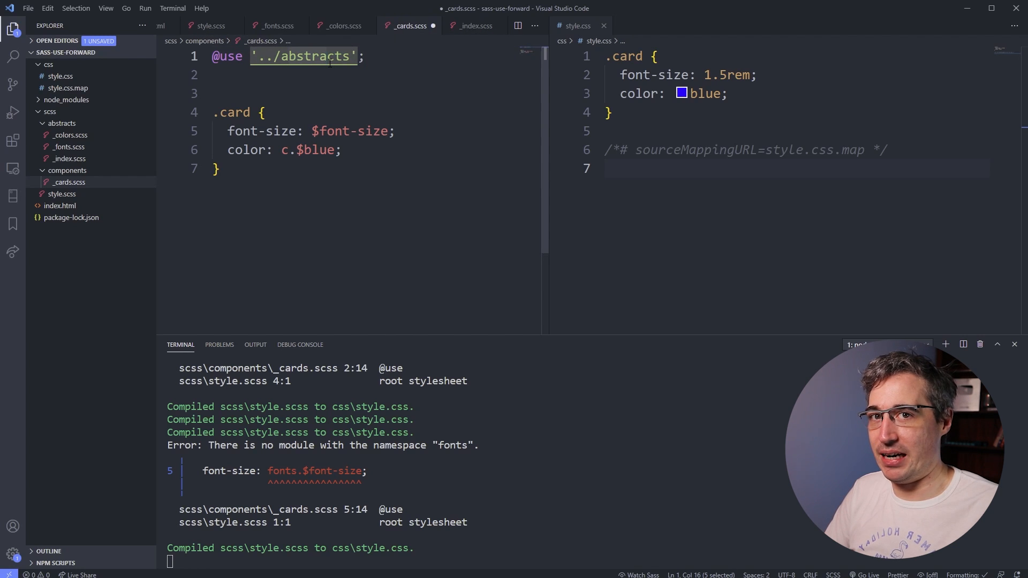
mouse_move(303, 56)
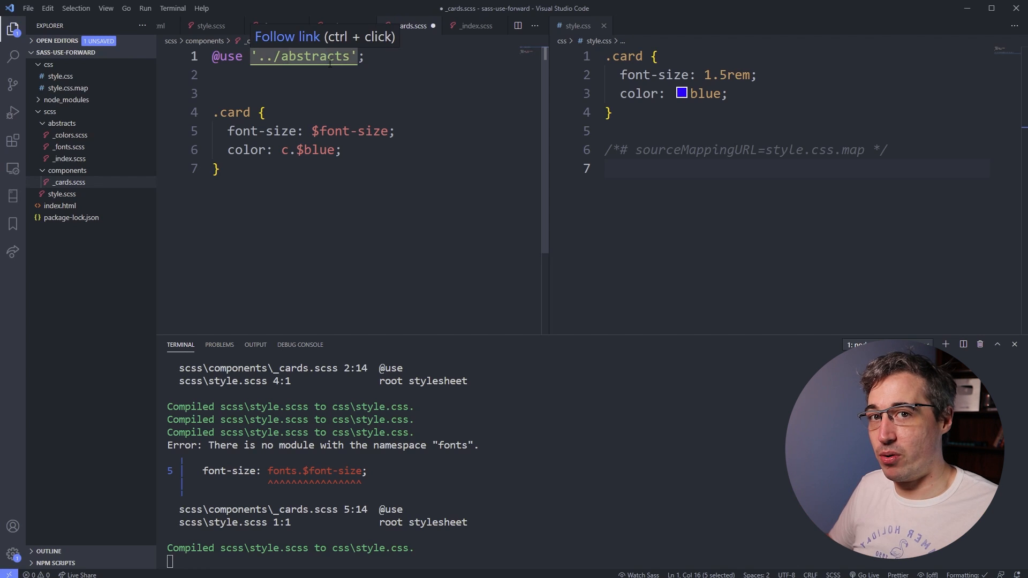
mouse_move(475, 26)
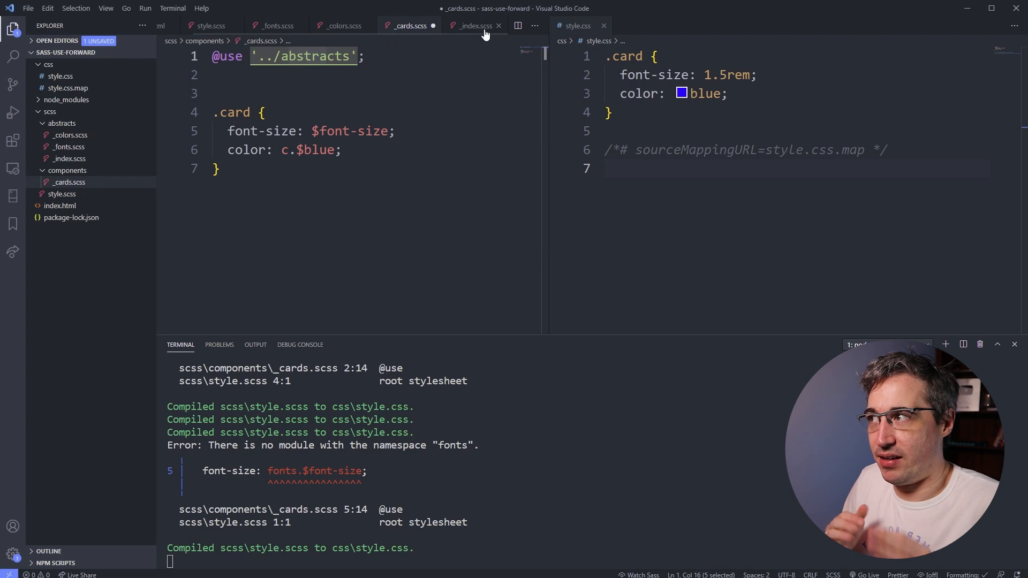
mouse_move(474, 26)
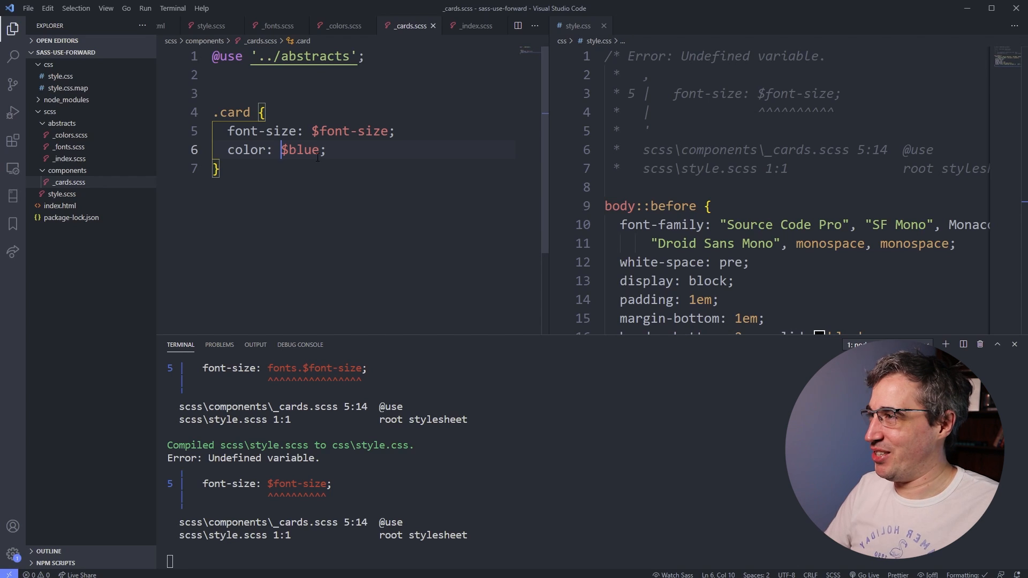
Prefix $font-size and $blue with abstracts. and save, compiling .card to 1.5rem blue again.
type("abstracts.")
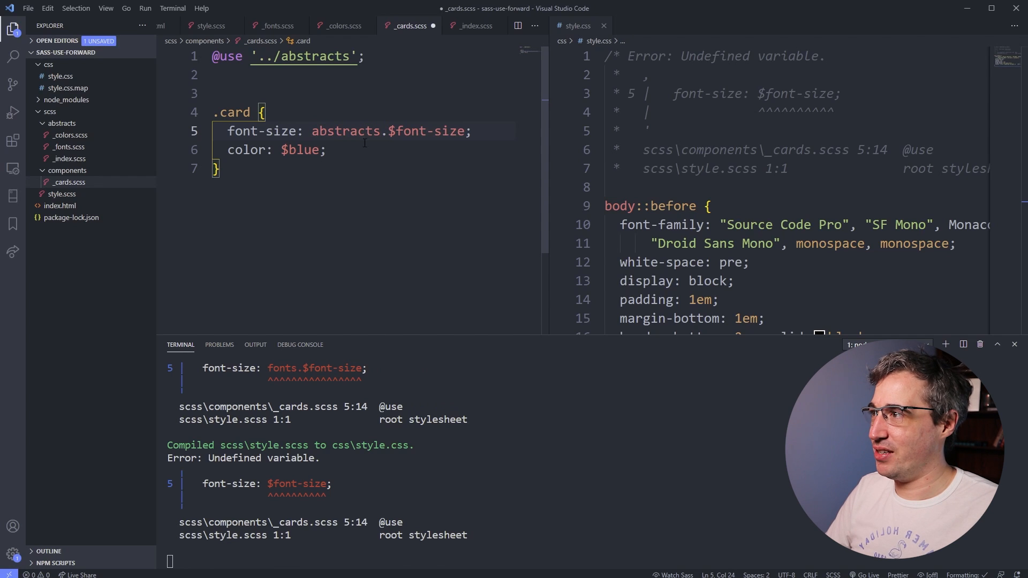
type("abstracts.")
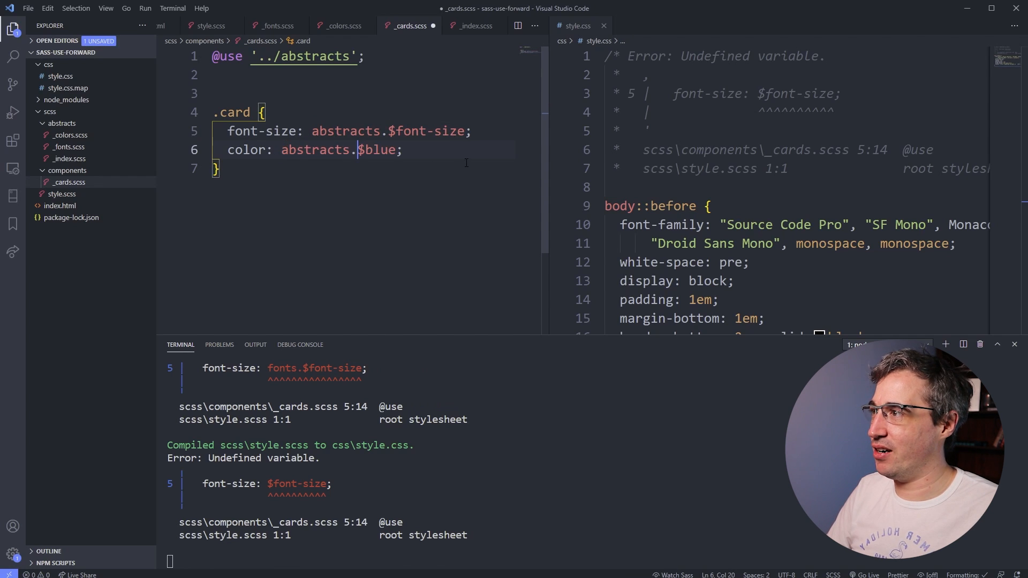
key("ctrl+s")
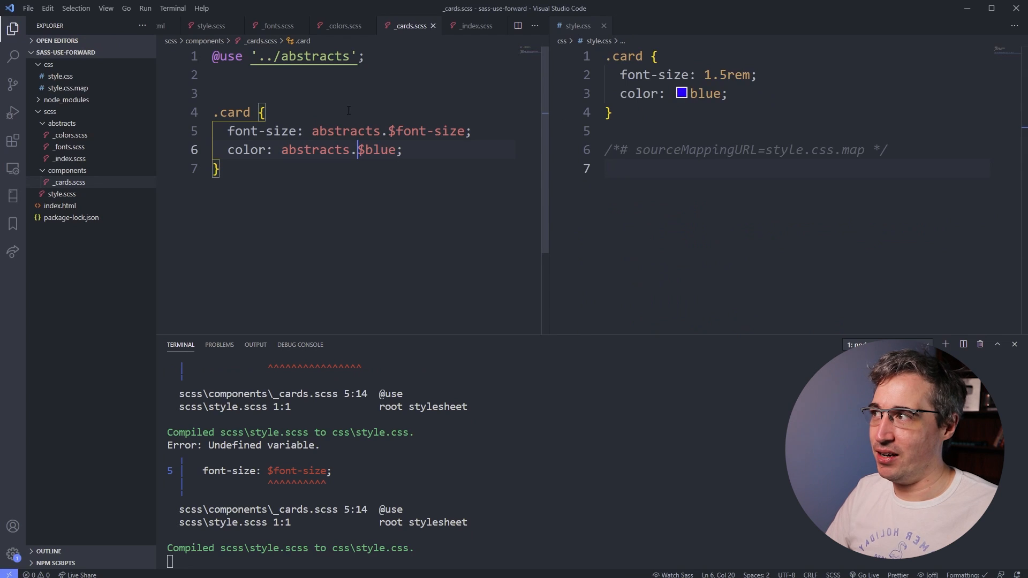
mouse_move(75, 143)
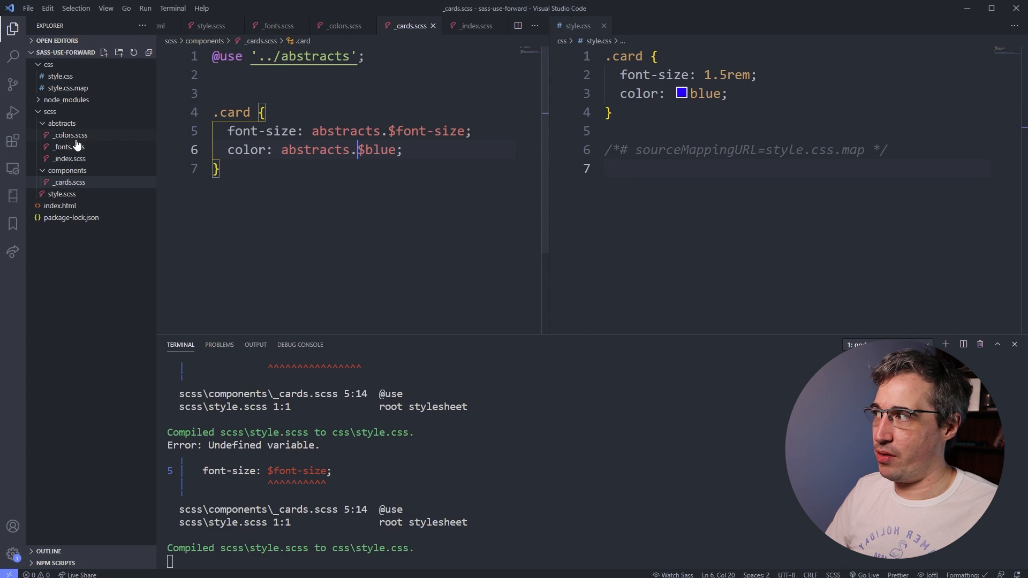
left_click(68, 159)
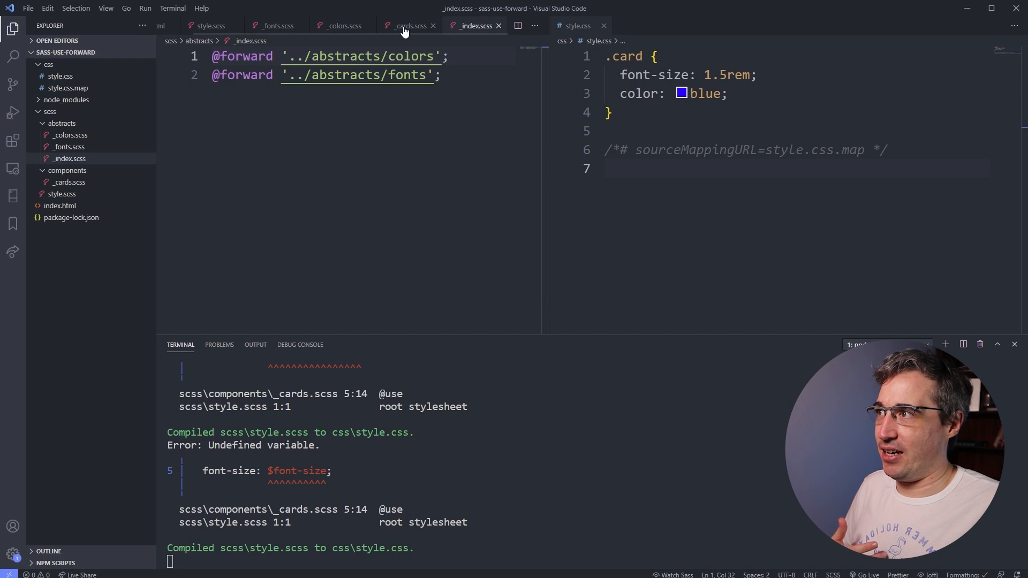
left_click(407, 26)
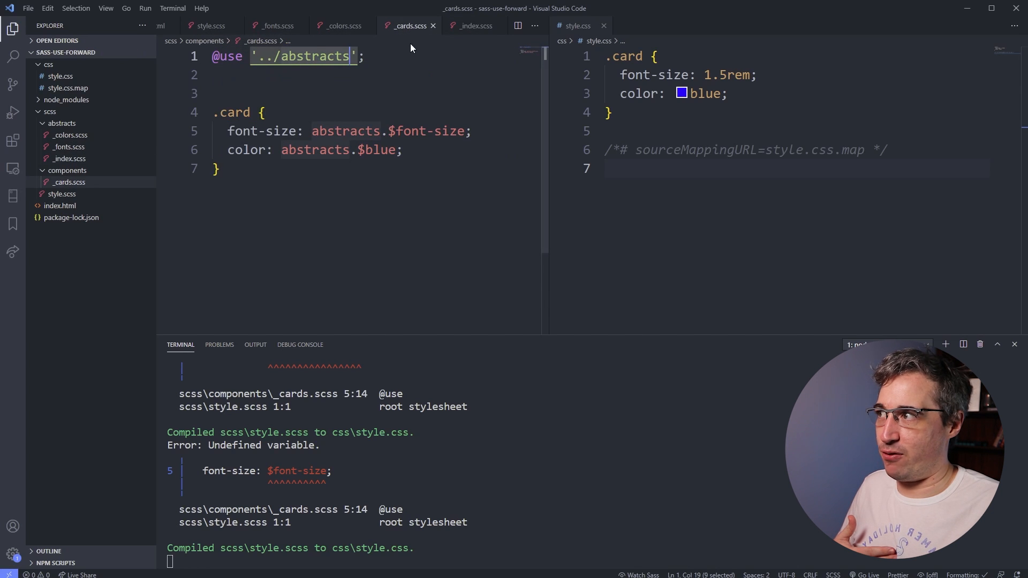
mouse_move(67, 163)
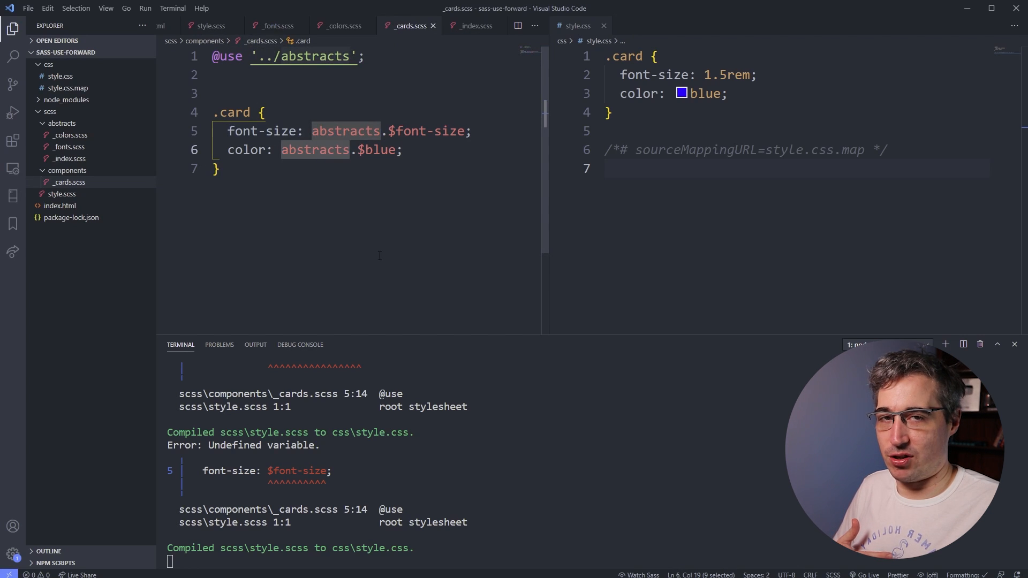
mouse_move(354, 45)
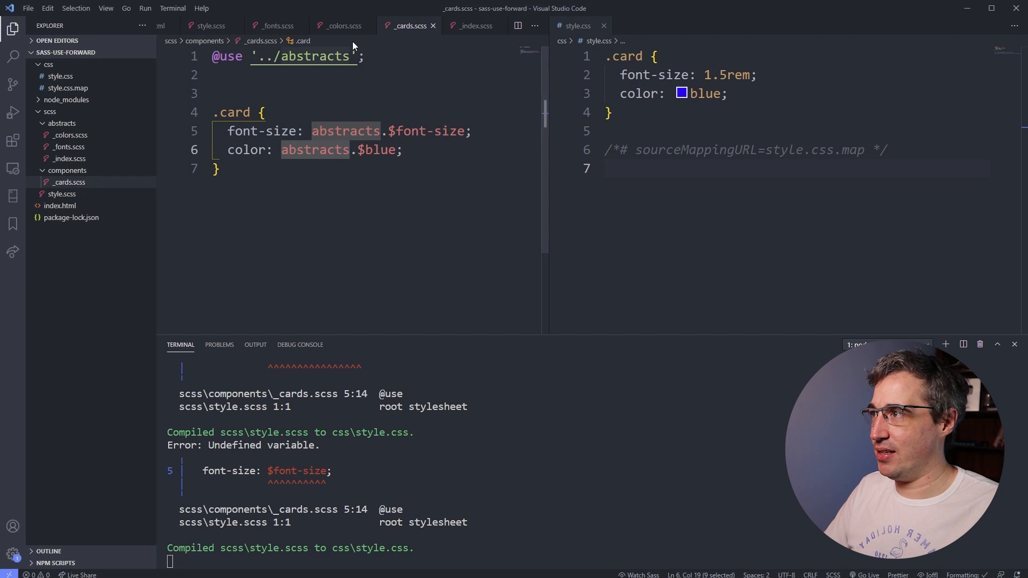
type("as a")
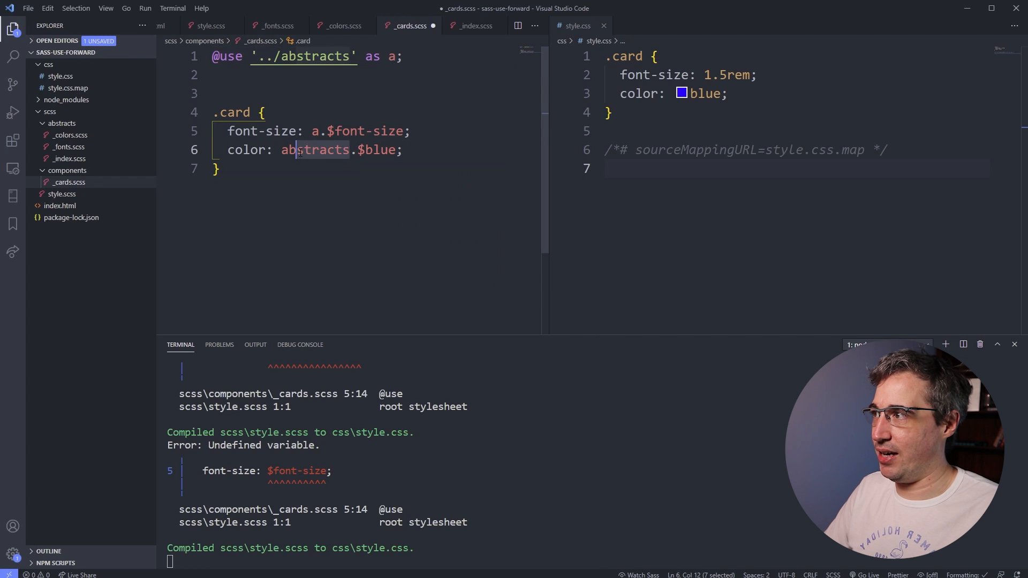
type("a")
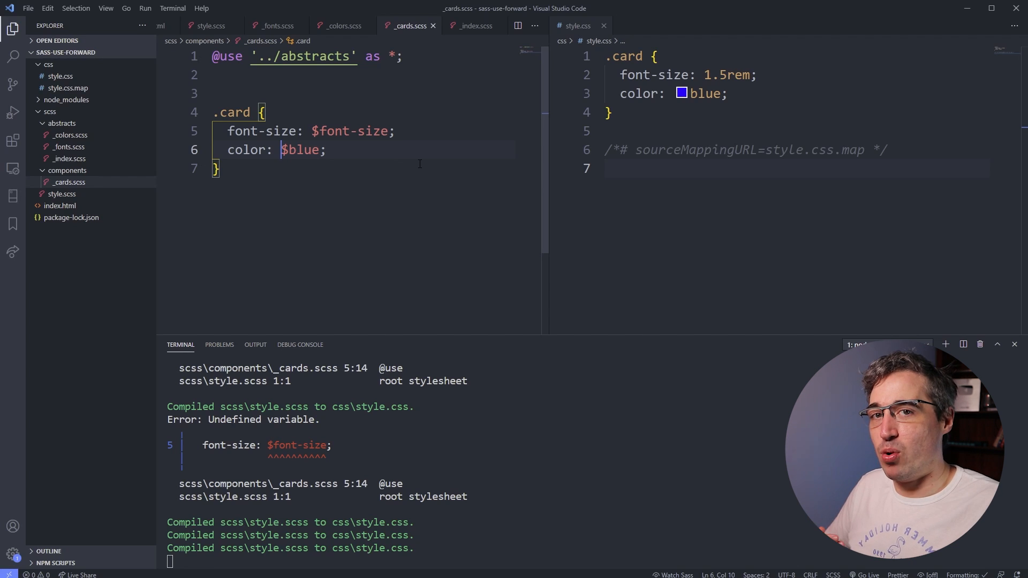
key("Backspace")
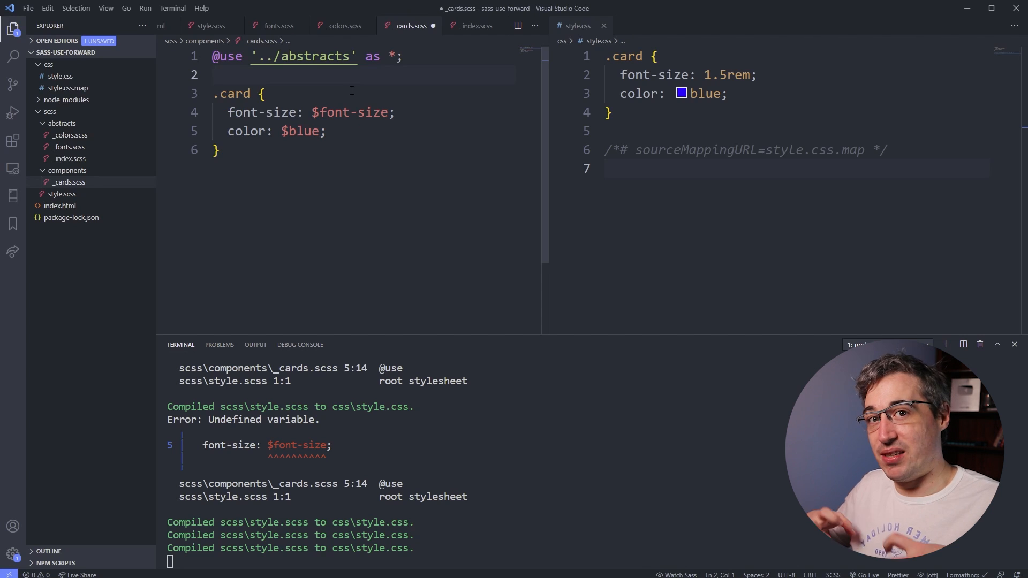